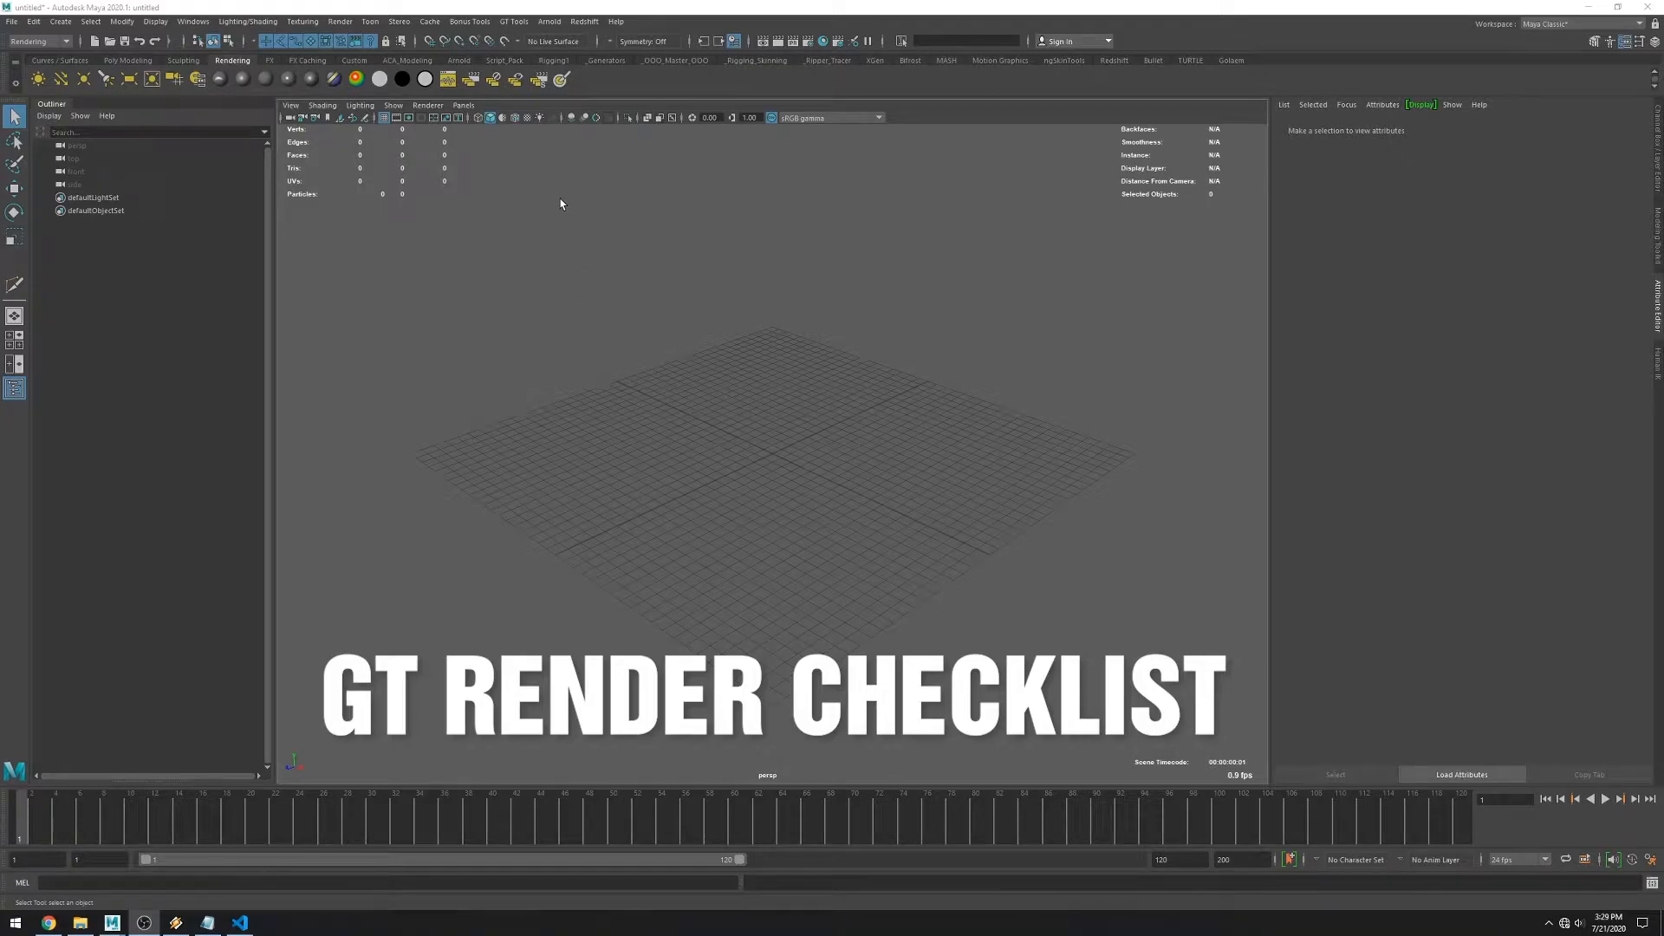
Launch GT Render Checklist from the GT Tools menu and read its help notes.
left_click(513, 21)
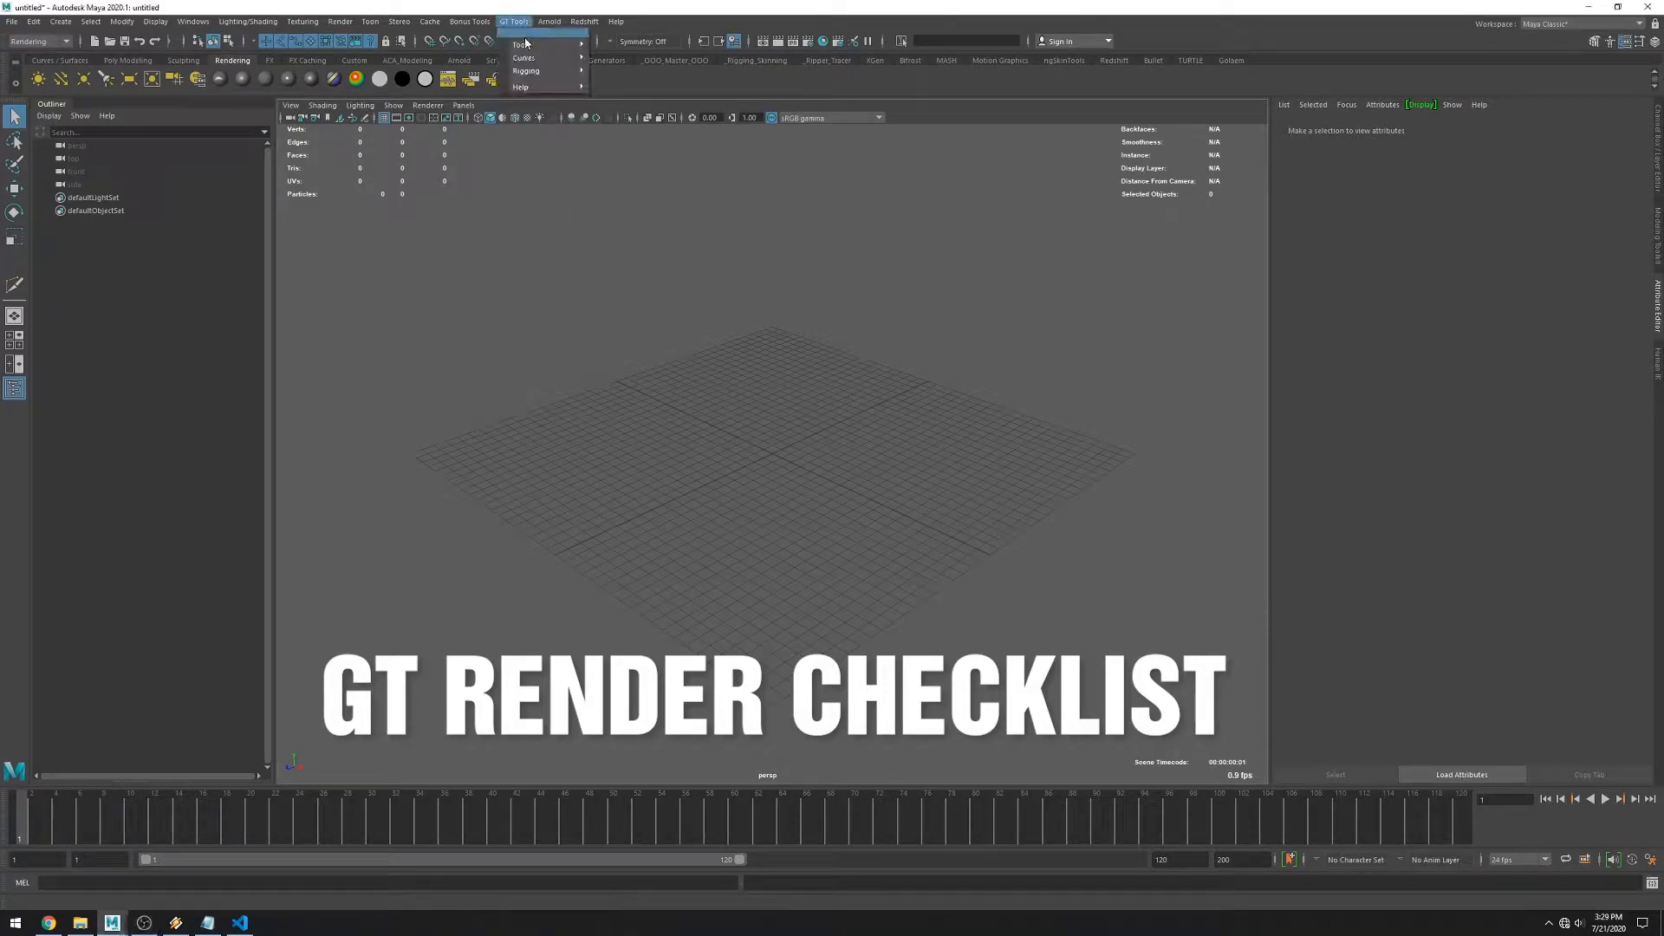
left_click(523, 45)
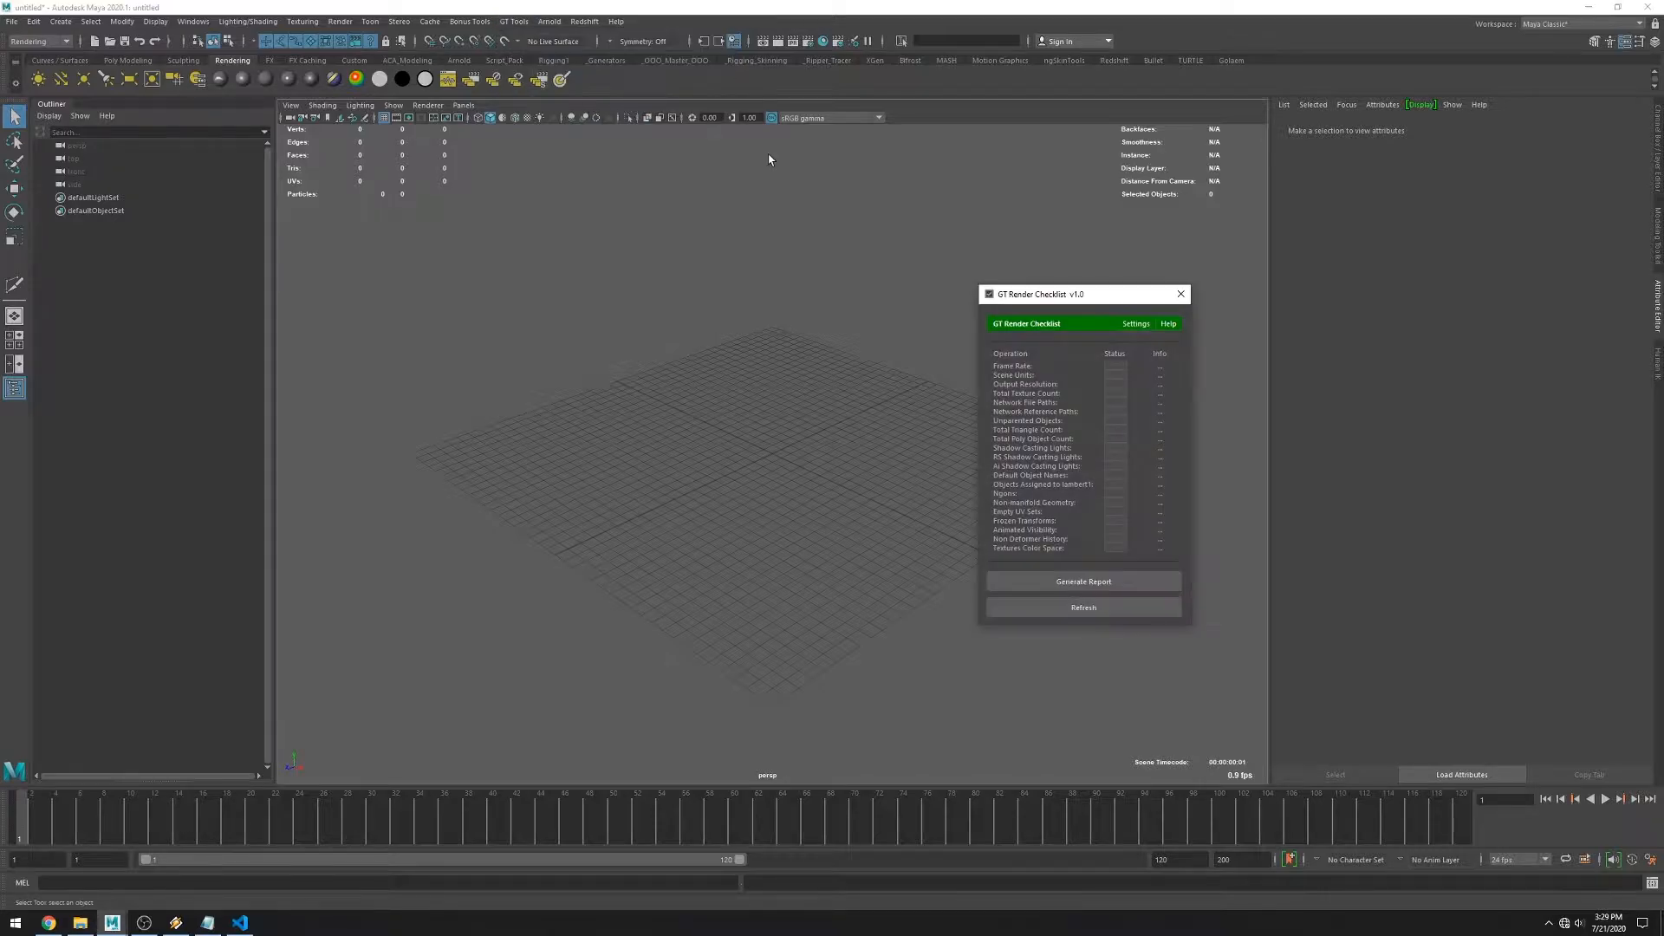
left_click(1168, 322)
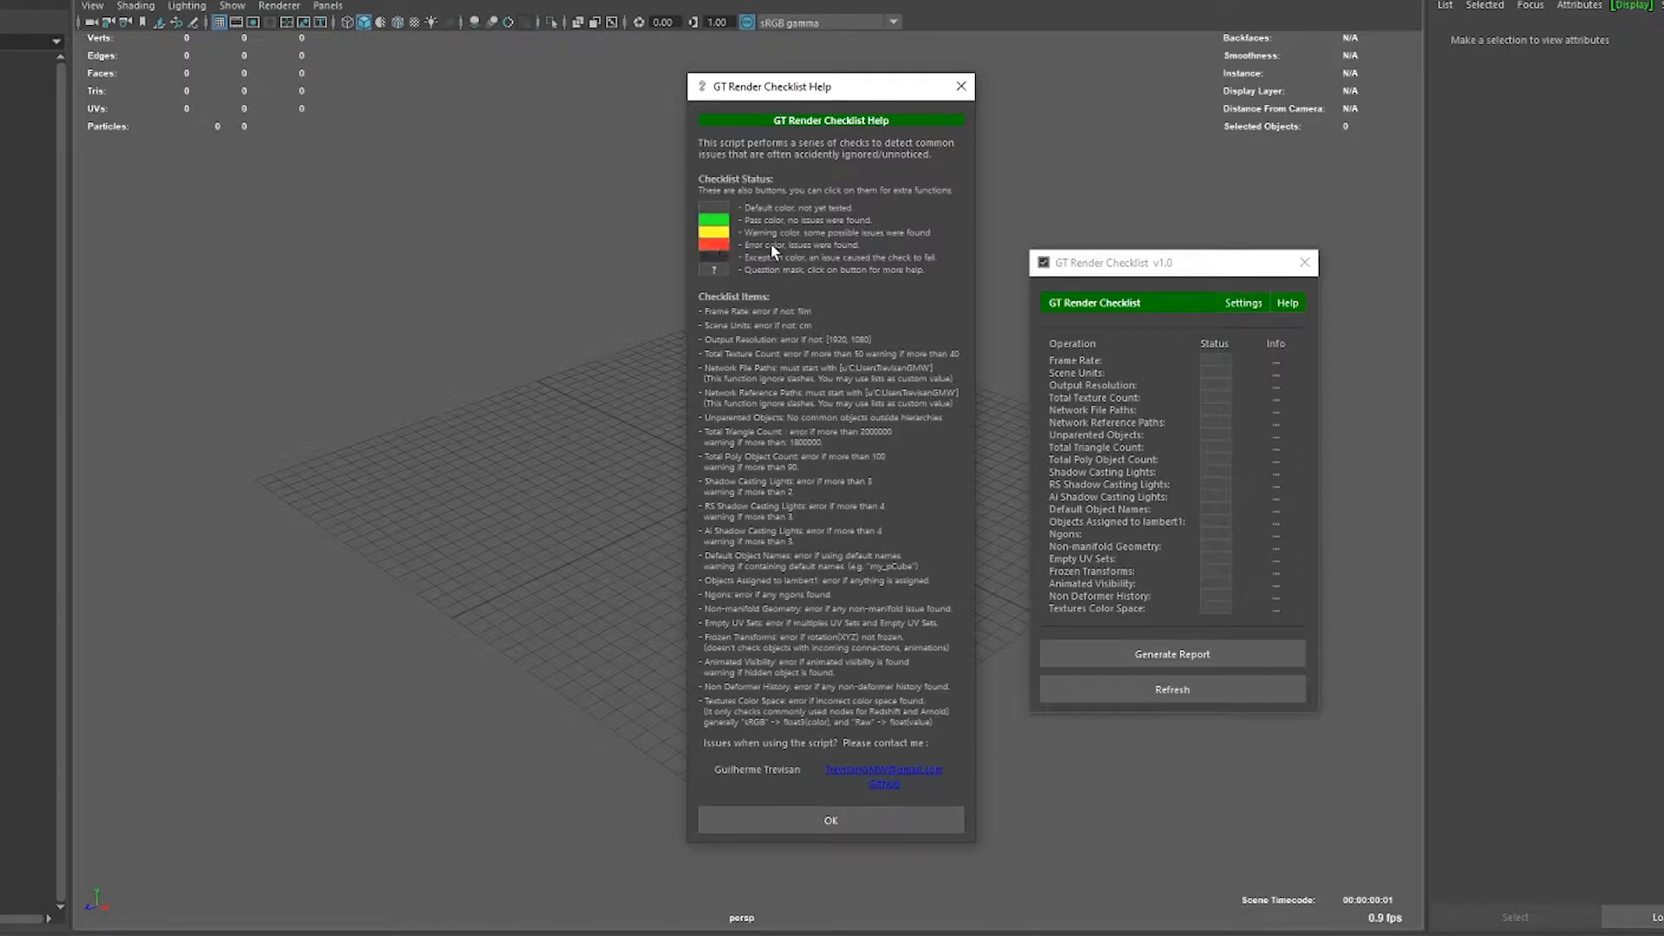
mouse_move(898, 260)
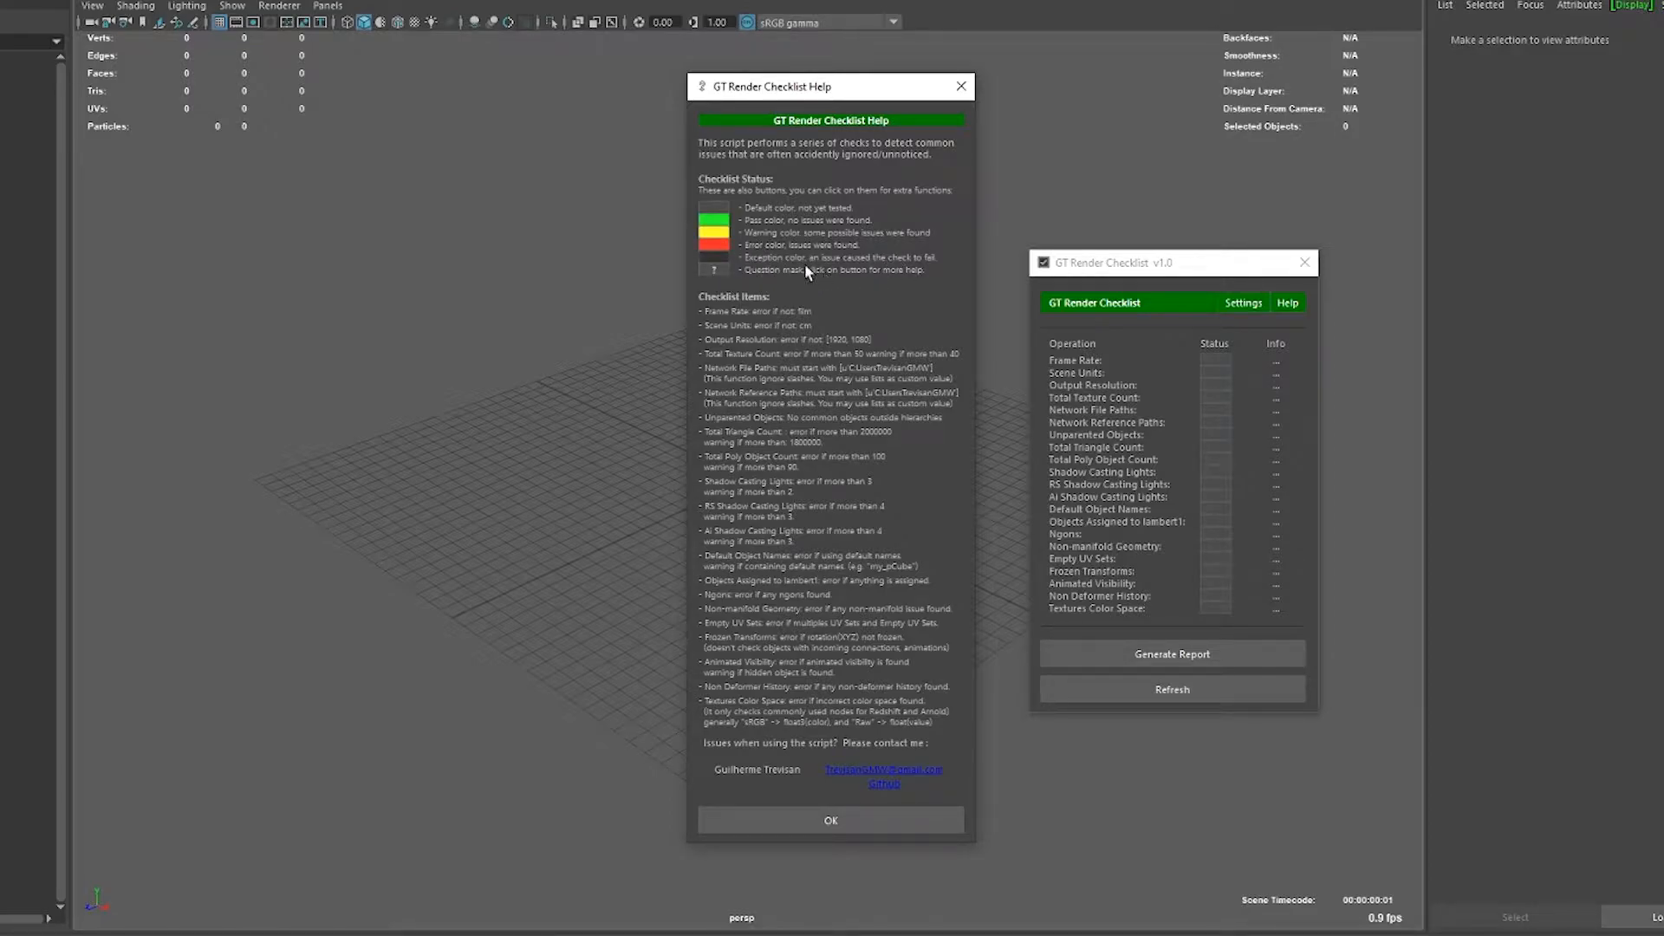
left_click(830, 820)
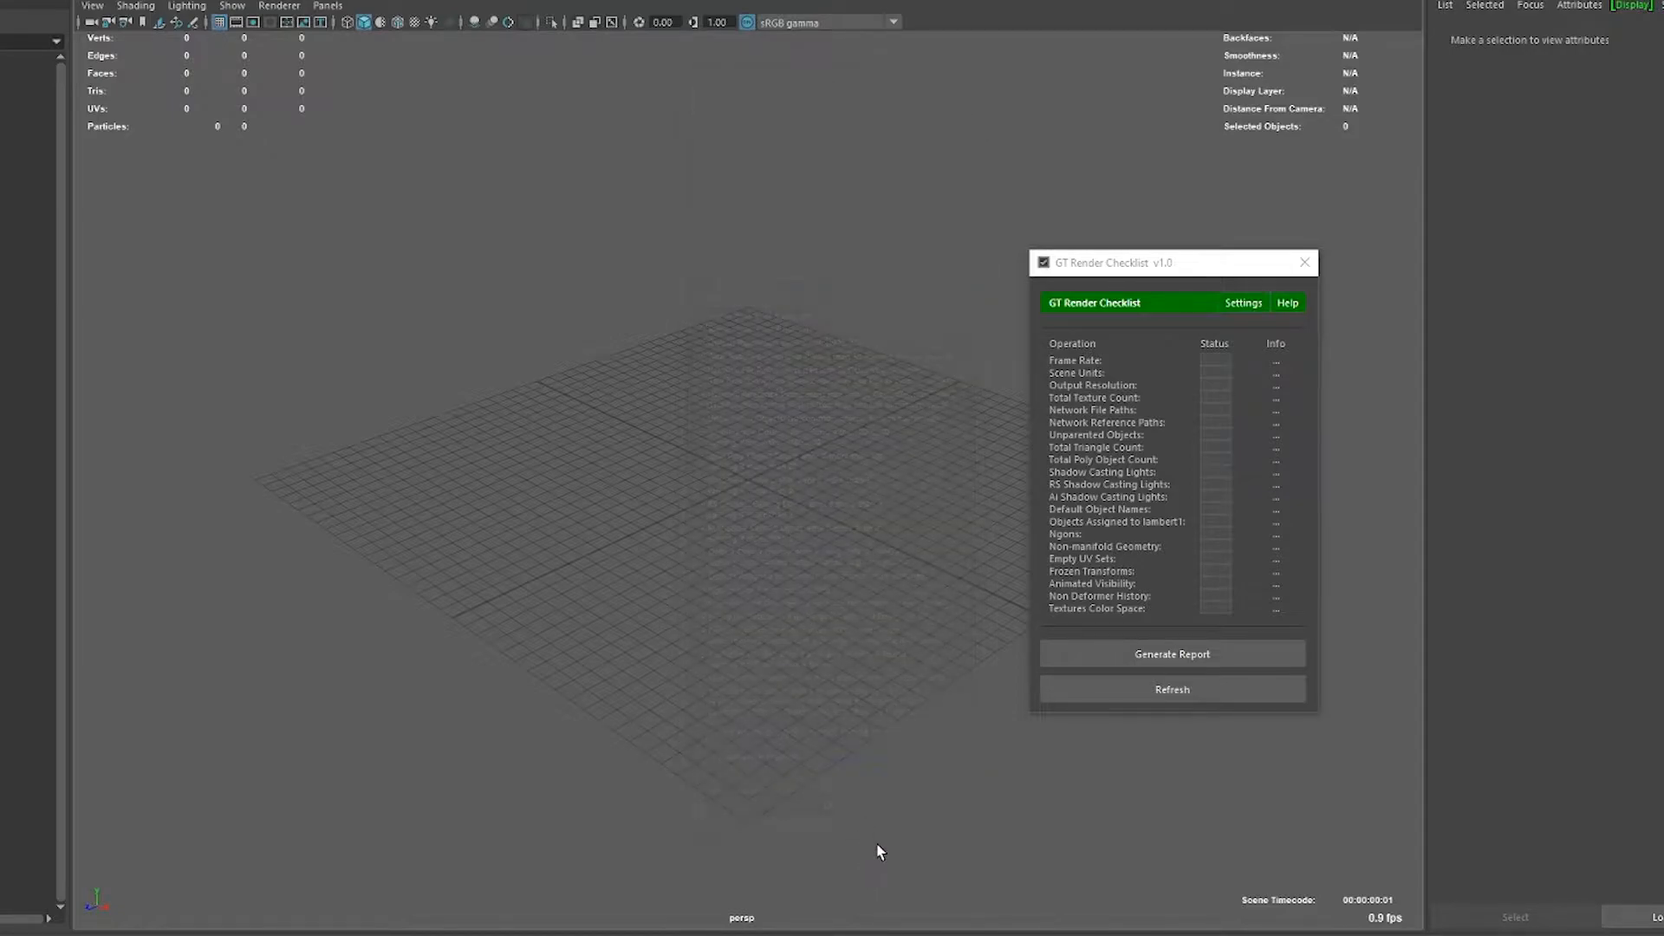
Refresh the checks on the loaded scene, accept Film frame rate and set linear units to centimeter.
left_click(1172, 690)
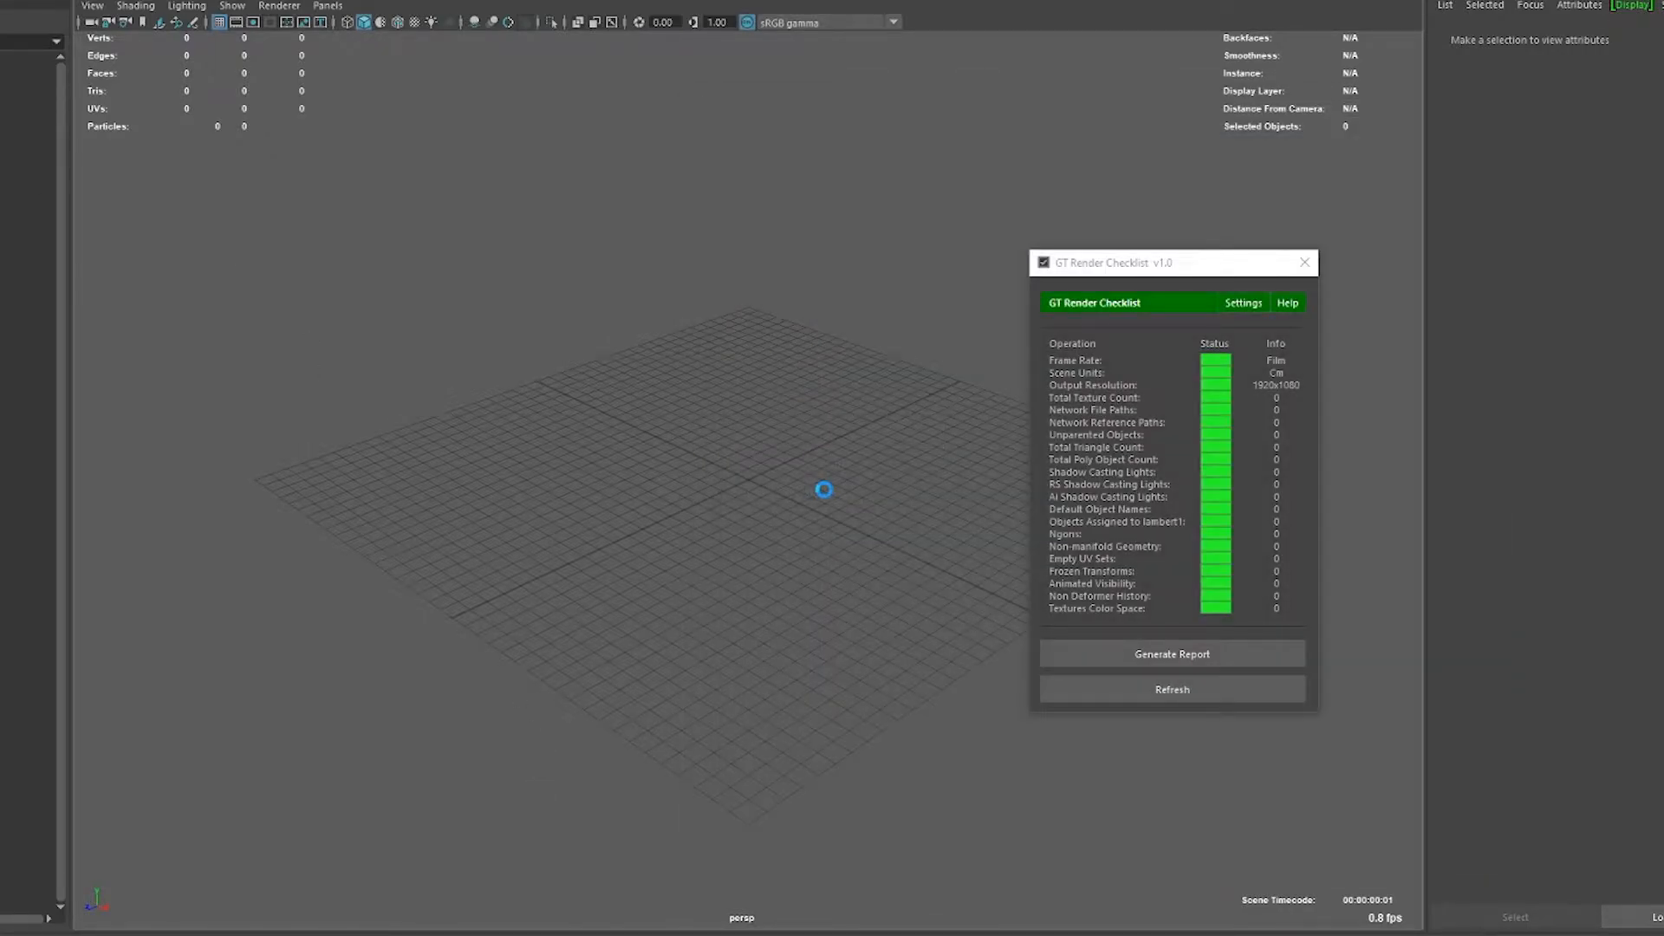
left_click(1171, 690)
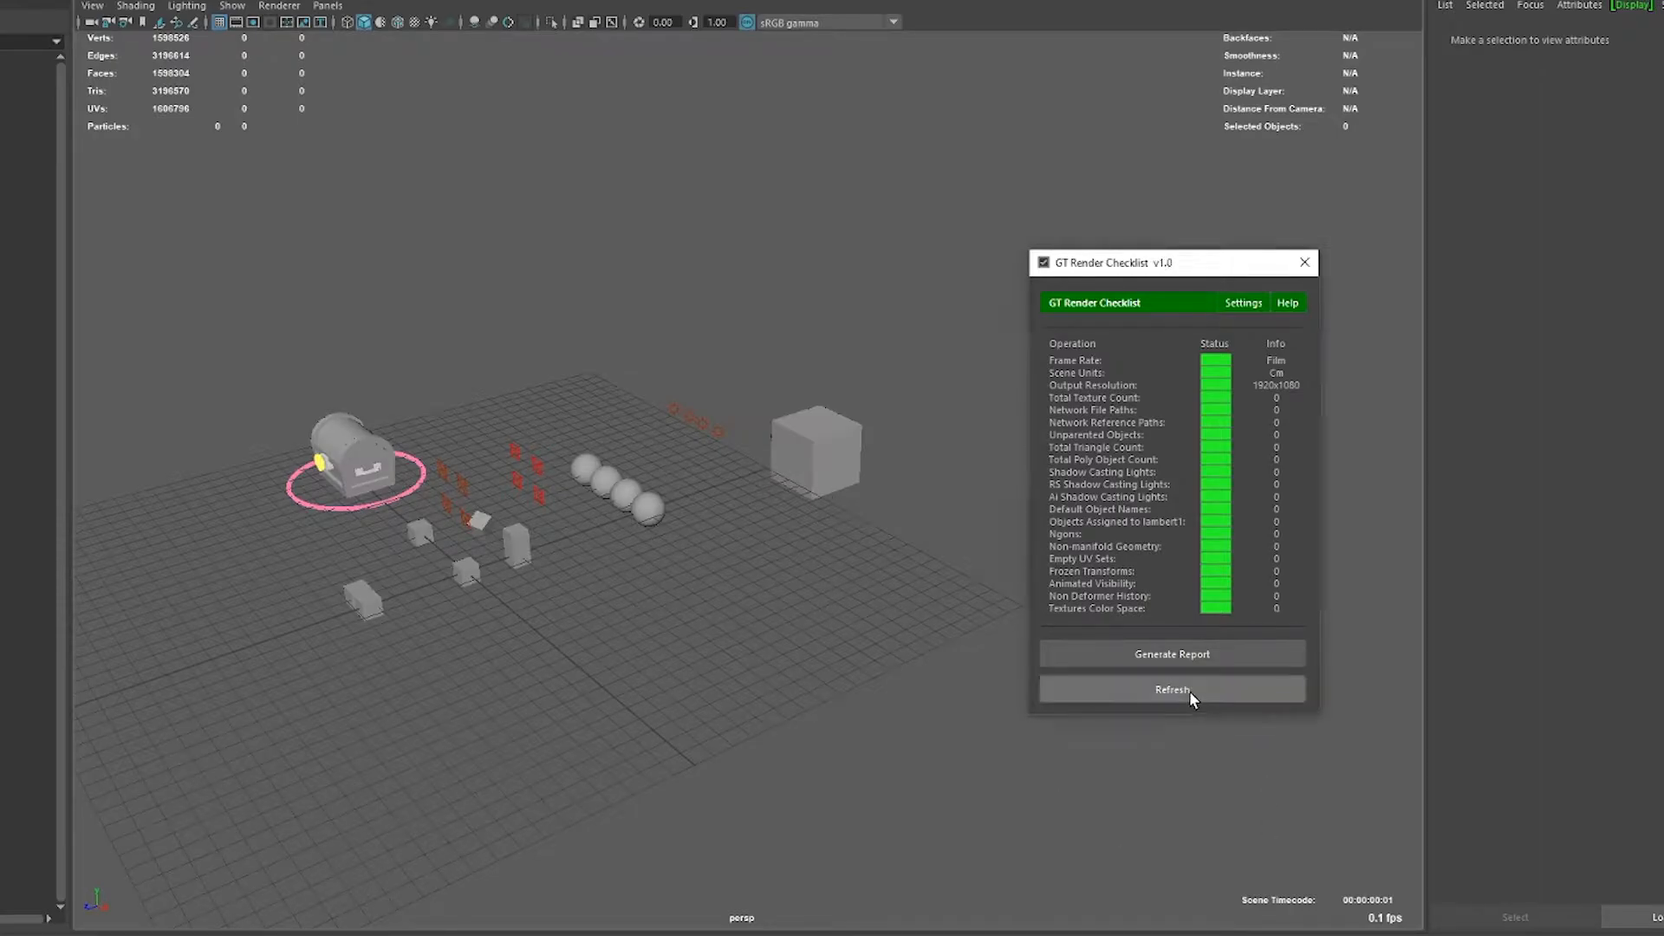
left_click(1171, 690)
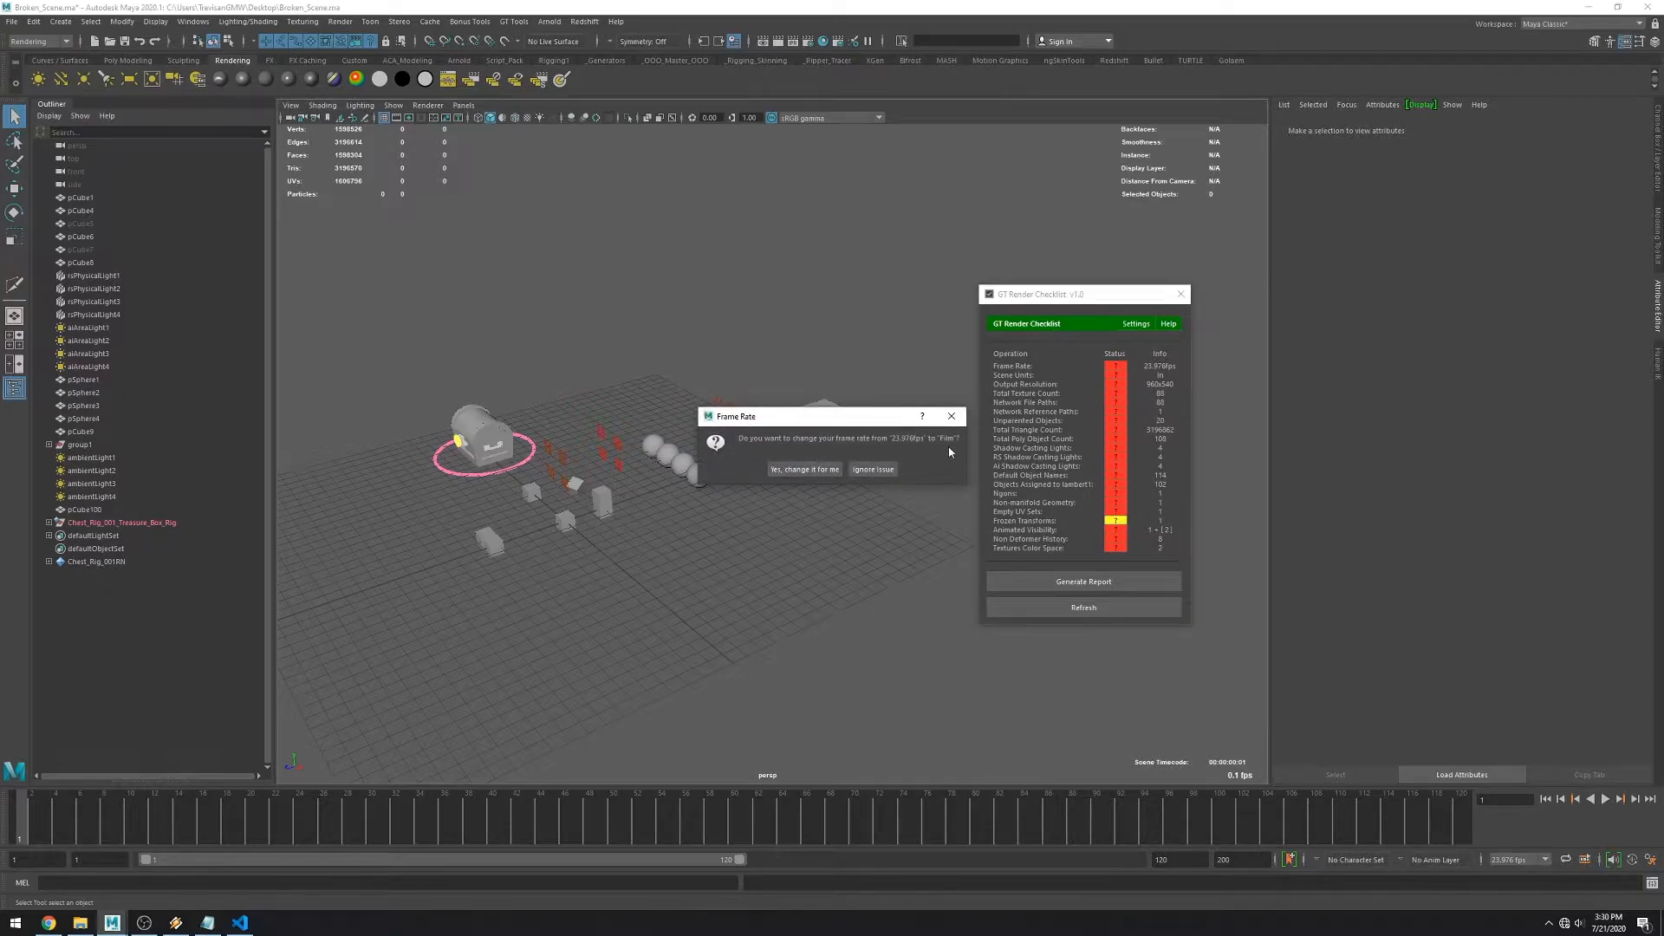
mouse_move(1518, 870)
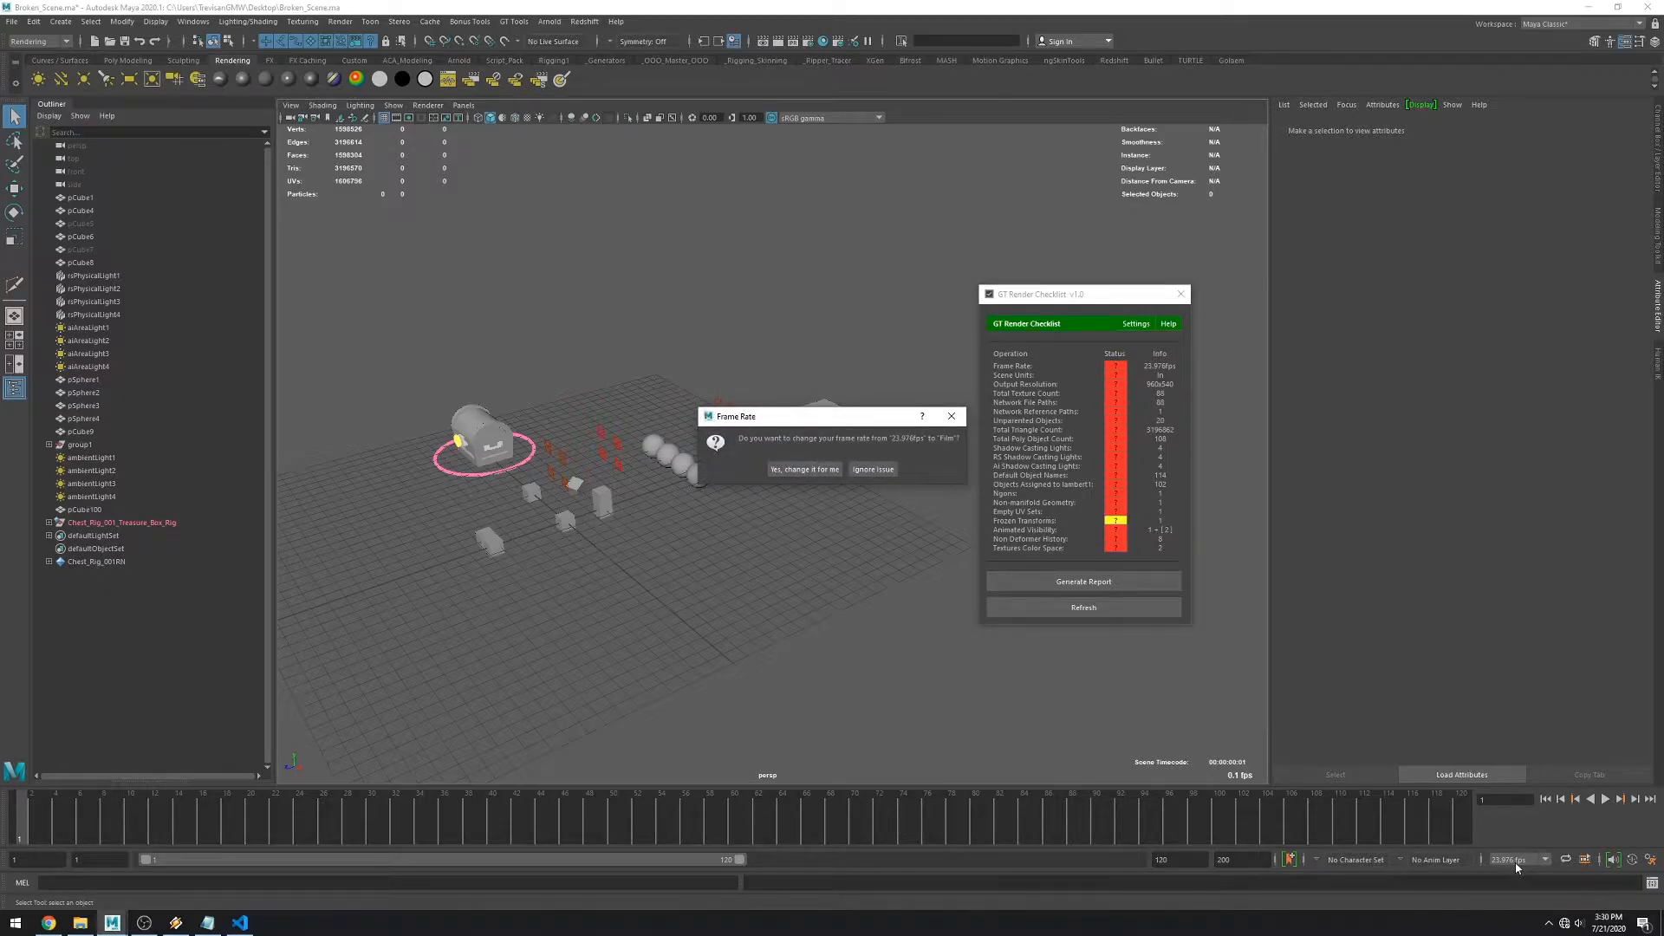
left_click(804, 468)
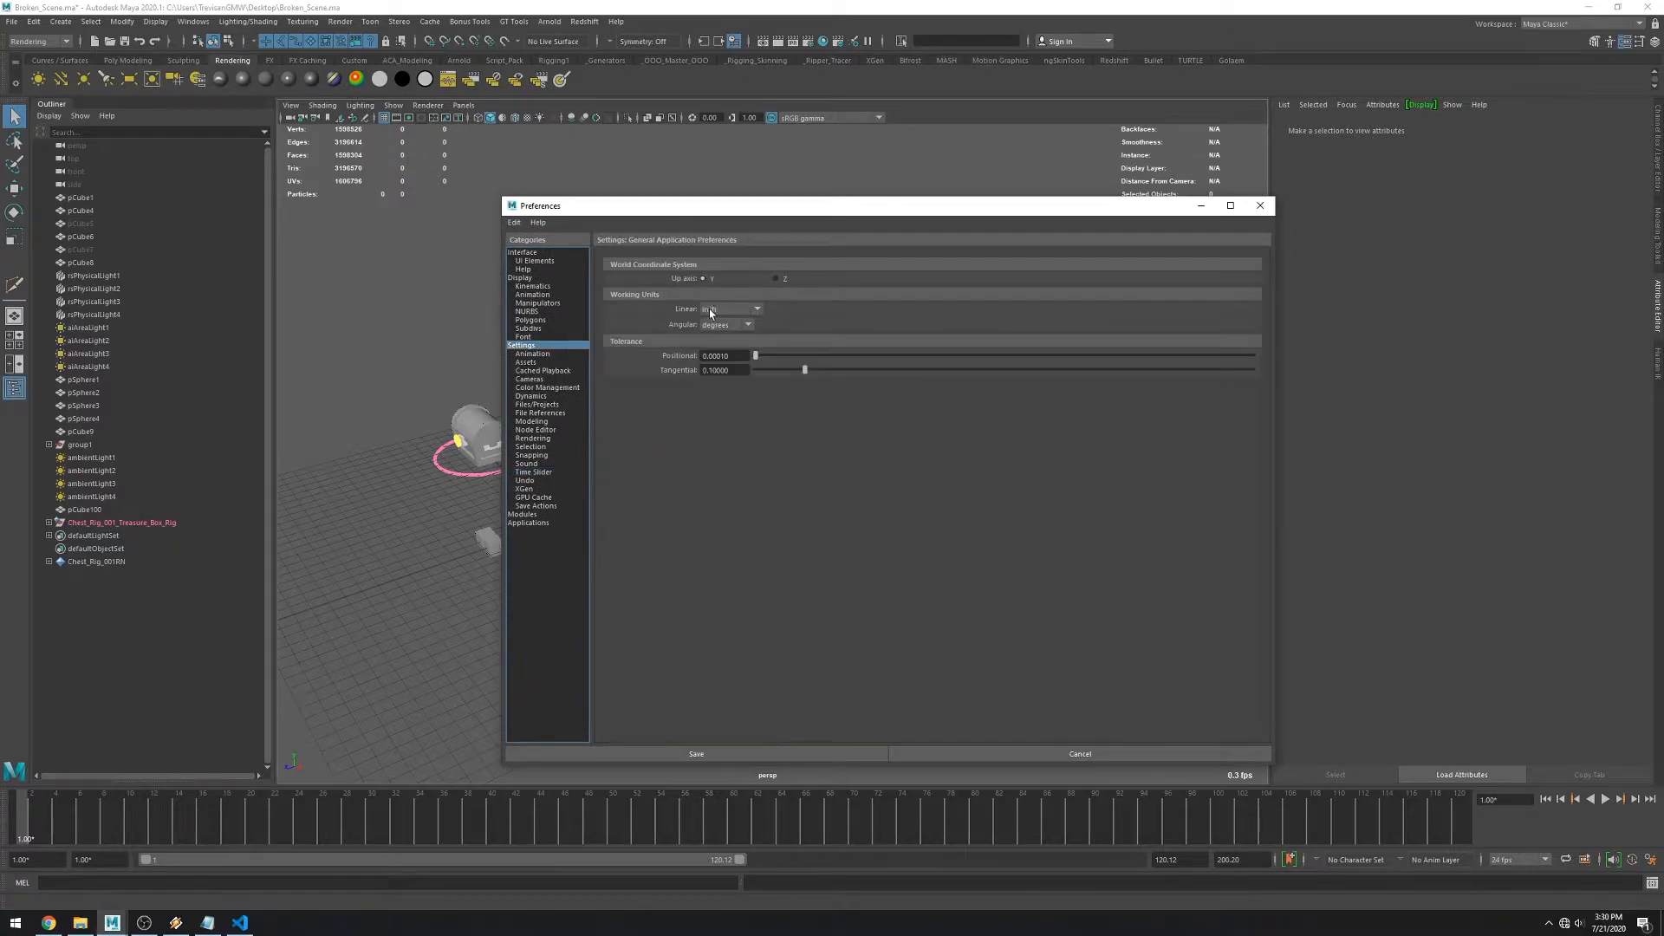
left_click(697, 753)
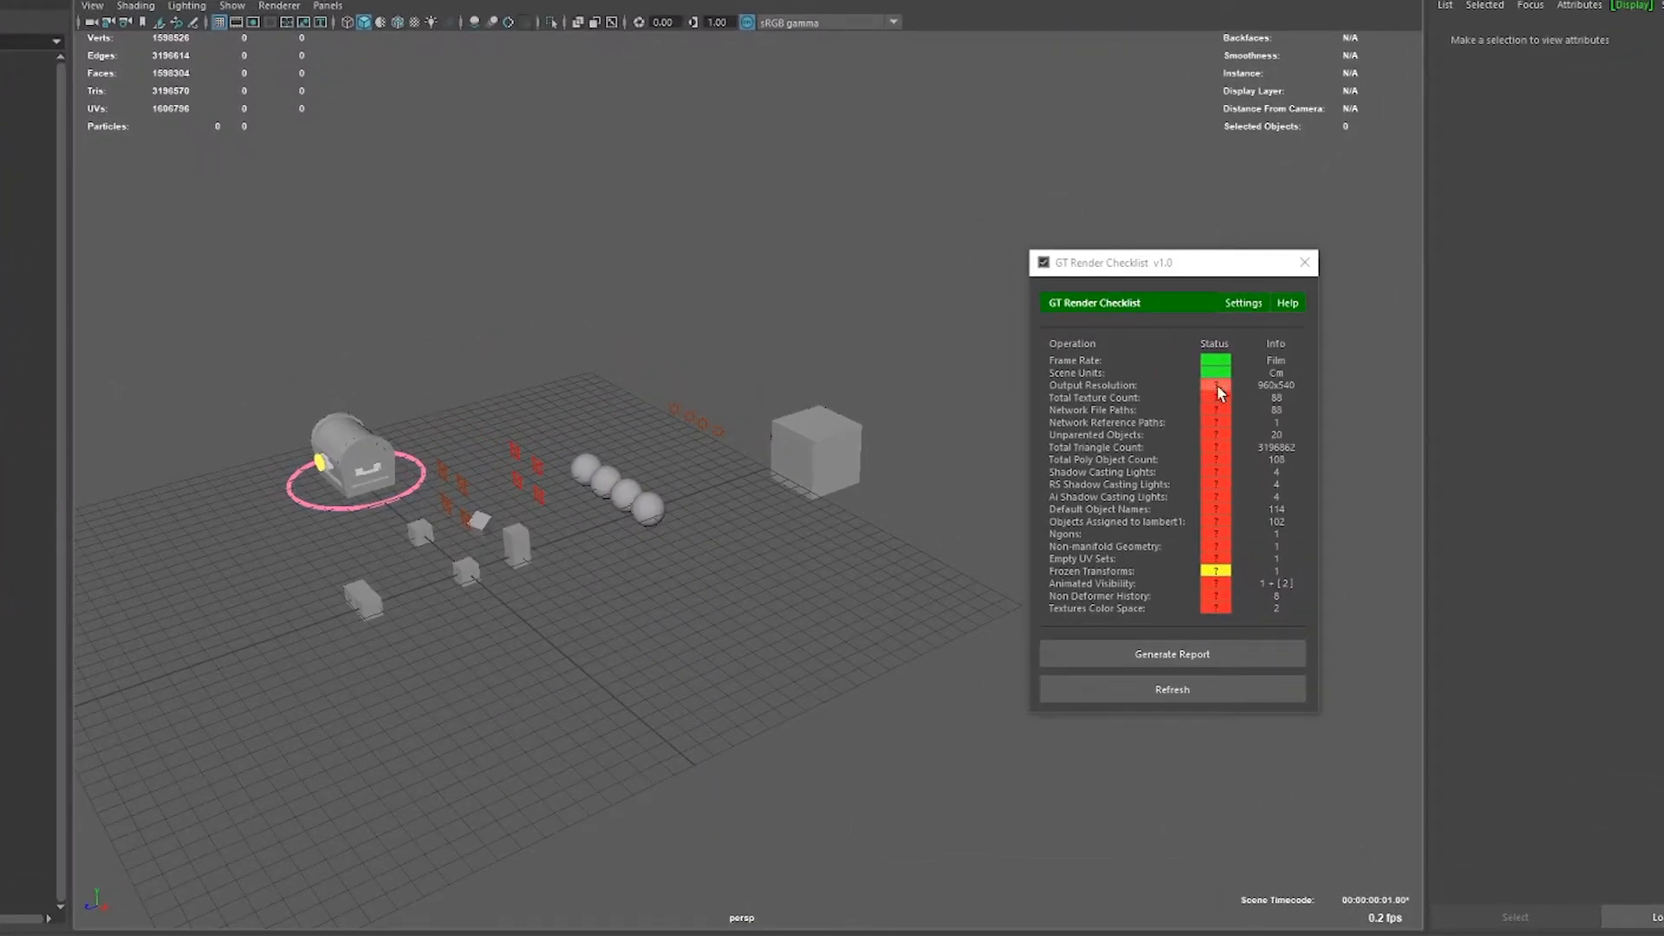
Accept the 1920x1080 output resolution fix and review the total texture count notice.
left_click(1217, 385)
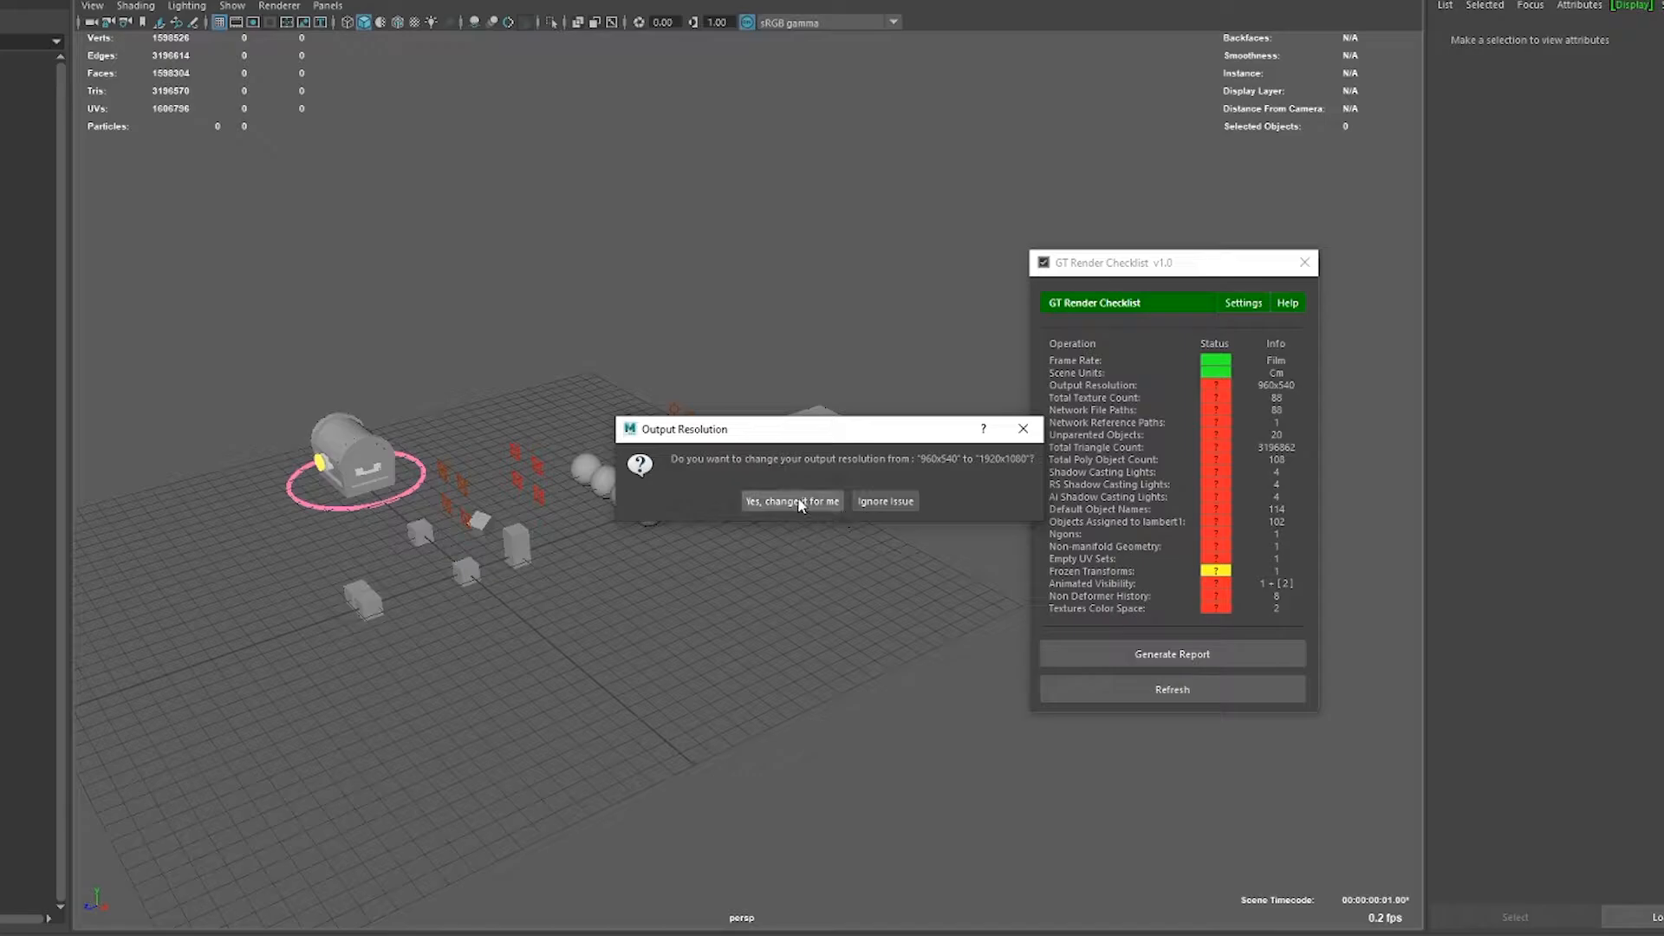
left_click(792, 501)
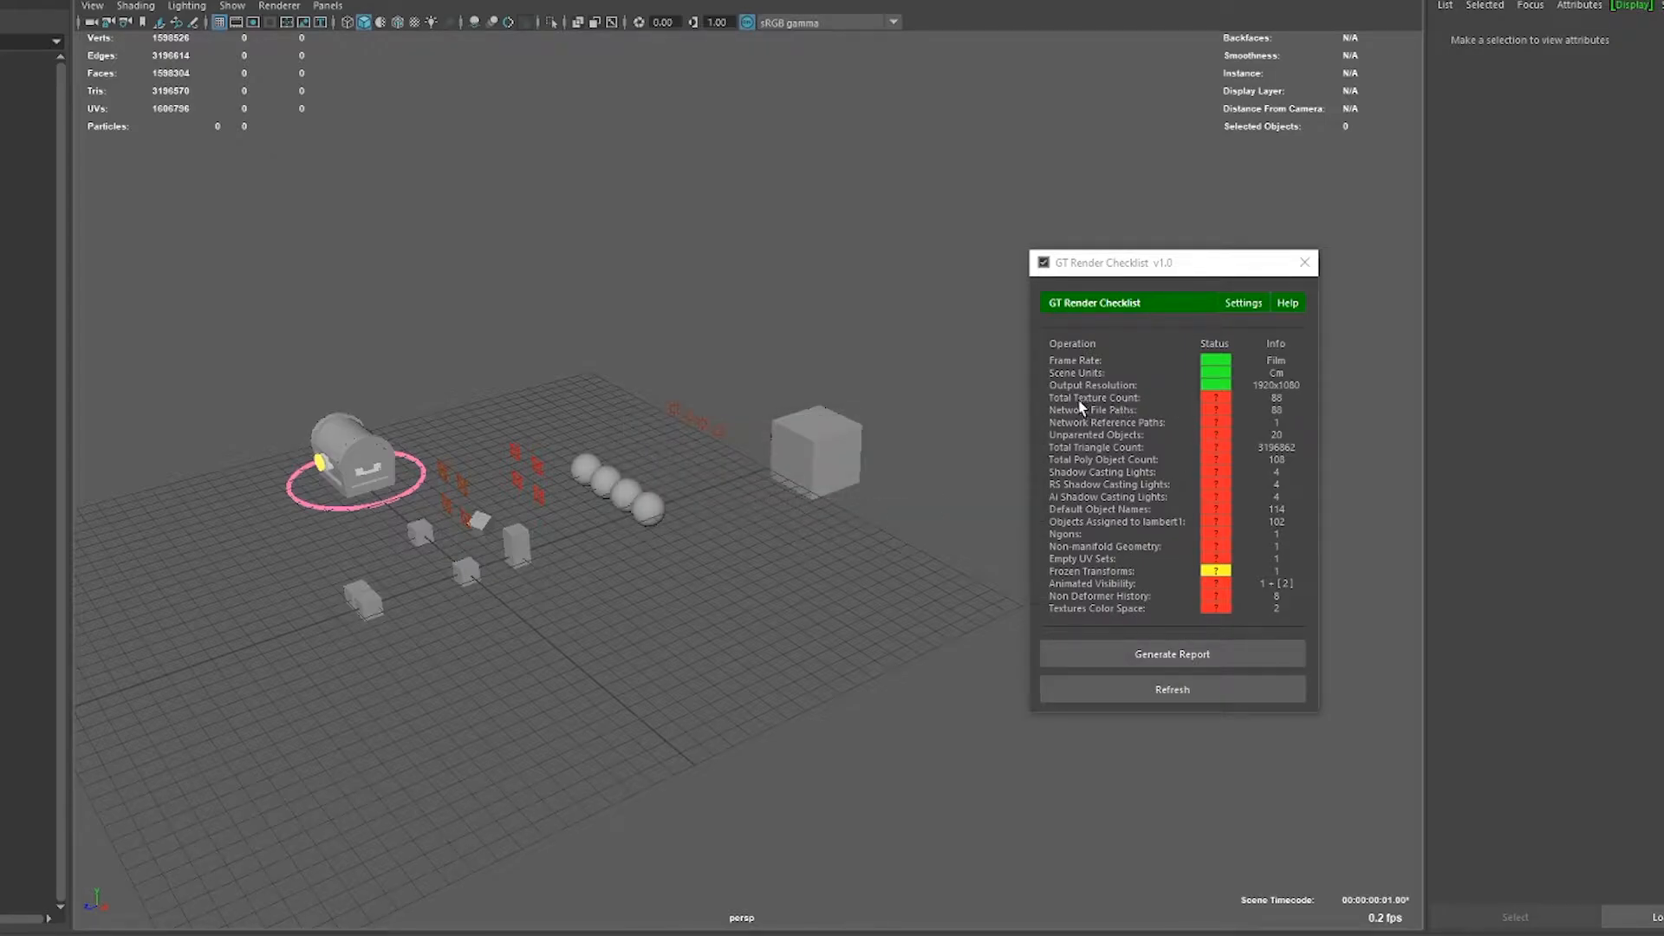
left_click(1215, 399)
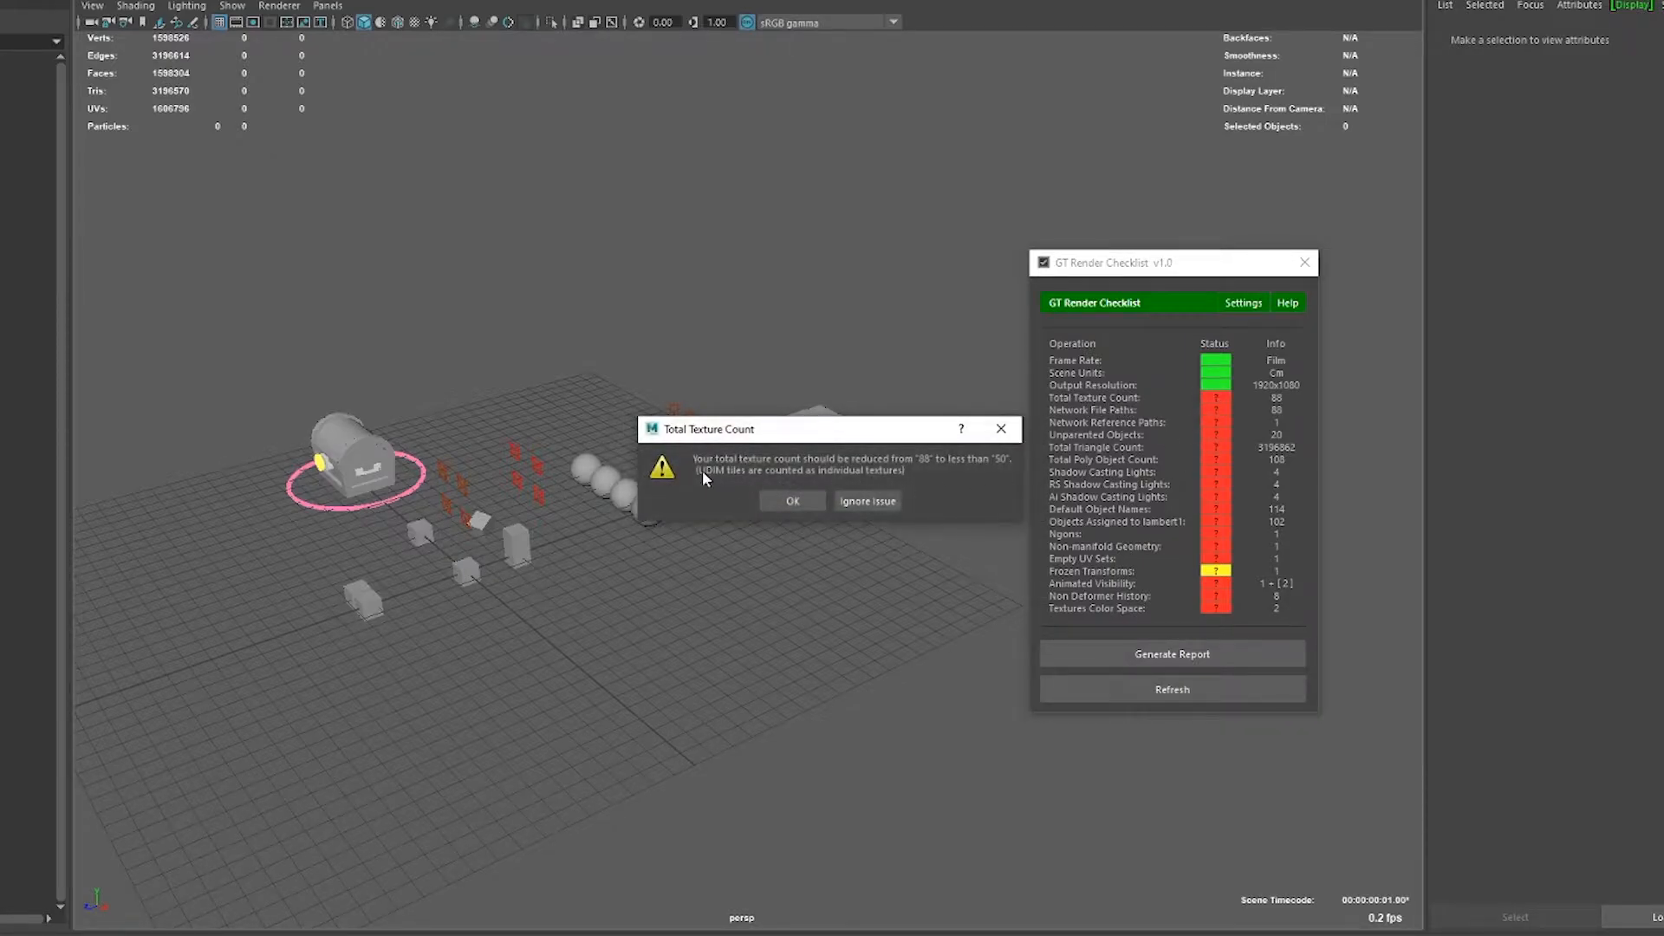
mouse_move(925, 471)
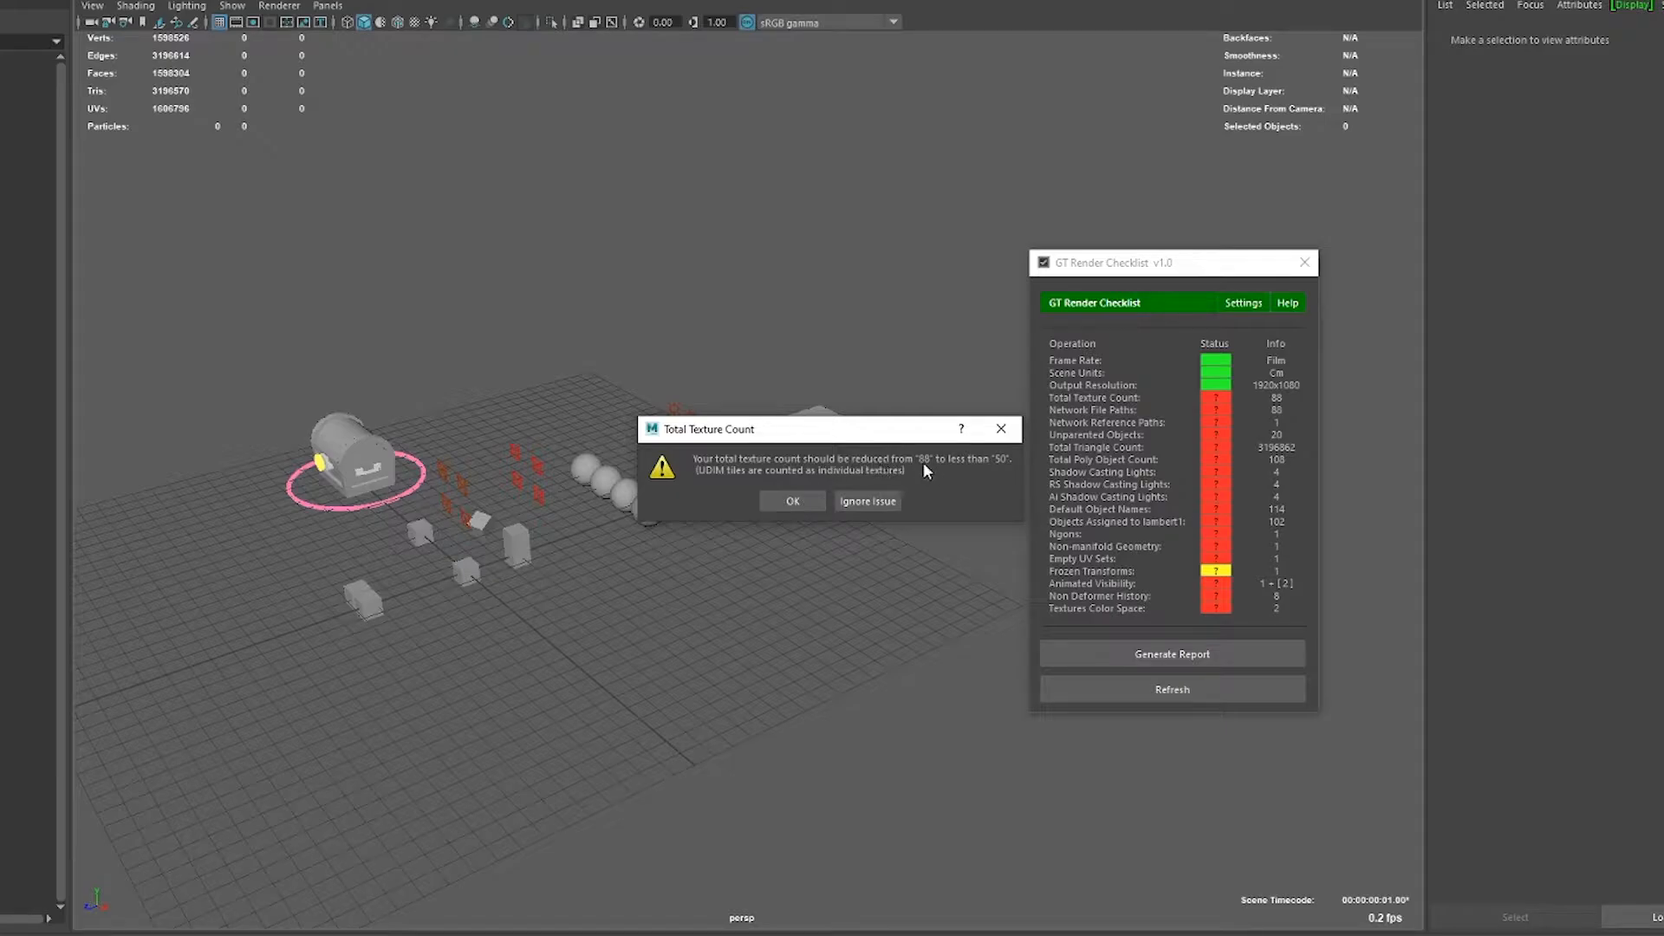
mouse_move(754, 492)
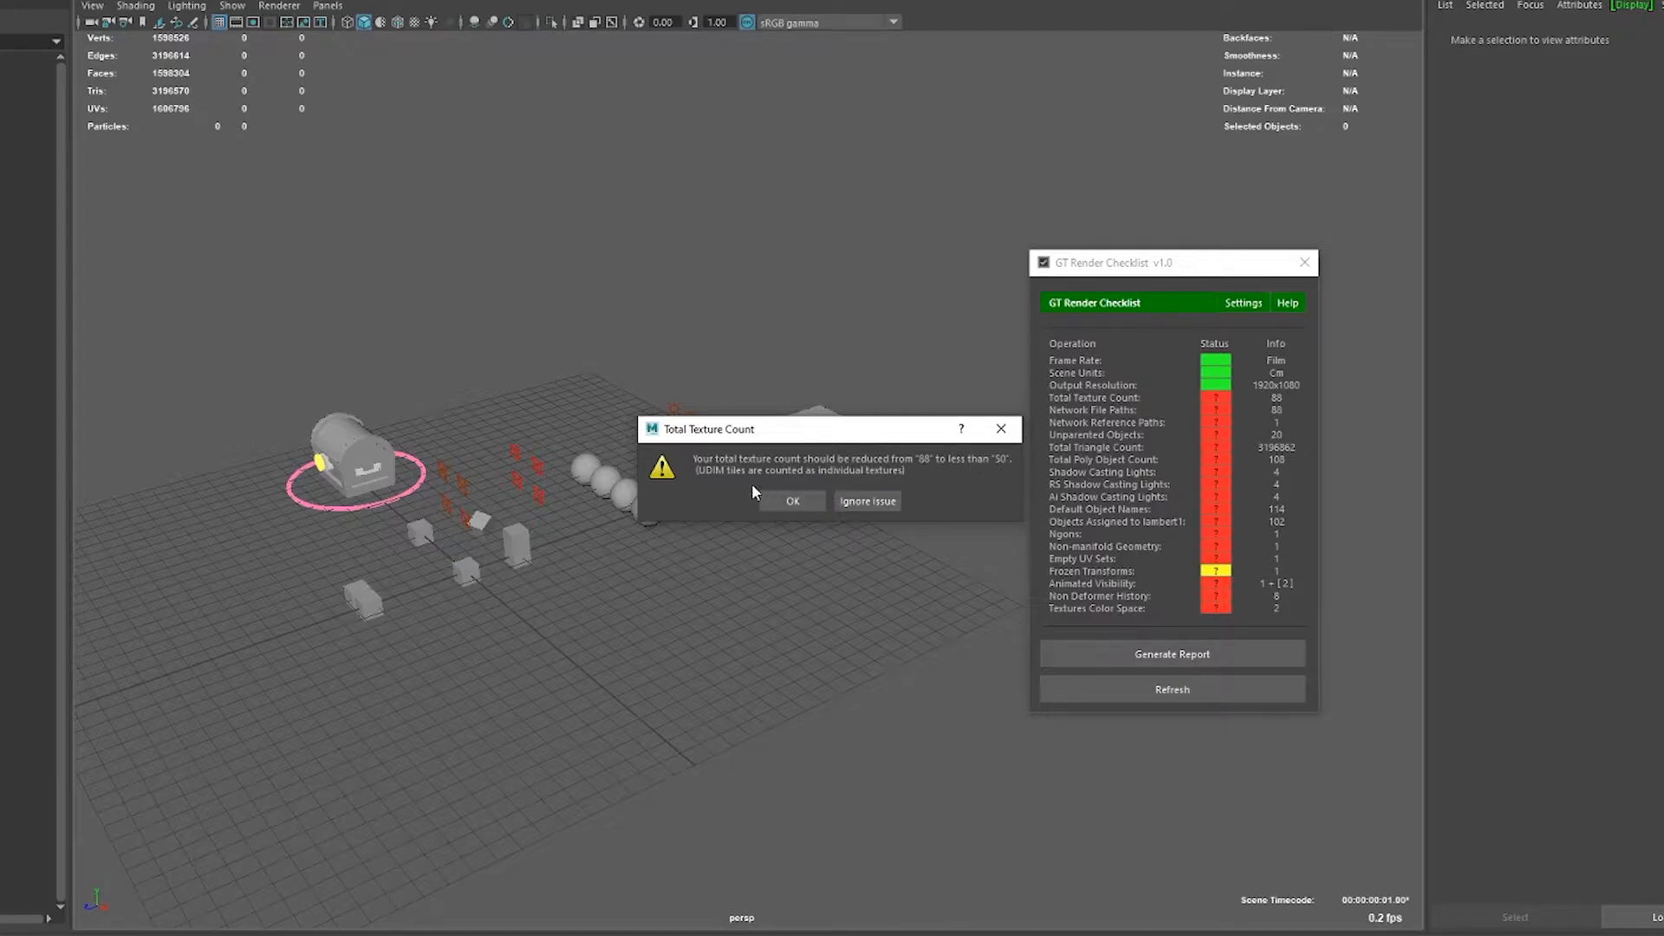
mouse_move(799, 536)
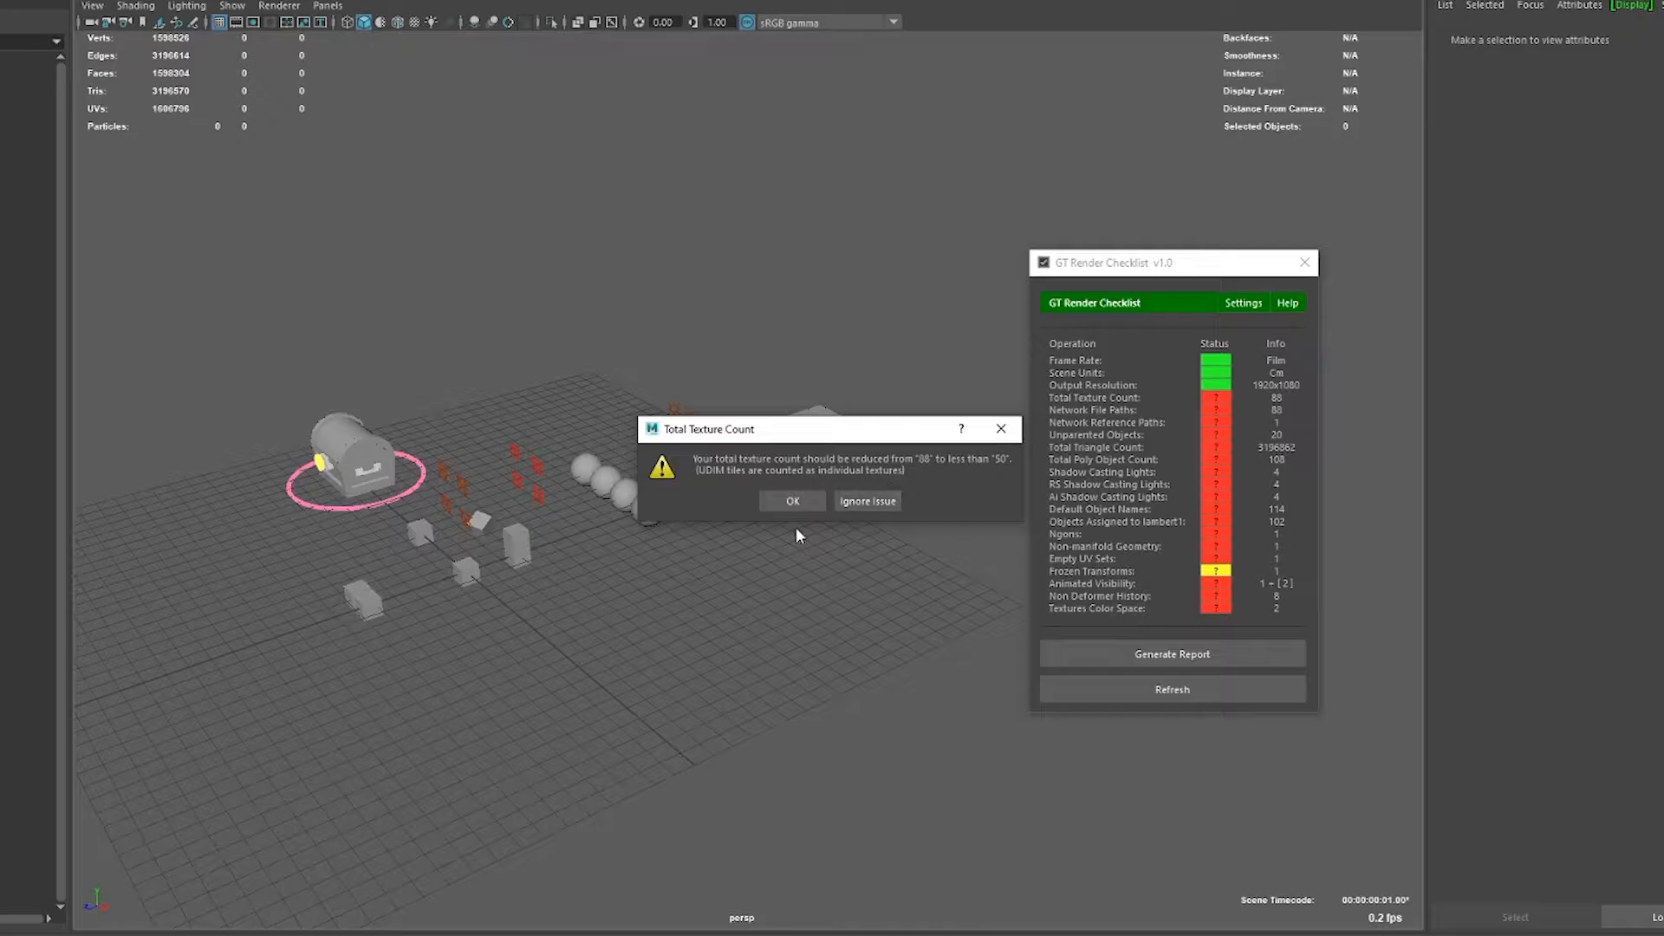
left_click(792, 501)
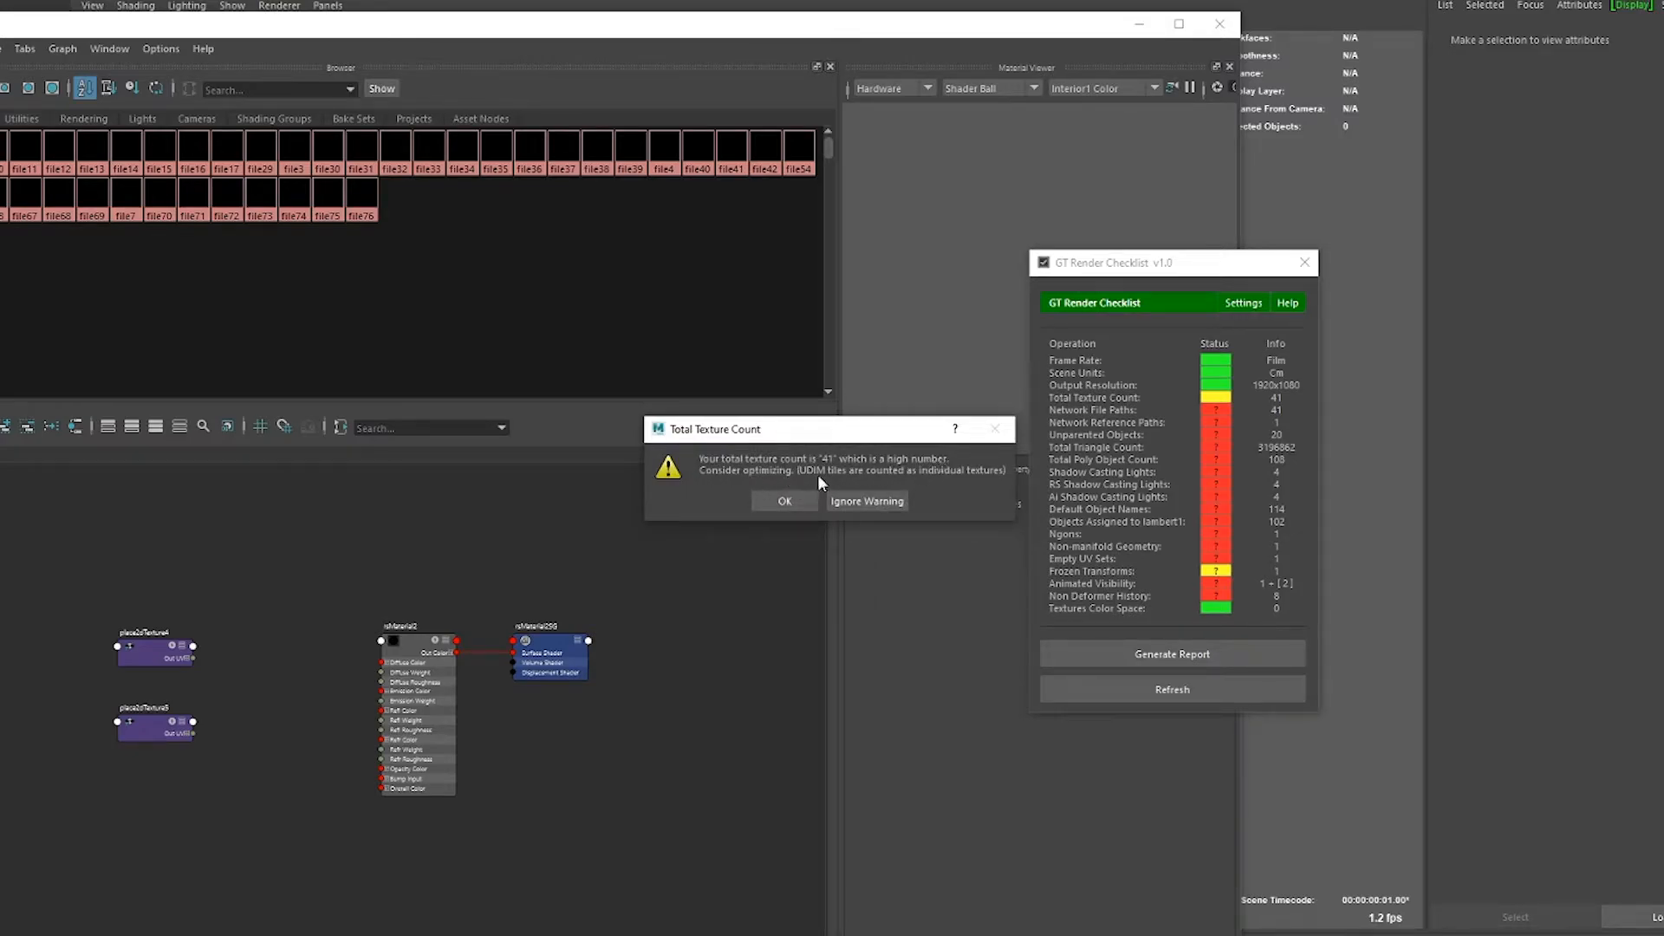
Dismiss the texture count warning and browse the file node's Image Name to the network location.
left_click(784, 501)
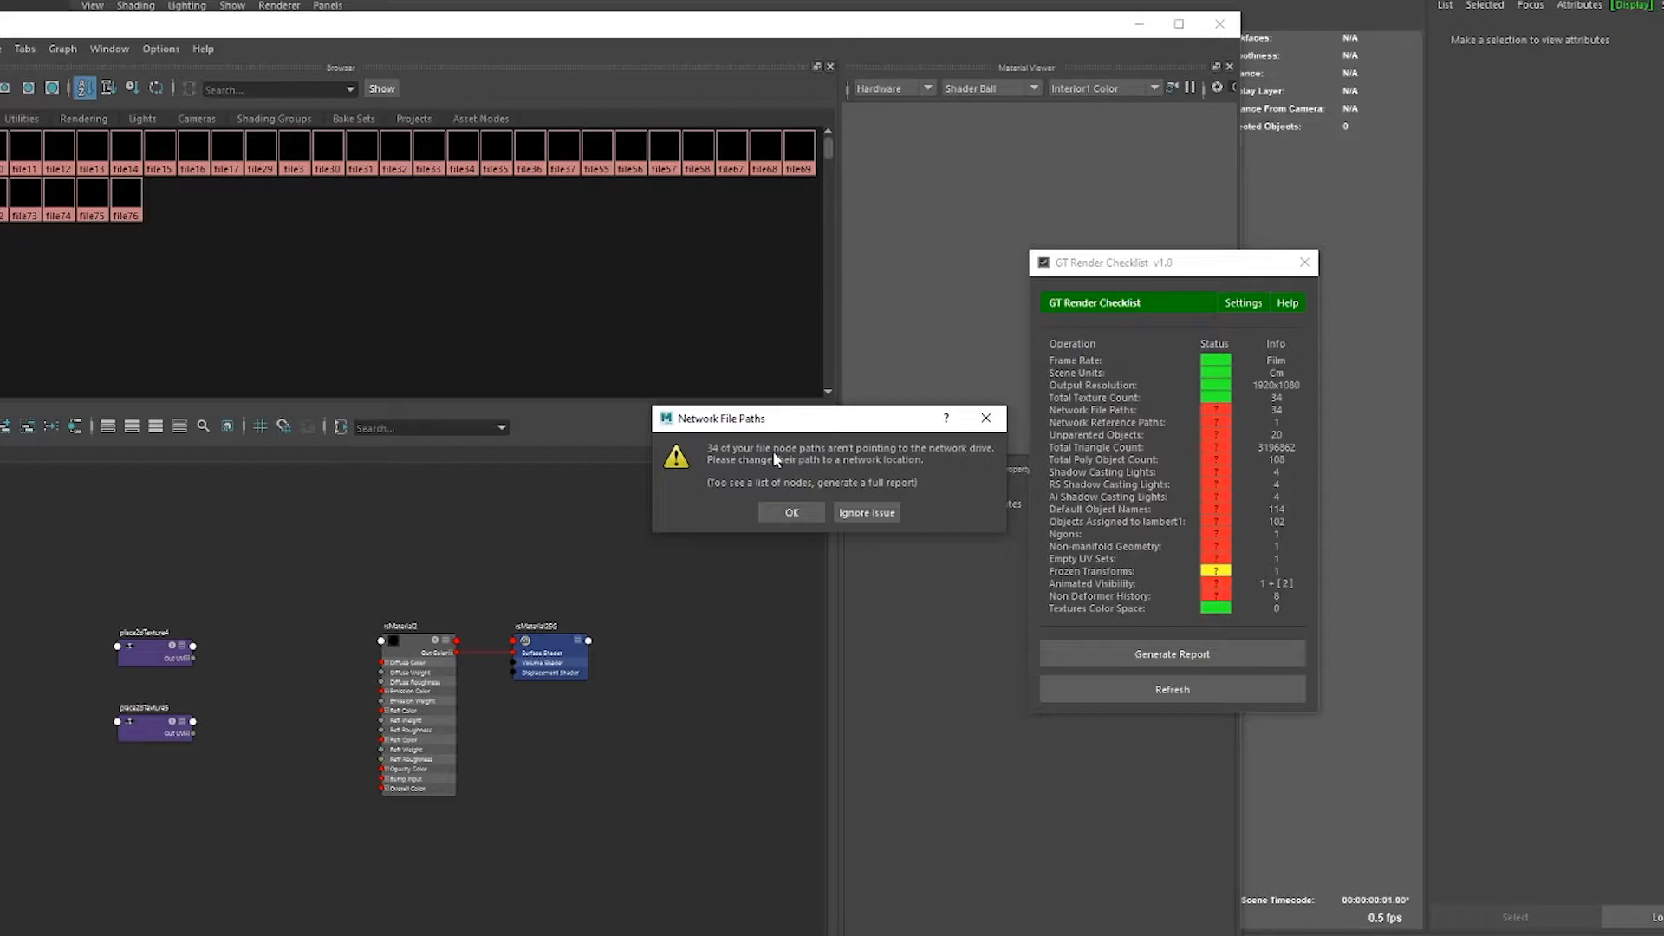
mouse_move(815, 470)
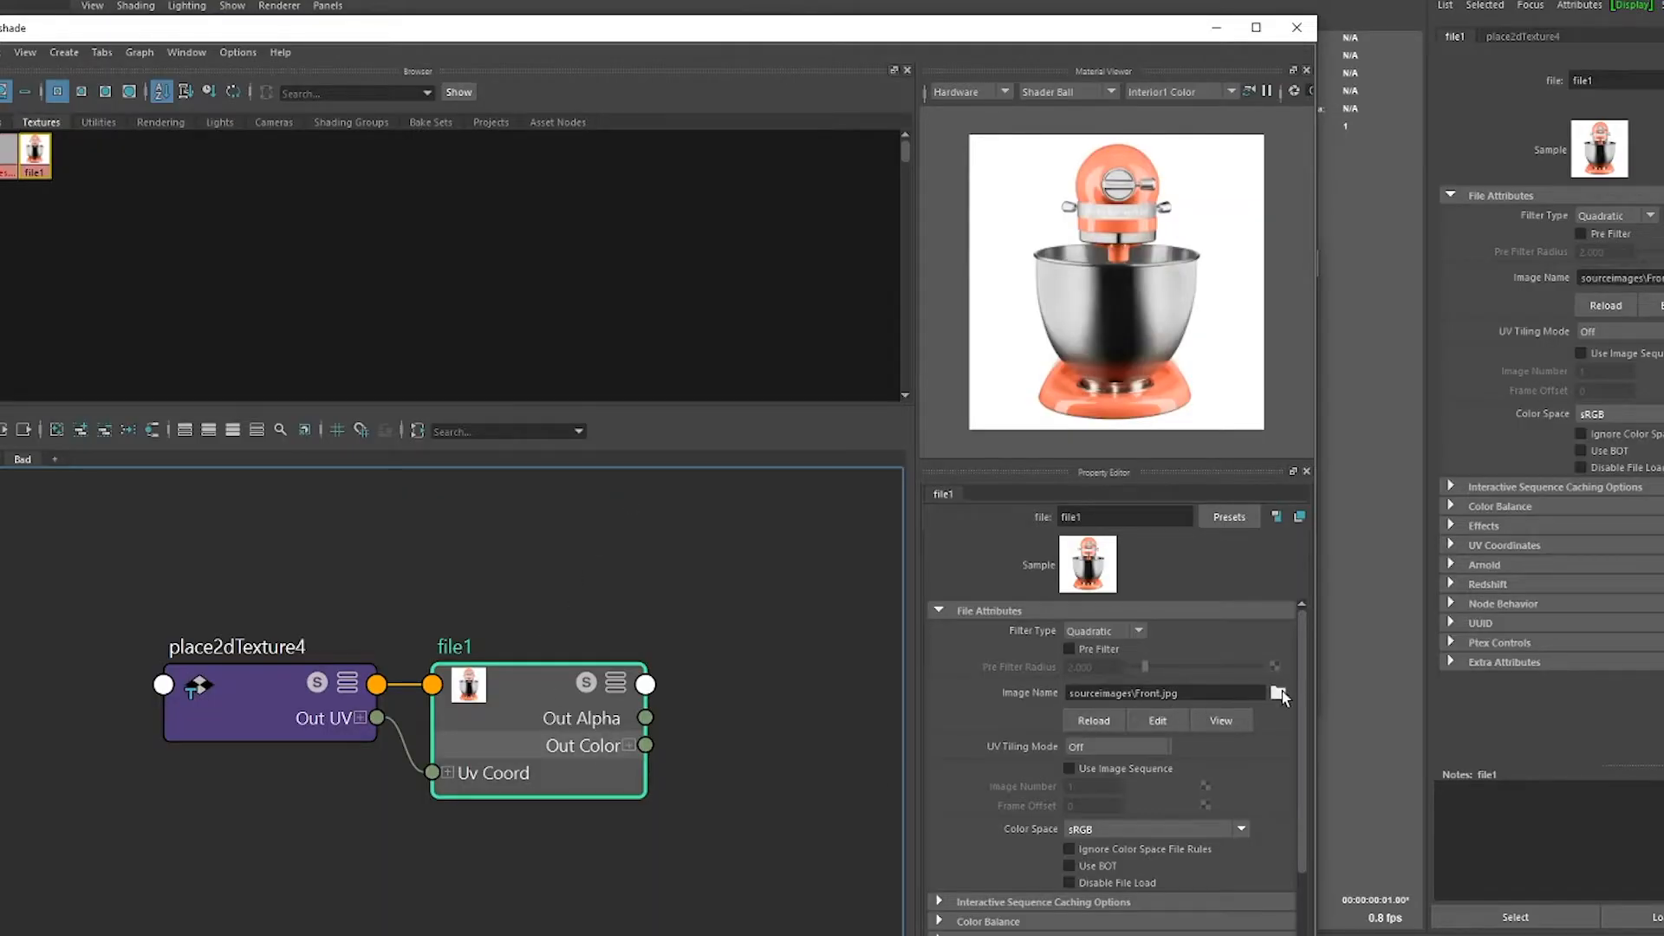
left_click(1280, 693)
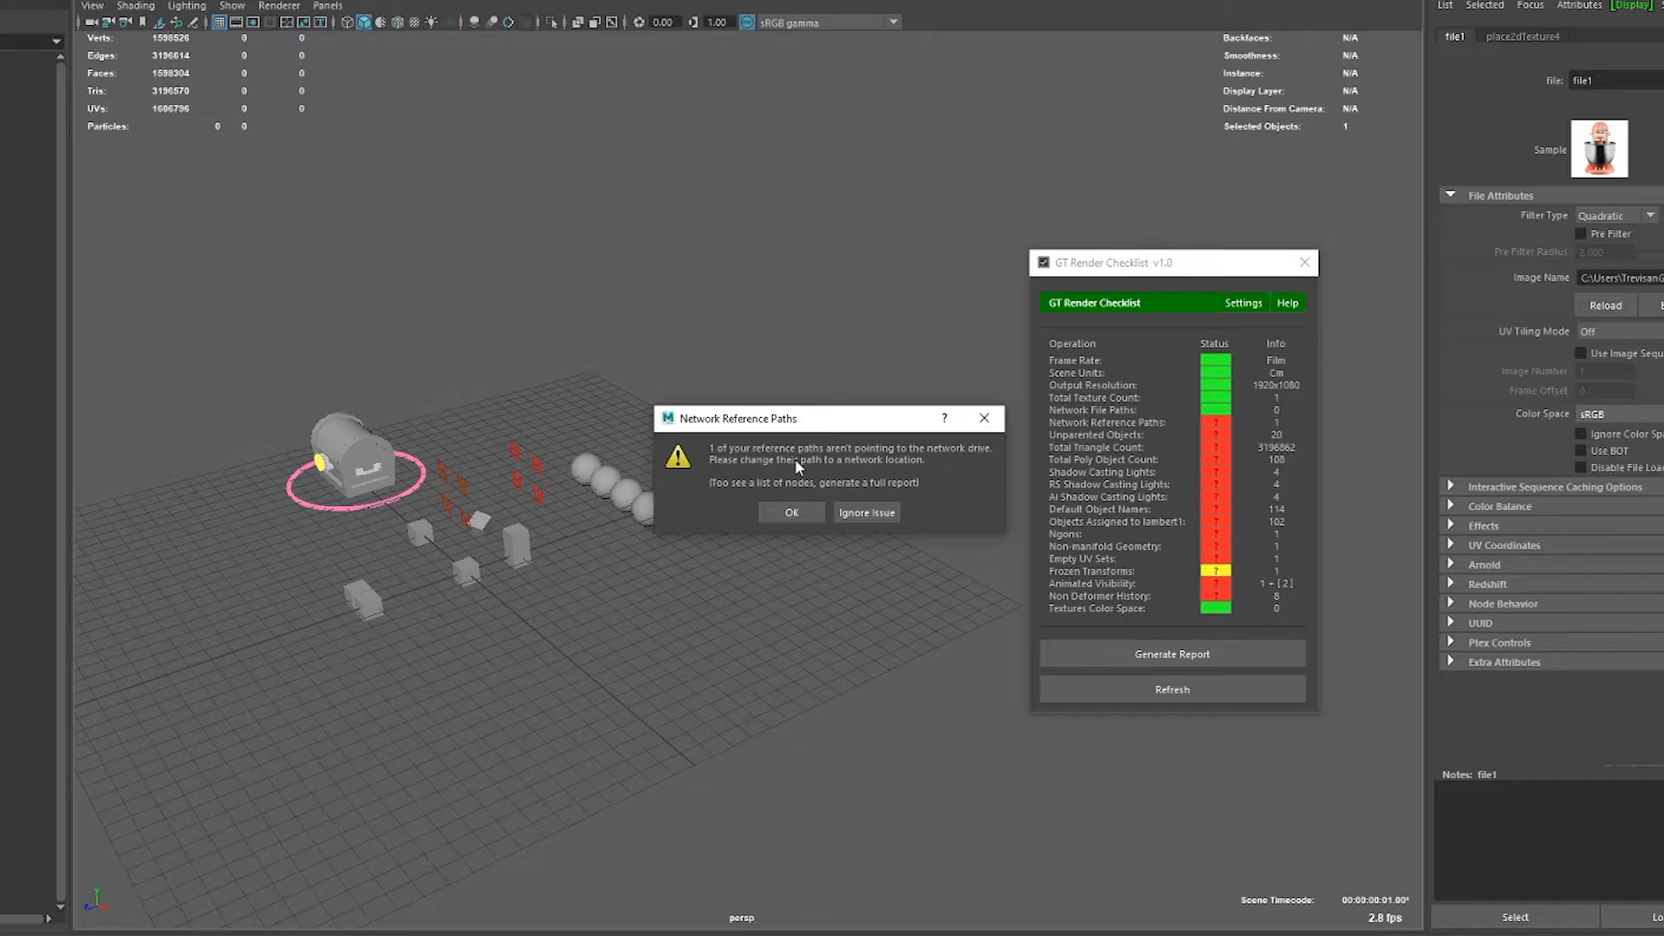
mouse_move(894, 501)
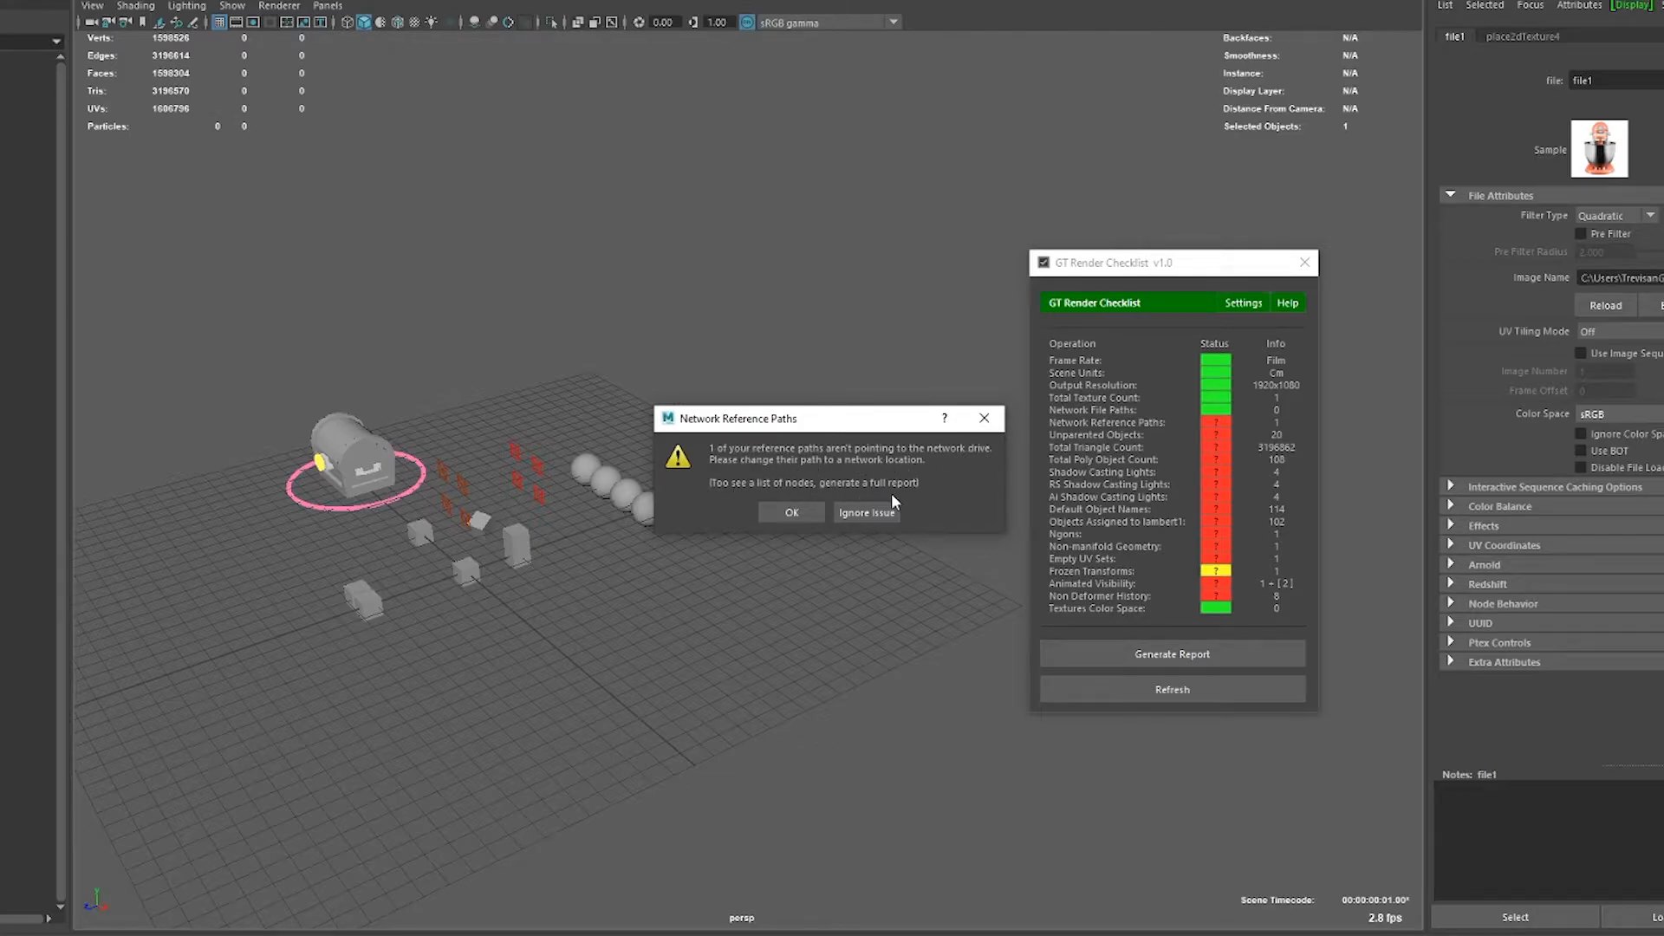
Replace the Chest_Rig_001RN reference with the network-located file in the Reference Editor.
left_click(867, 511)
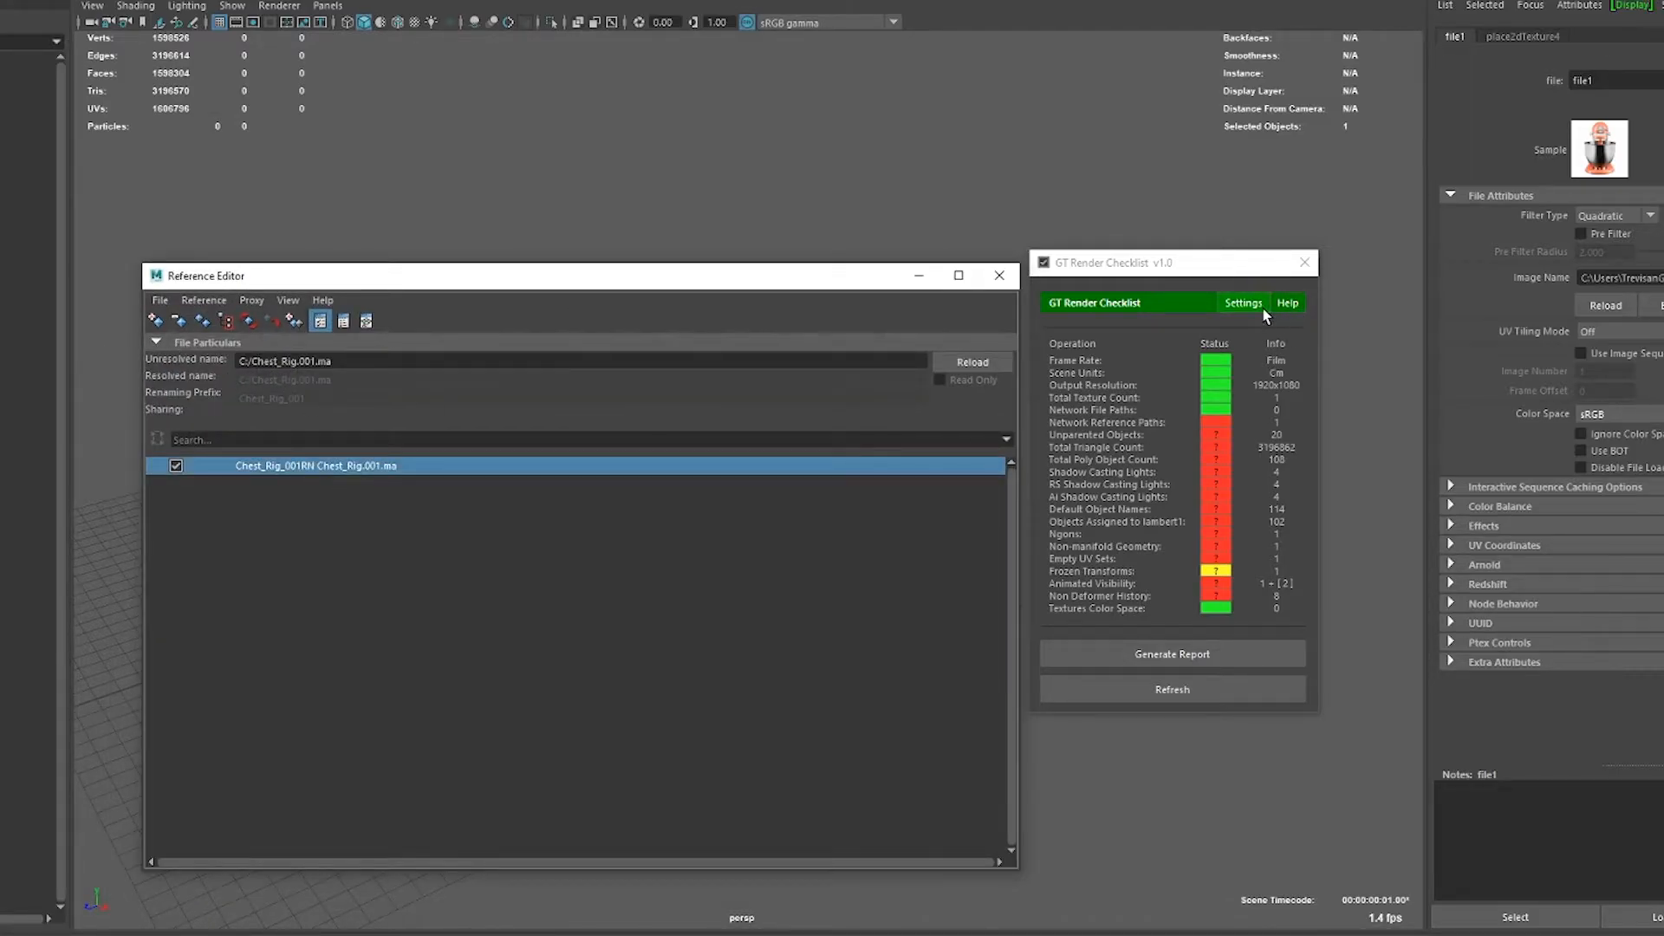
left_click(1243, 301)
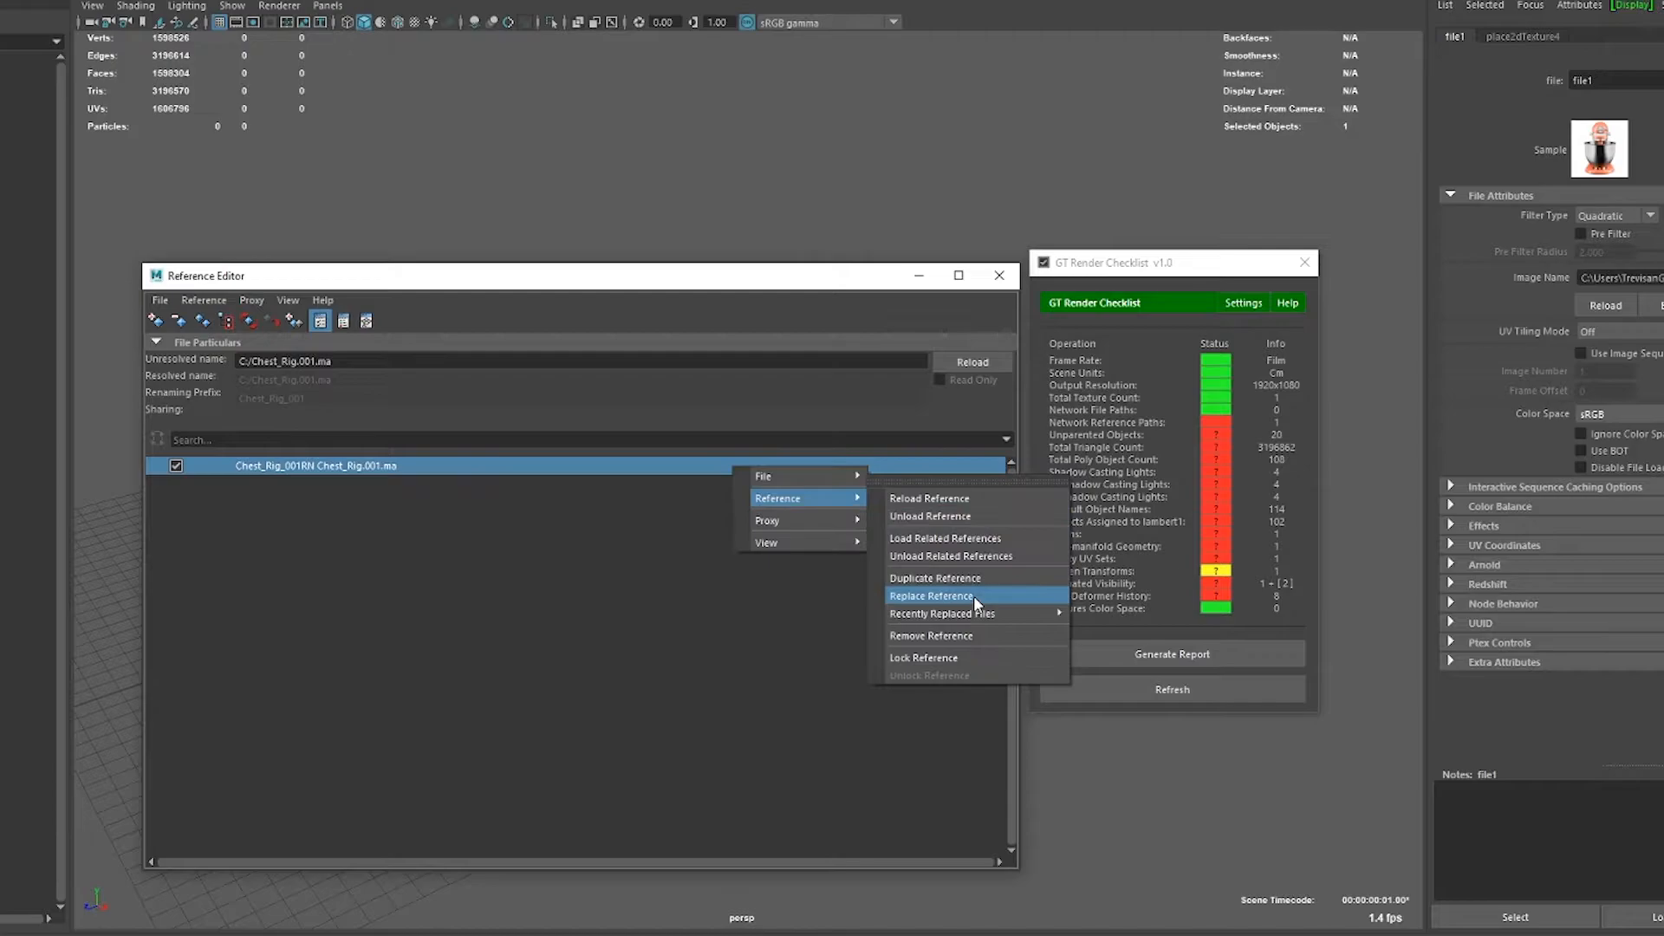
left_click(931, 596)
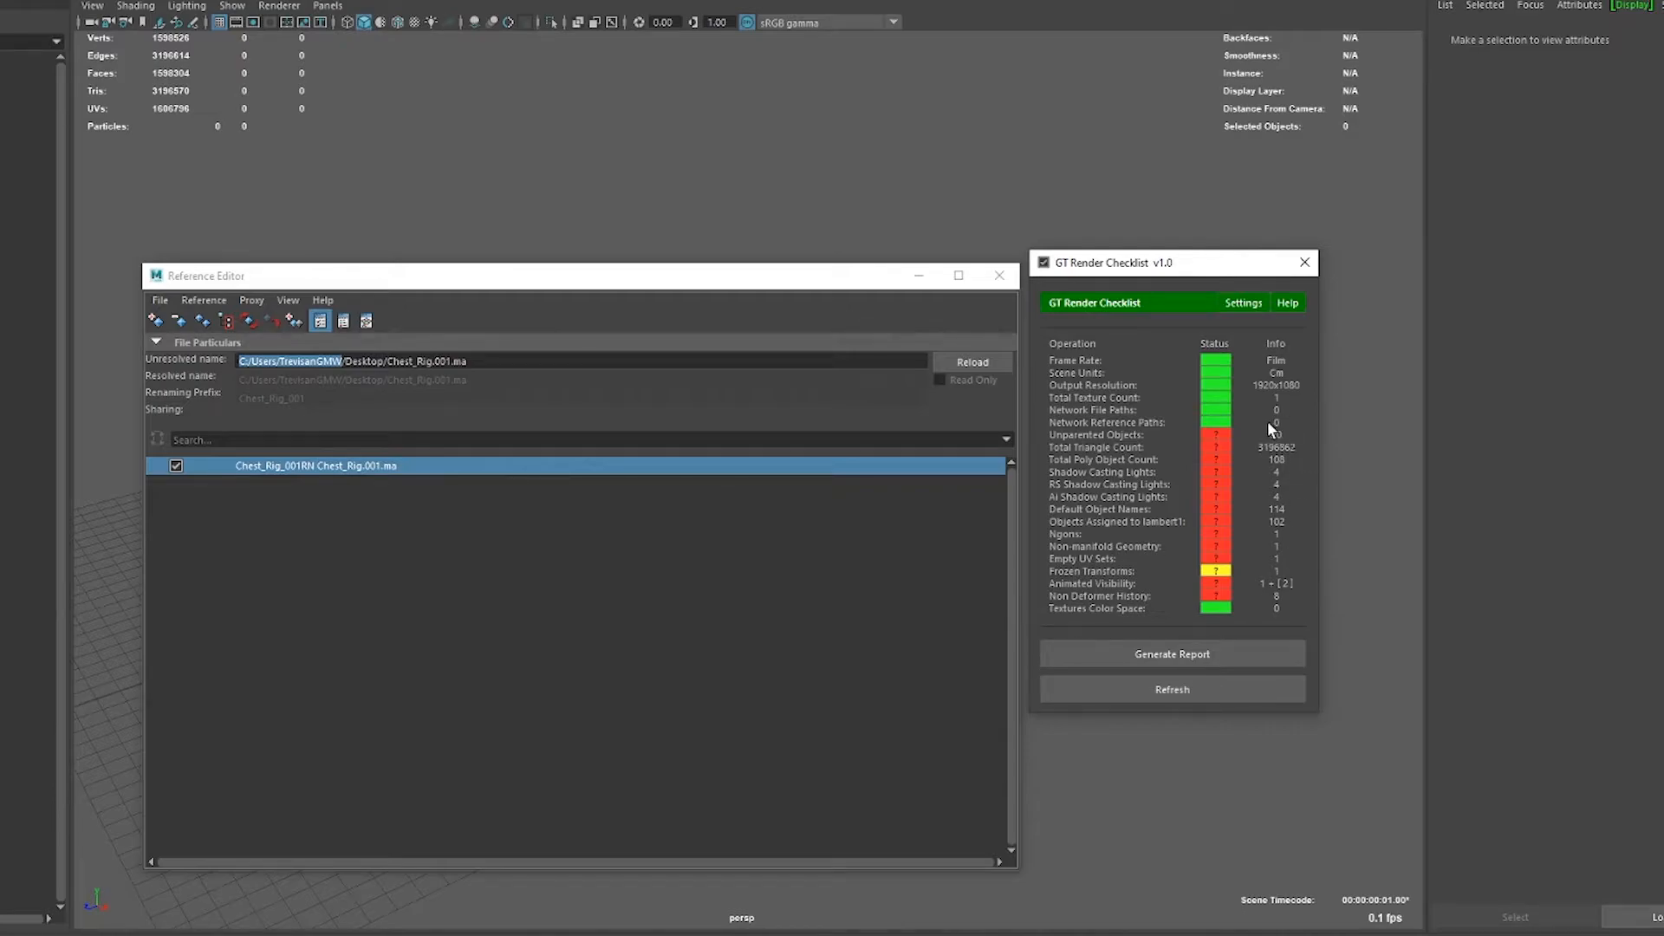
left_click(999, 274)
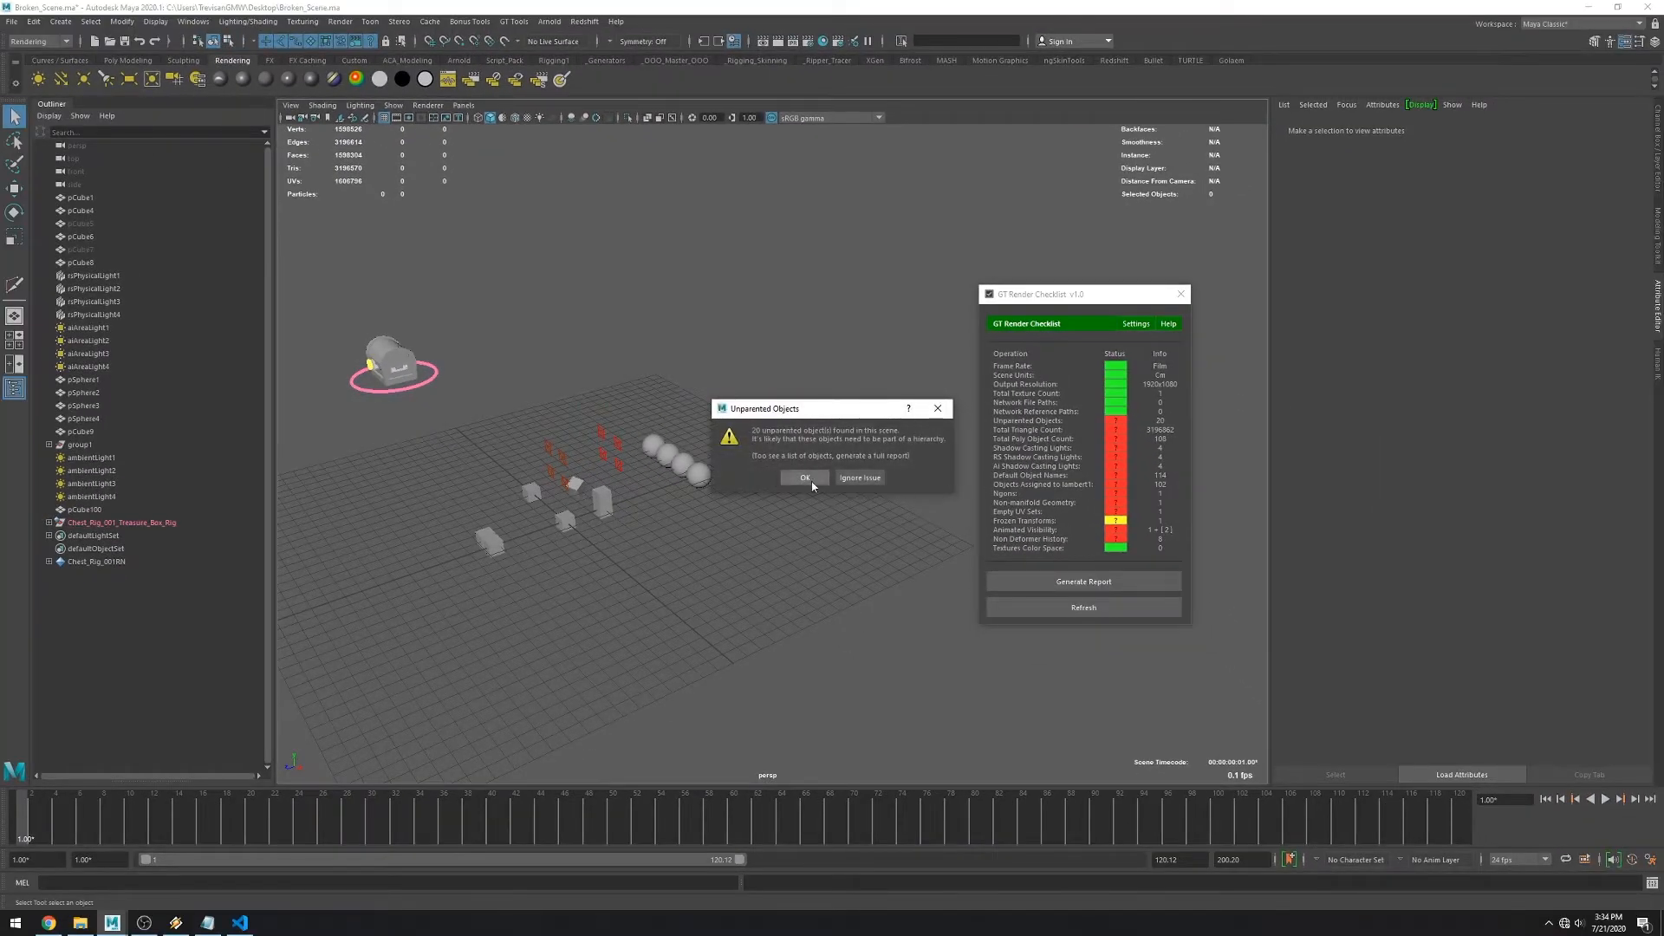
Group the unparented objects, refresh the checklist, and select the high-poly spheres for removal.
left_click(804, 478)
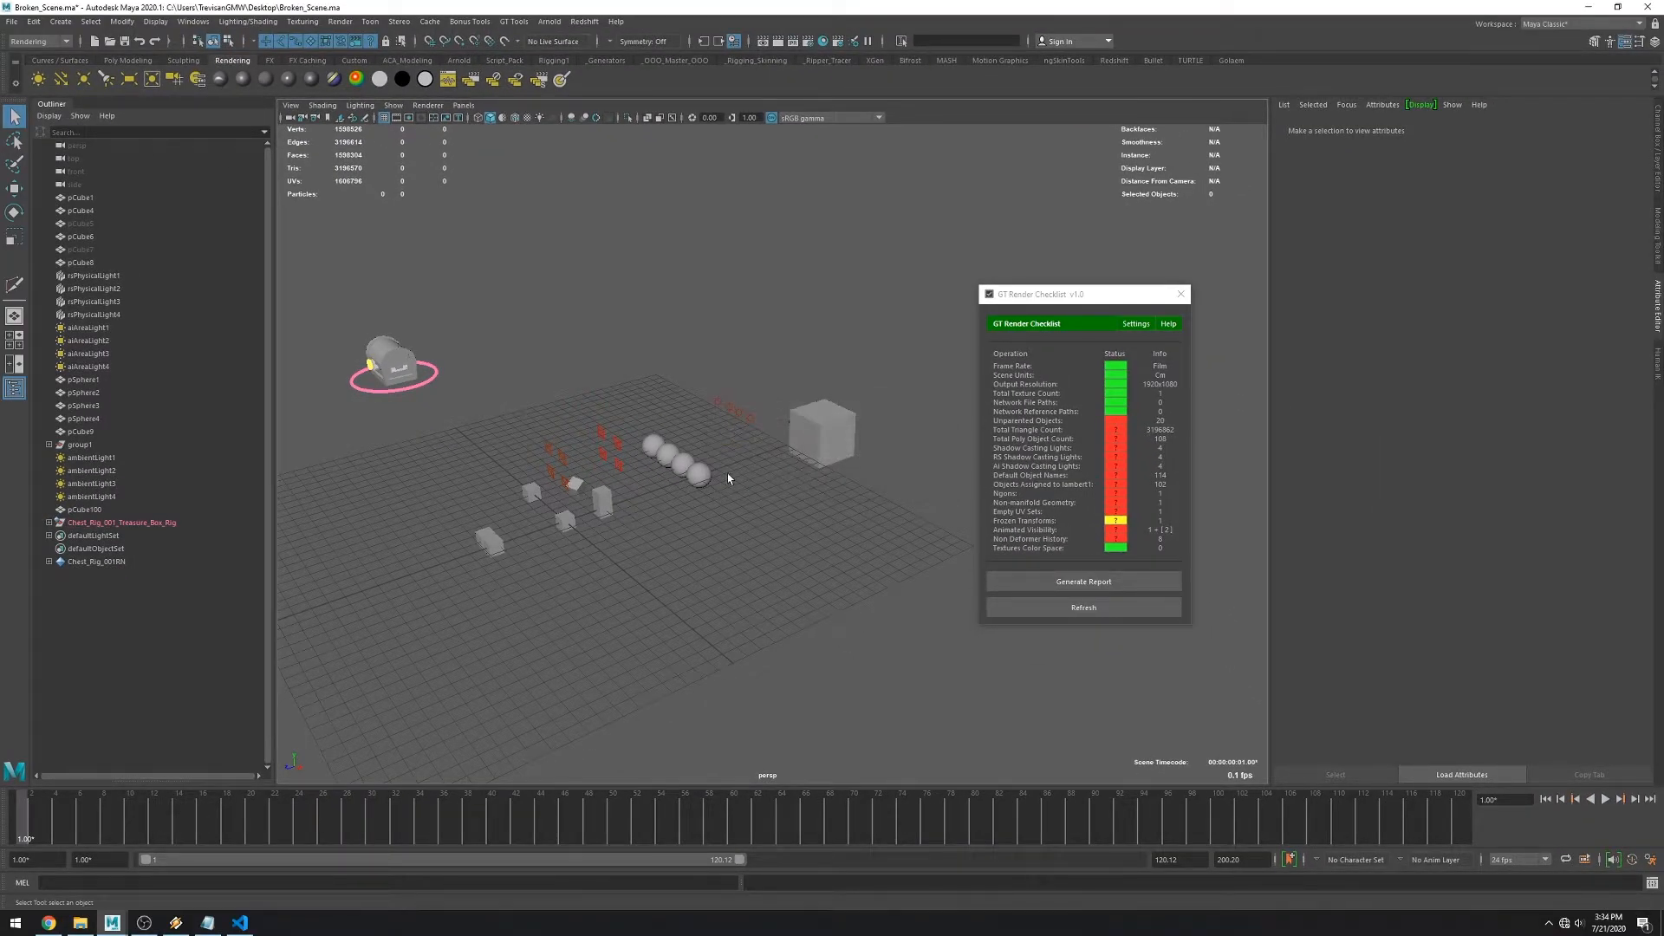
left_click(79, 198)
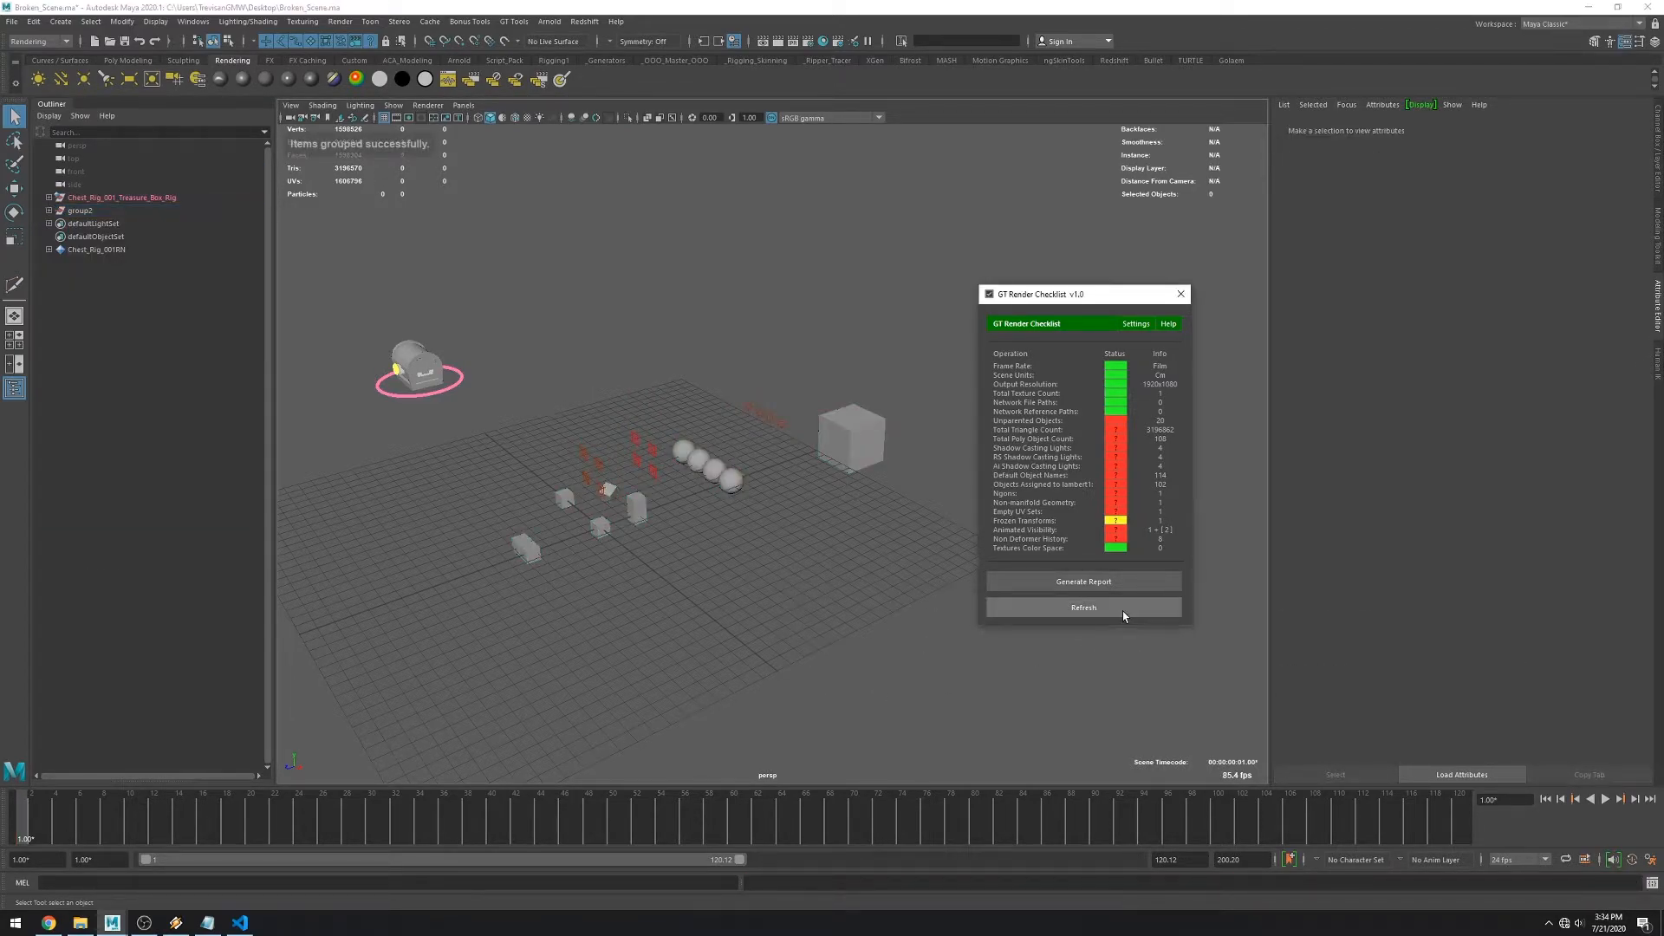
left_click(1083, 609)
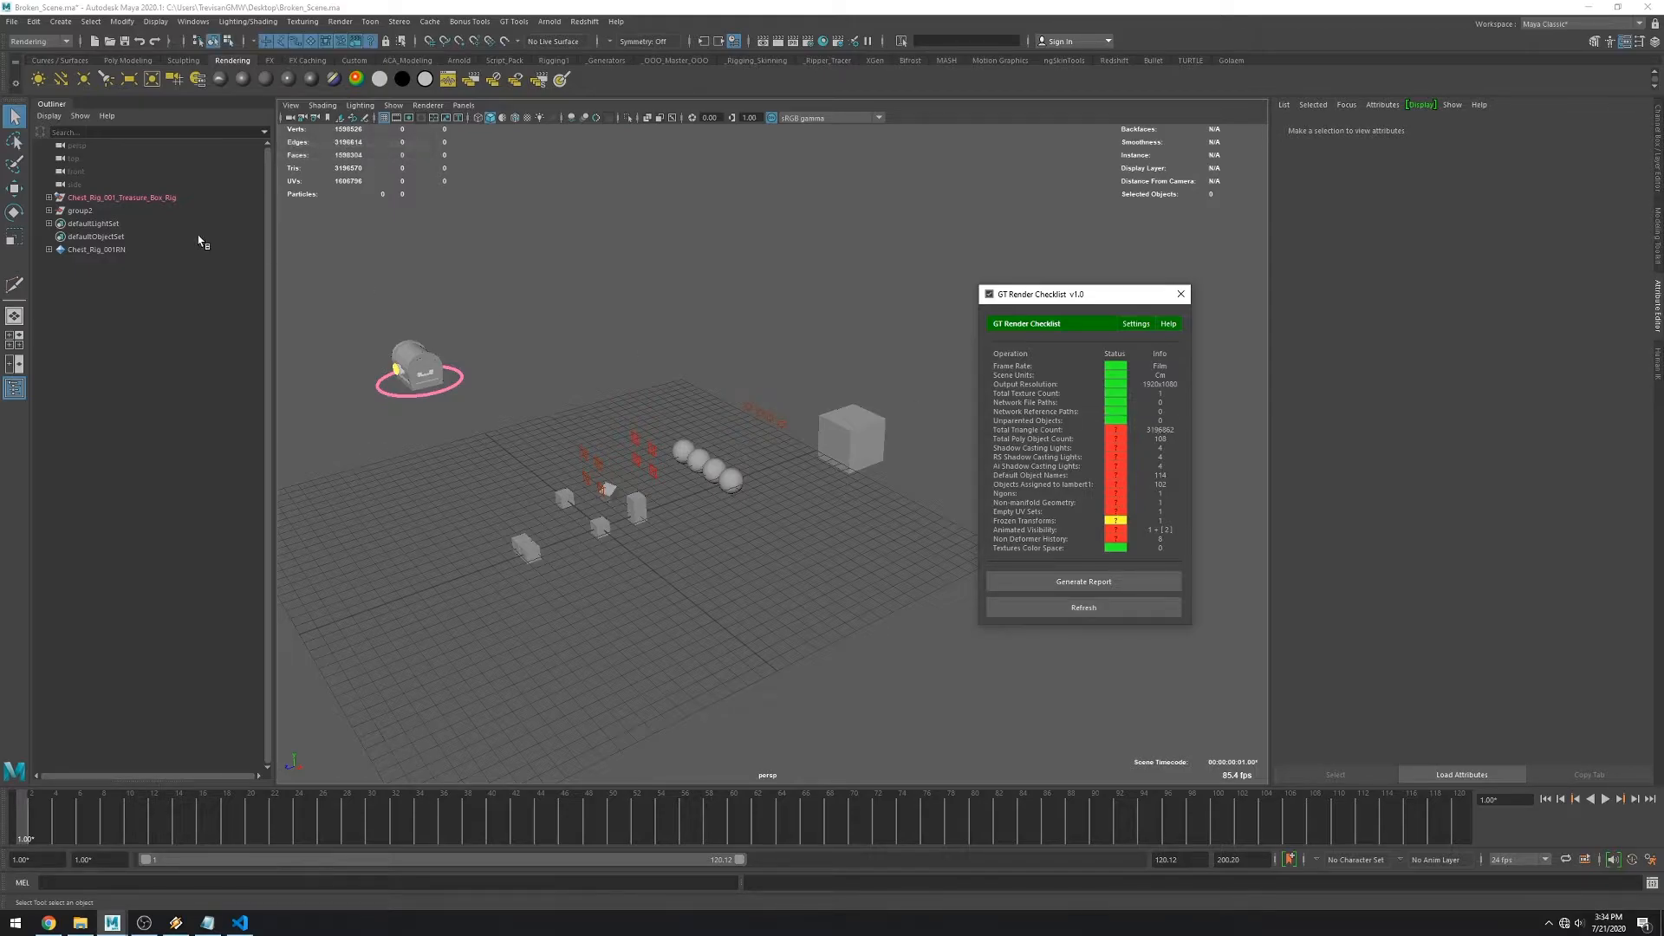
mouse_move(1092, 468)
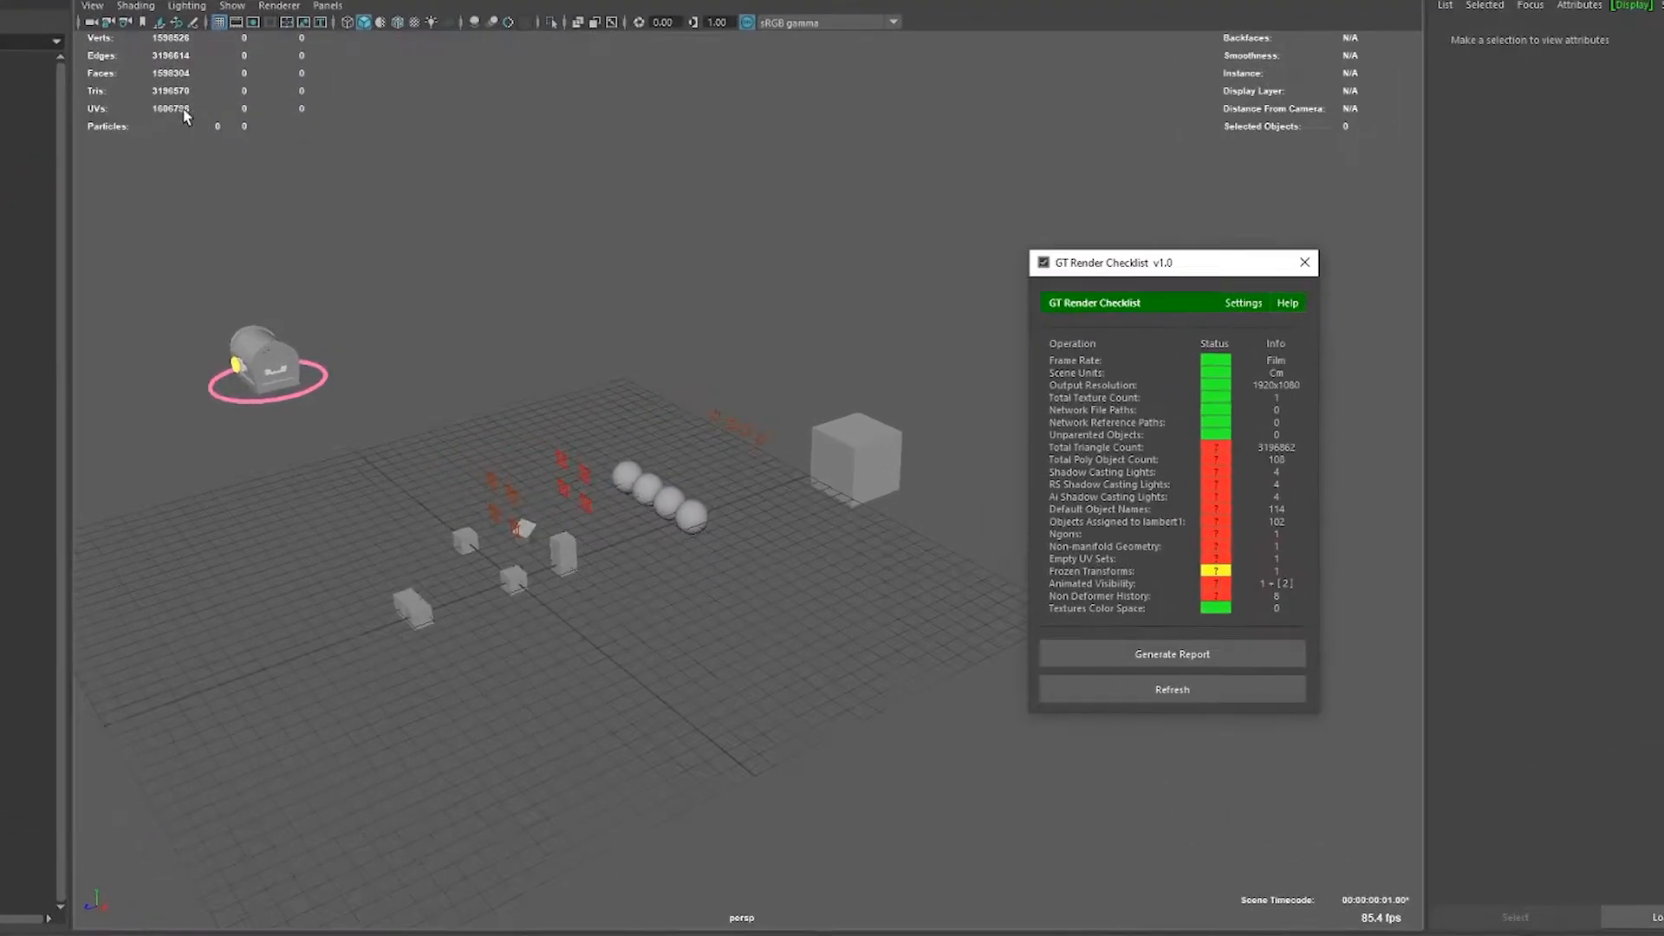
left_click(803, 562)
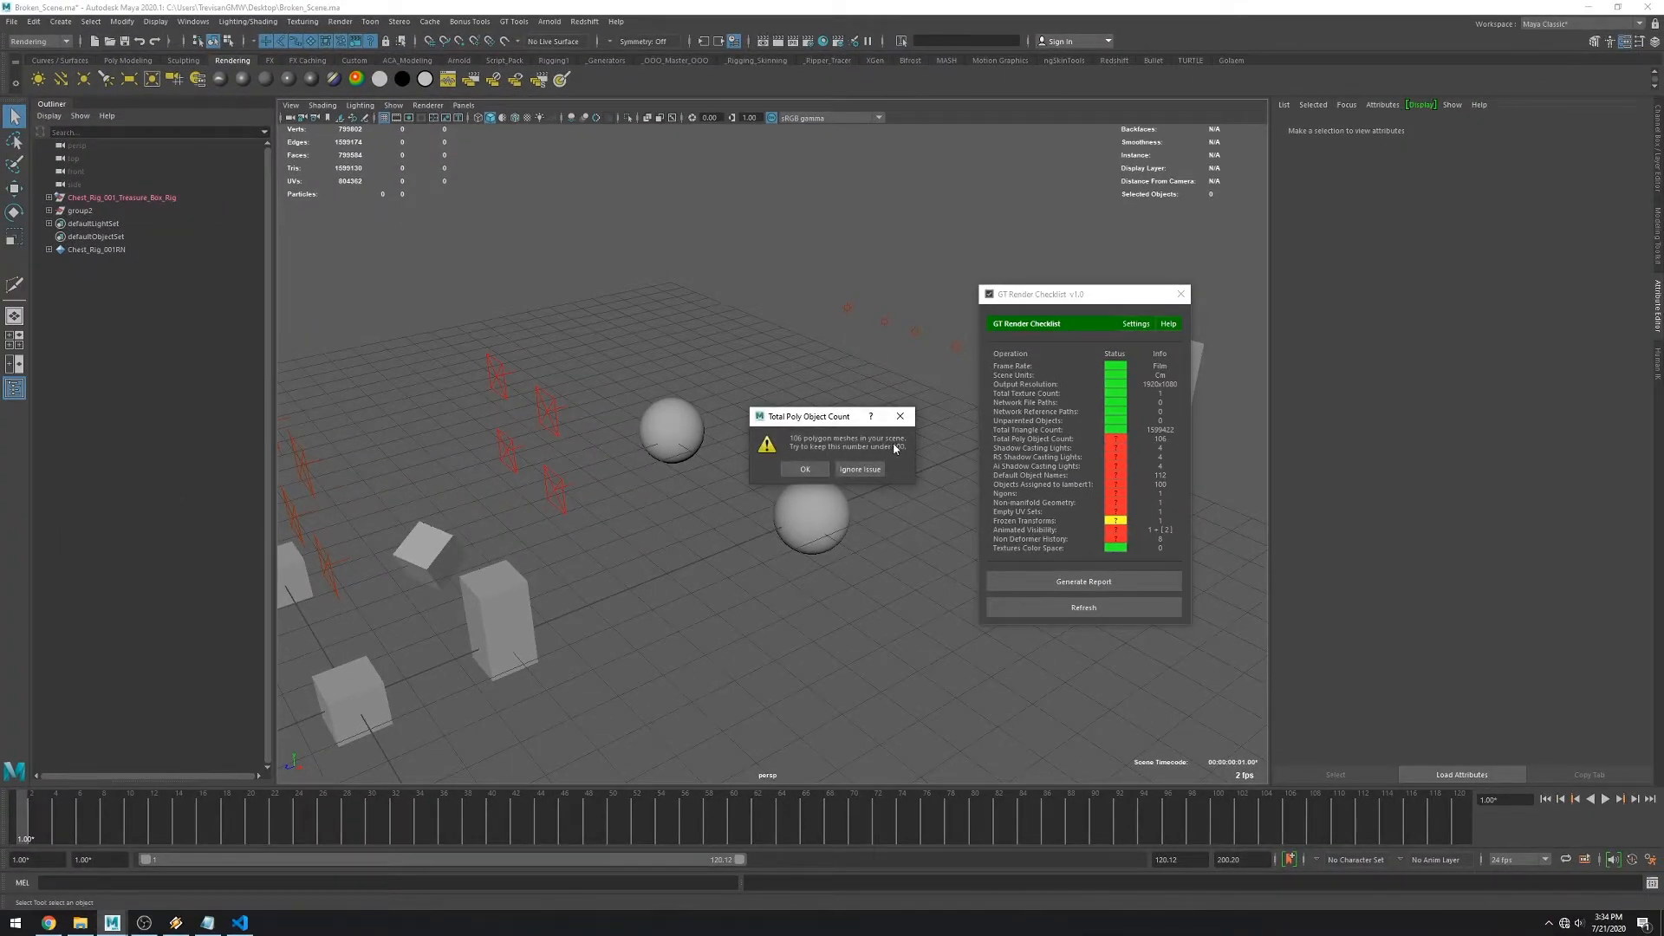
Delete the group1 surplus cubes and the extra ambient light, then refresh the checks.
left_click(804, 468)
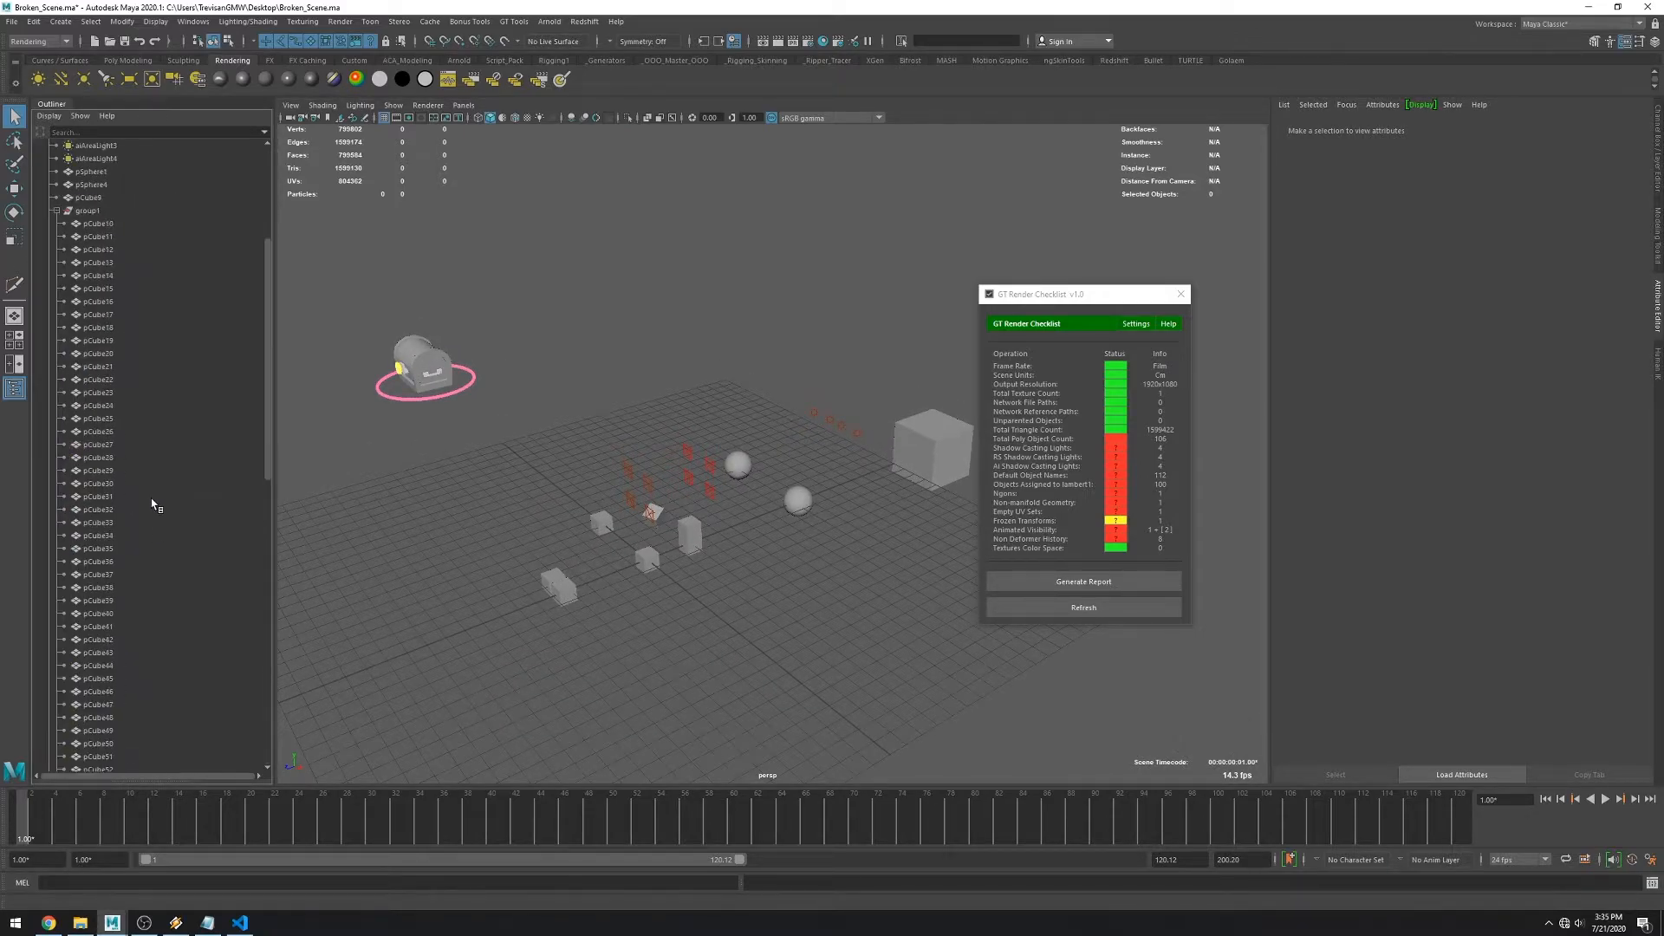
left_click(1084, 607)
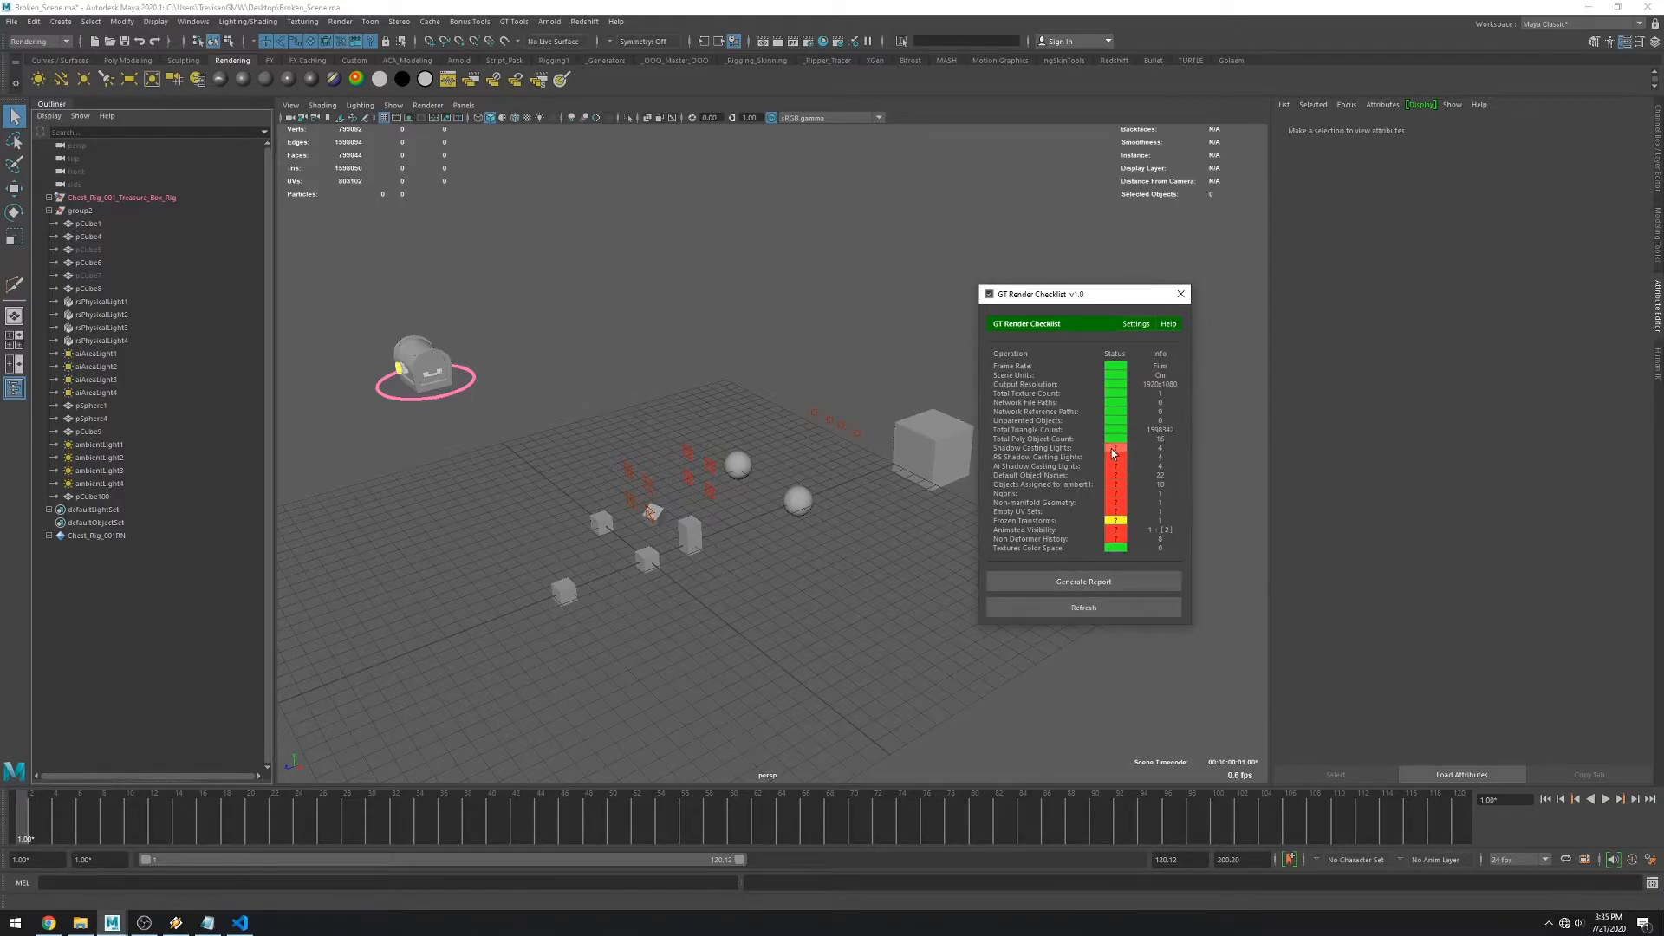
left_click(1114, 447)
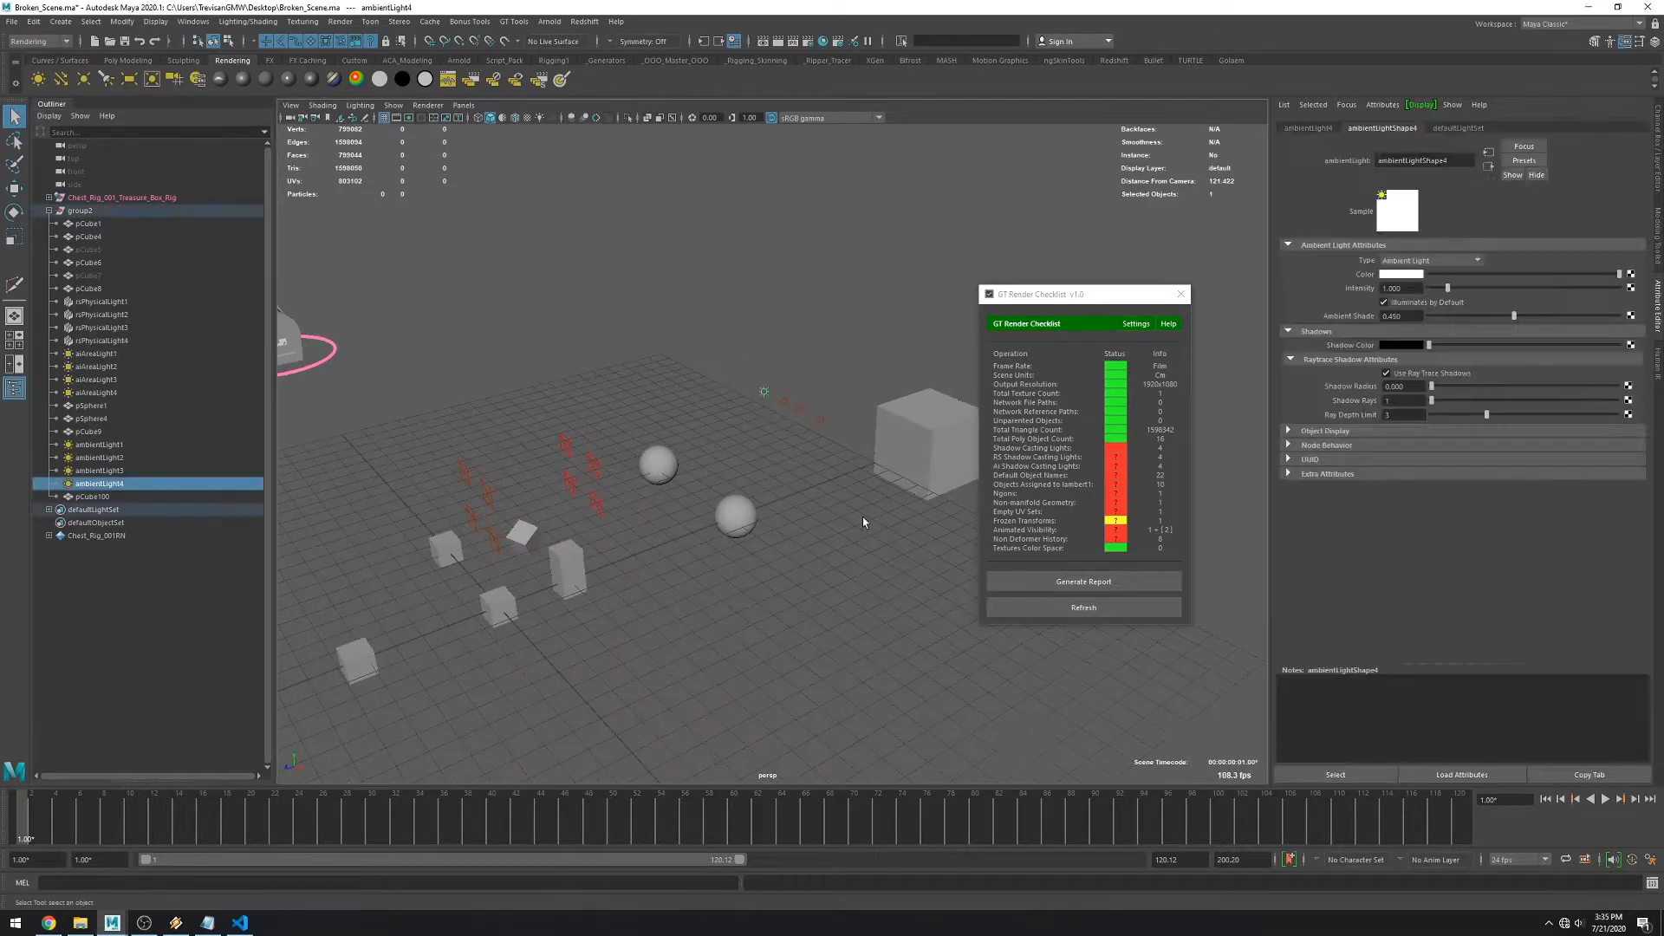
left_click(1084, 607)
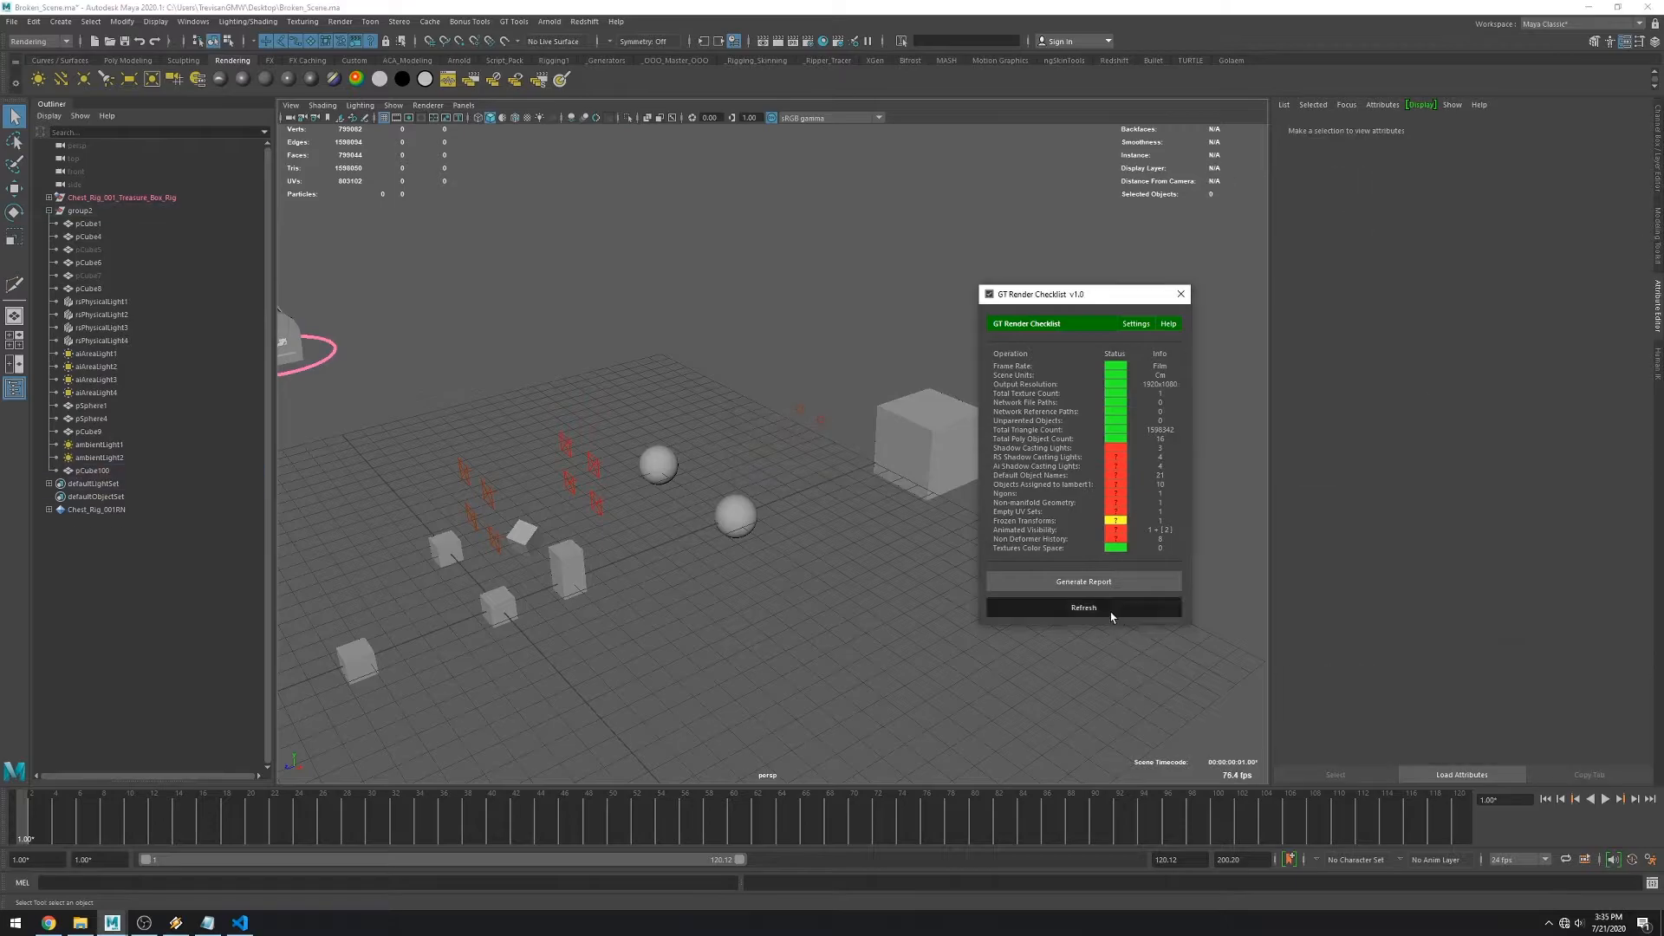
left_click(1084, 606)
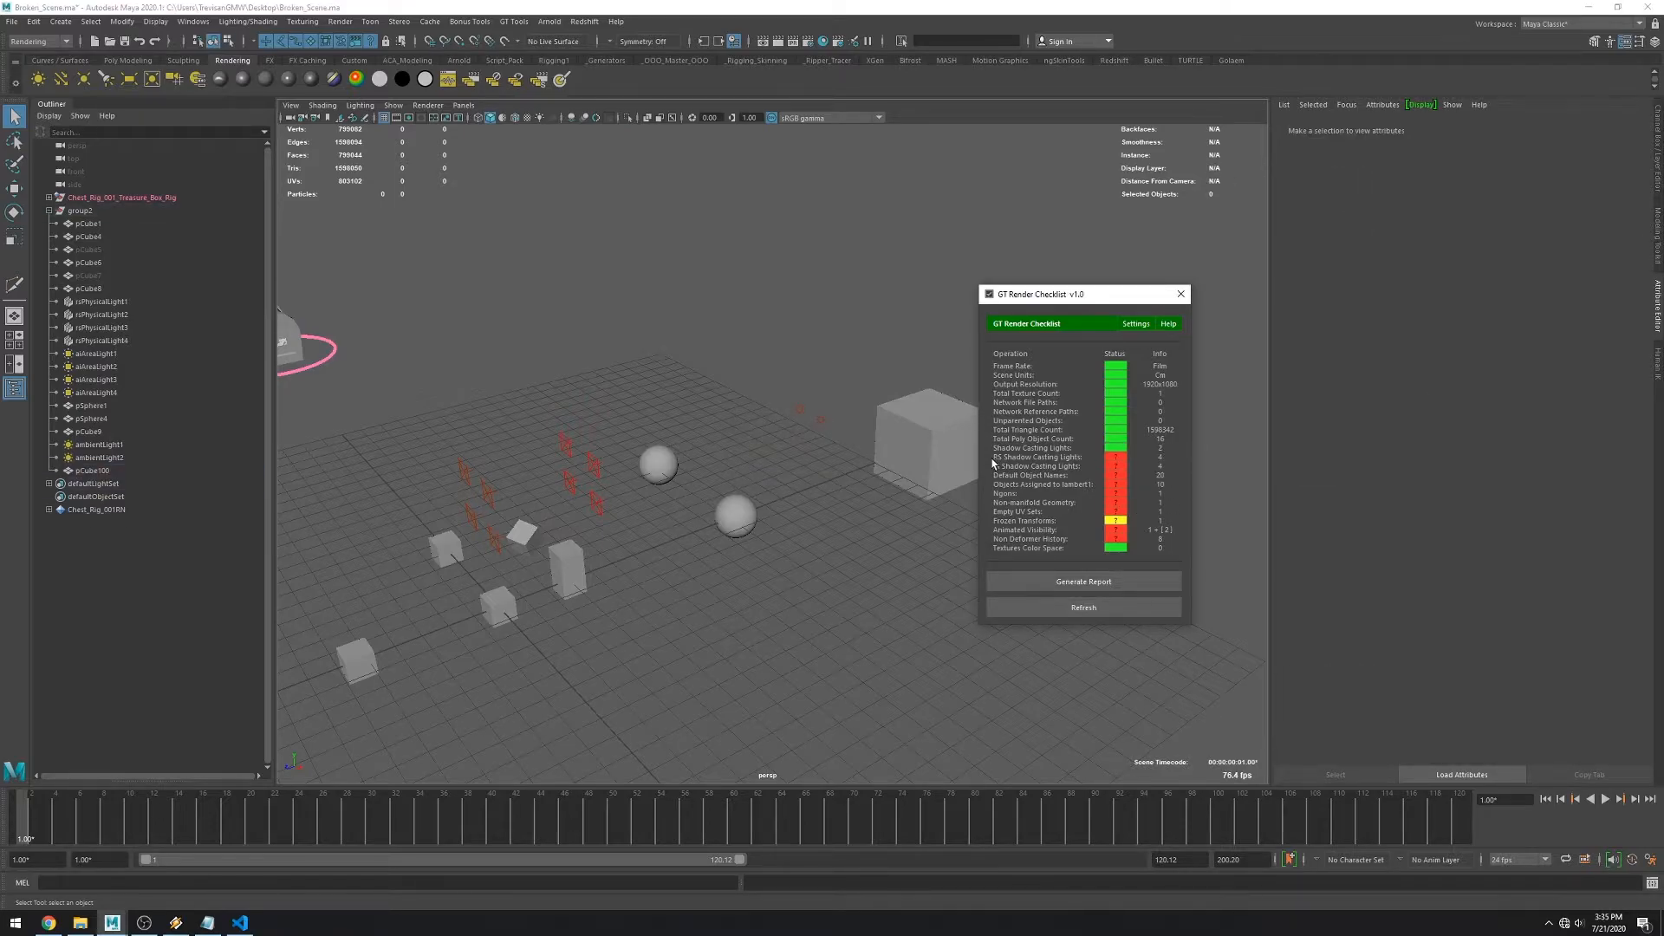
Review and clear the Redshift and Arnold shadow-casting light warnings after deleting extra lights.
left_click(1117, 457)
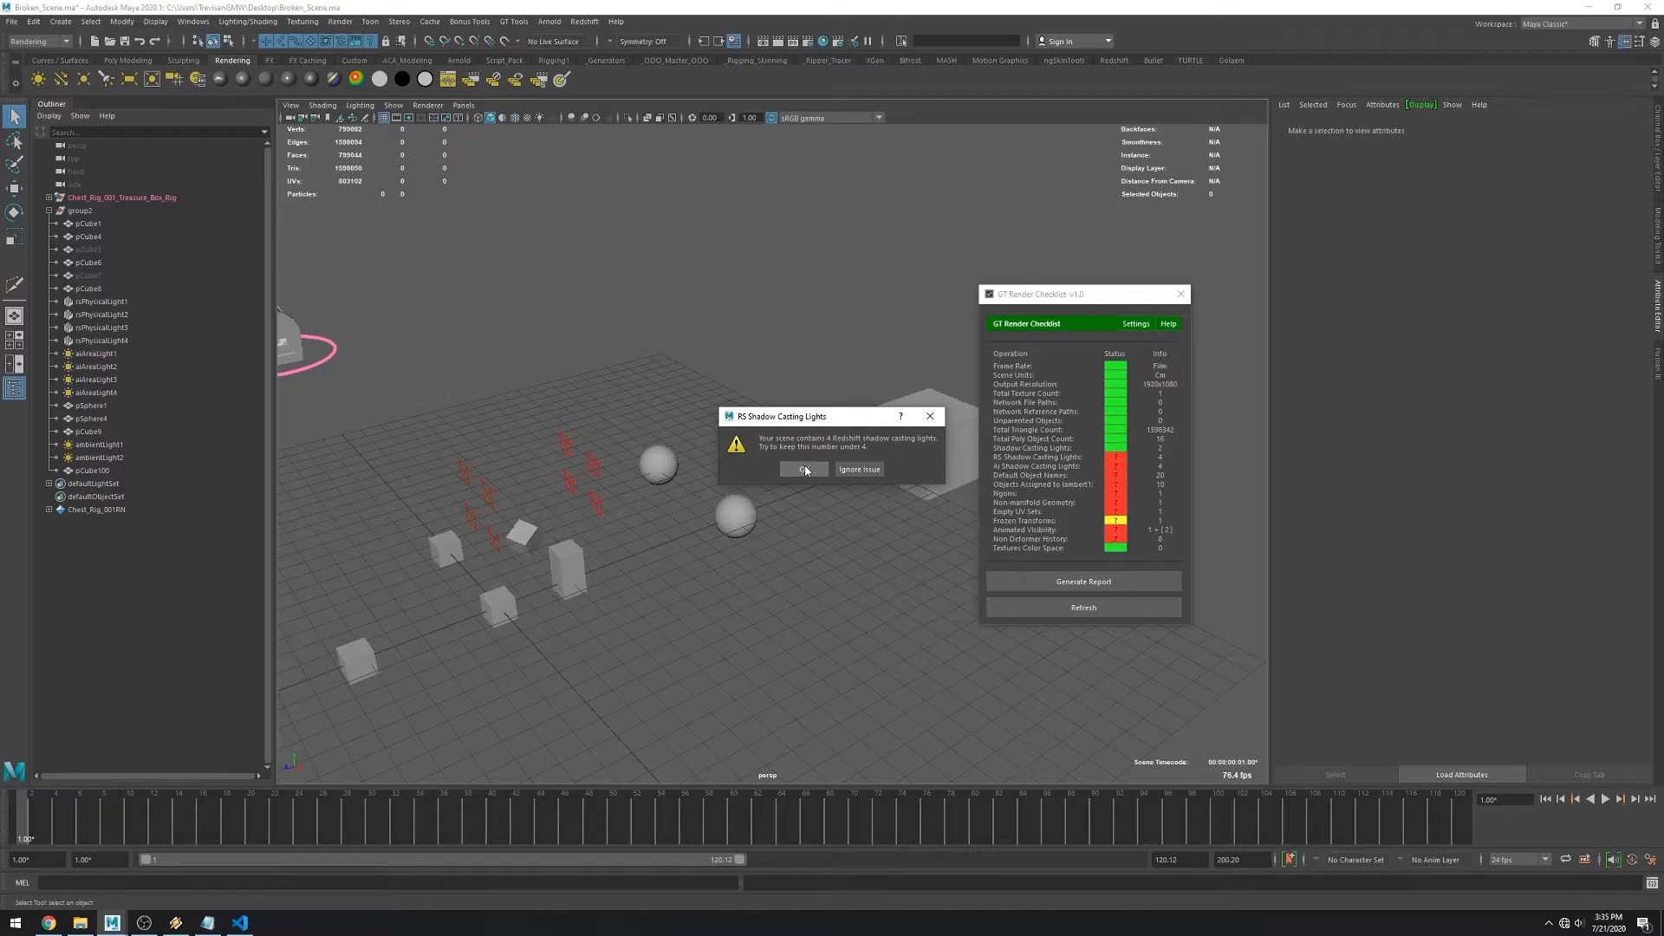
left_click(804, 468)
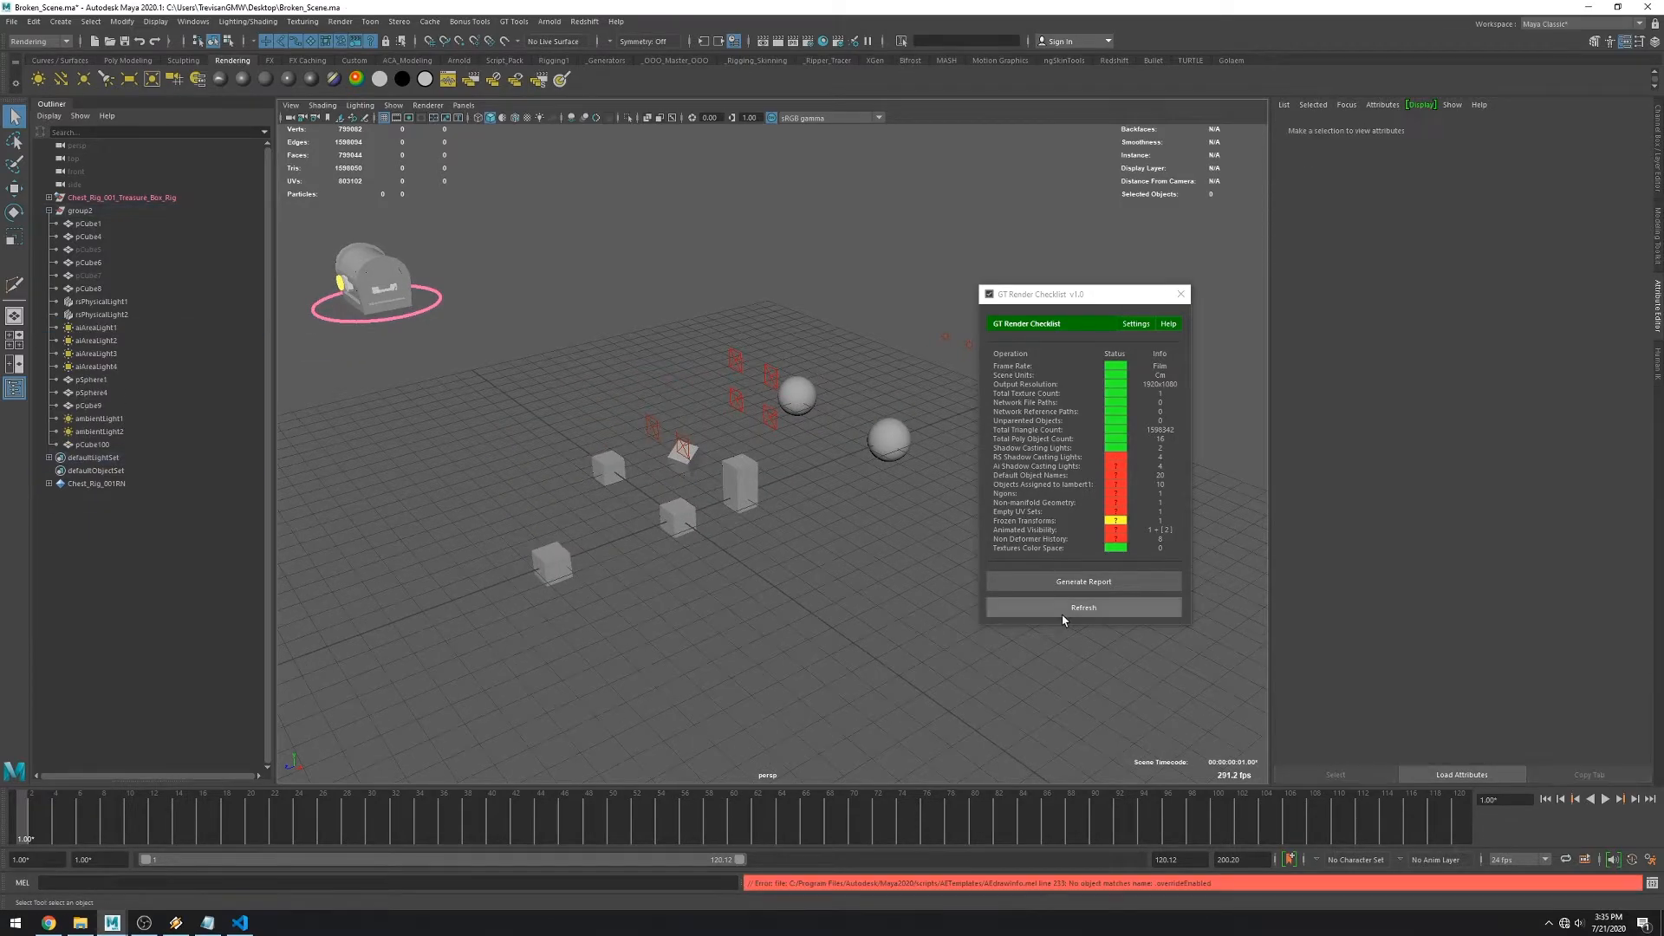
left_click(1083, 607)
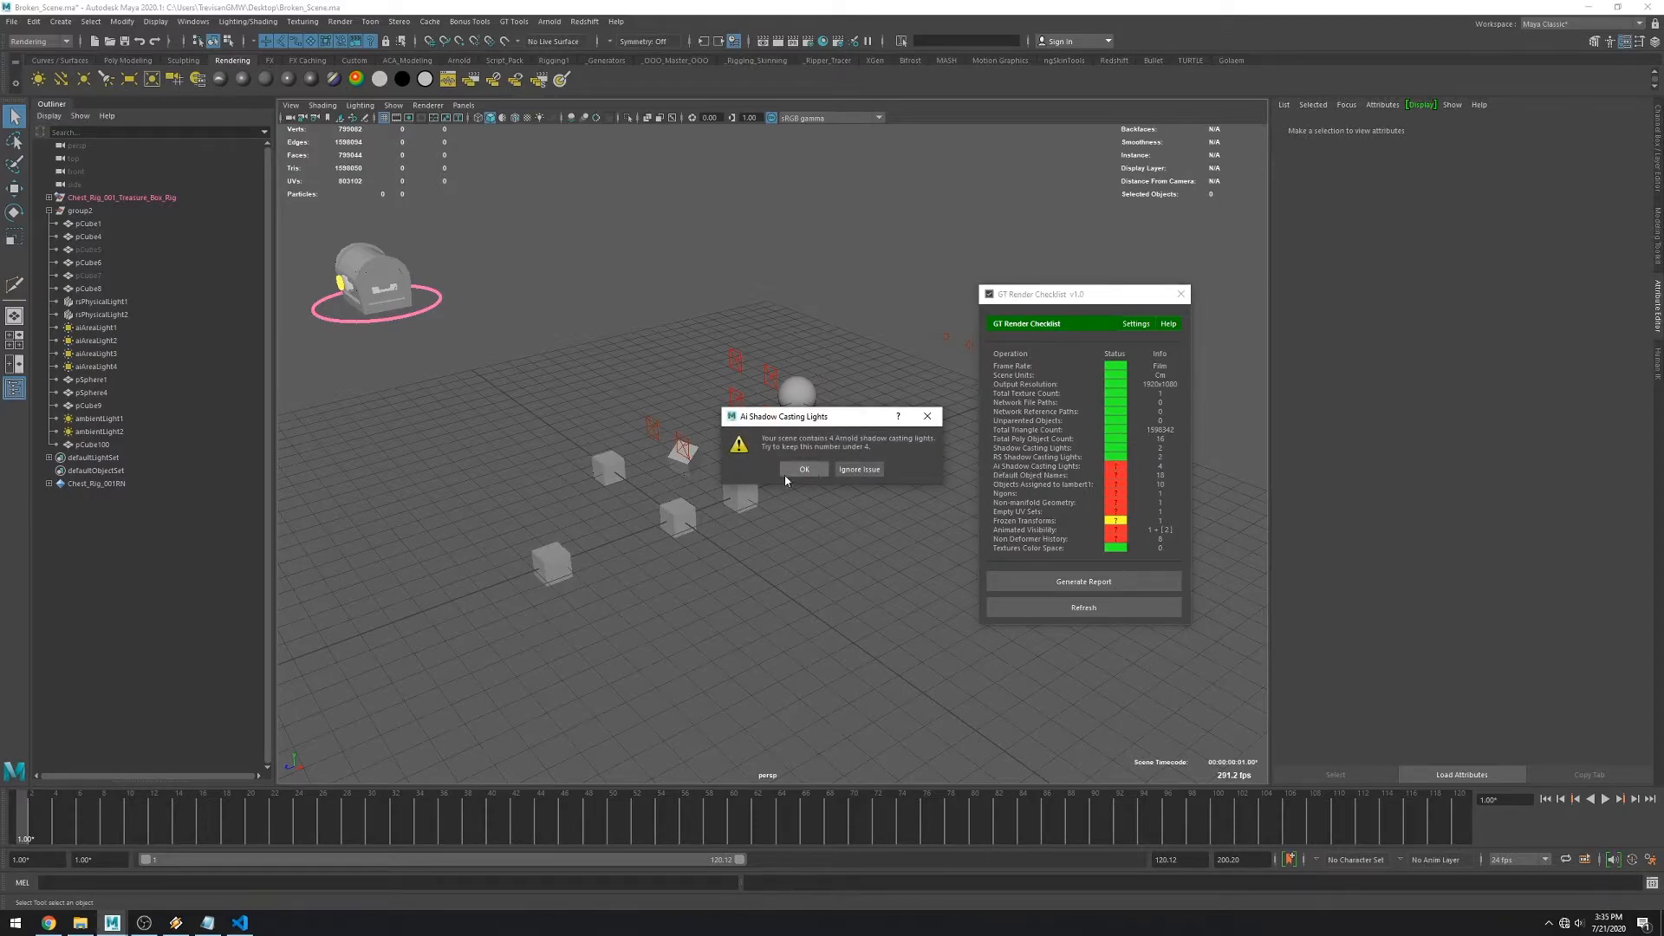
left_click(804, 468)
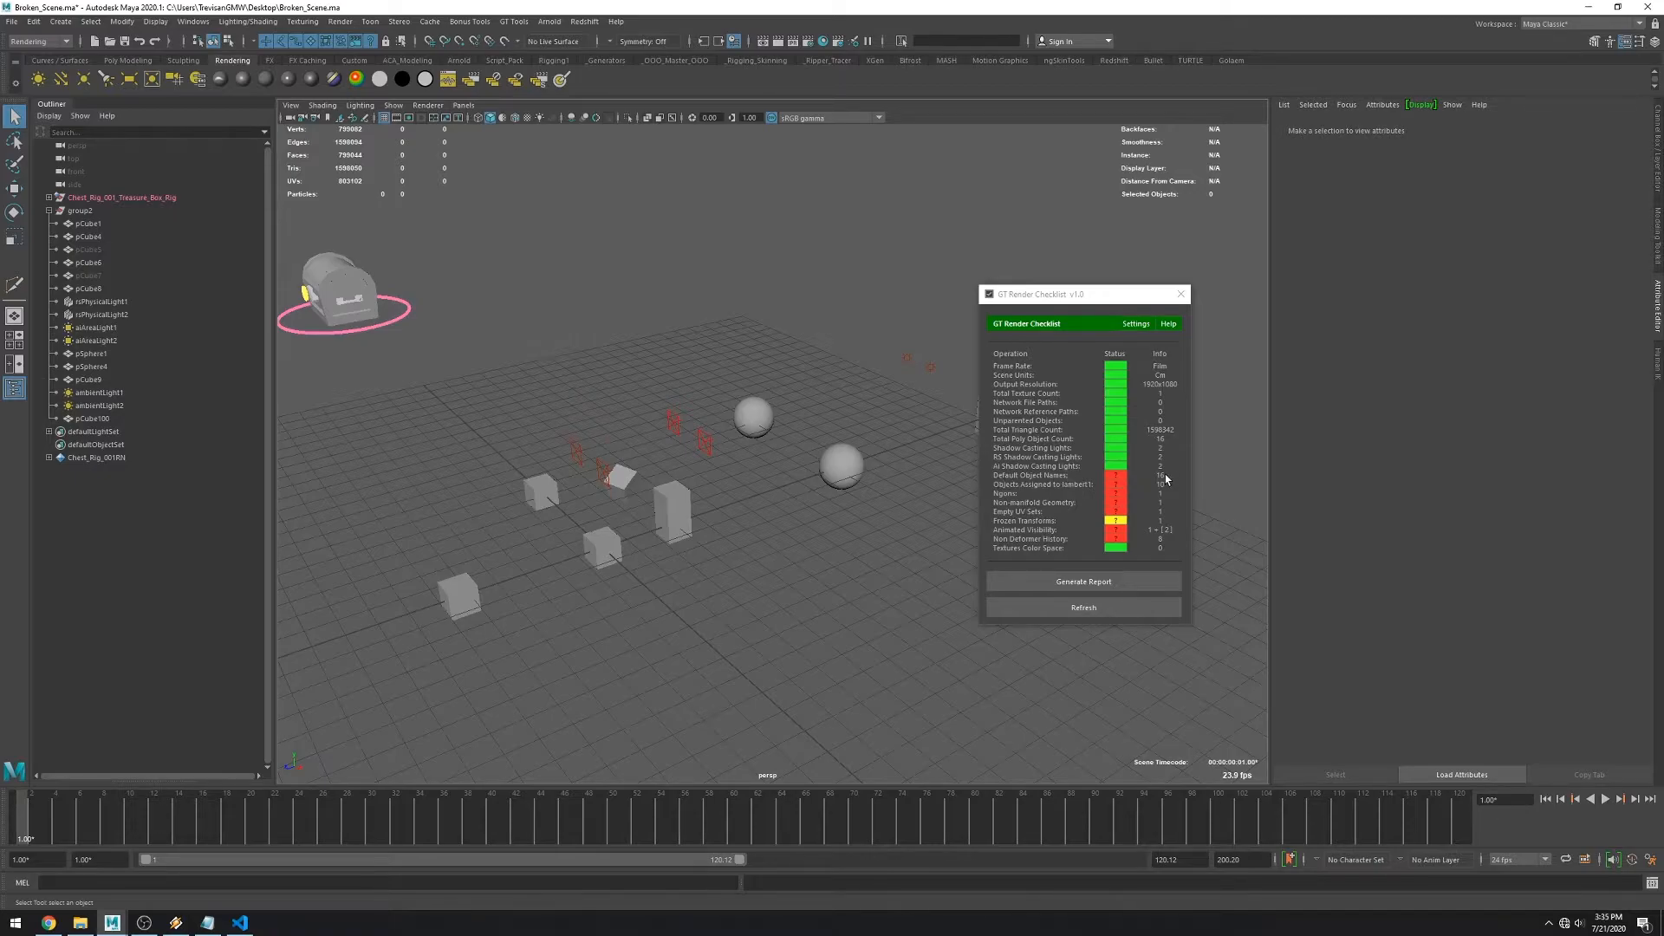
Rename the default-named nodes such as pCube and aiAreaLight in the Outliner.
left_click(1115, 475)
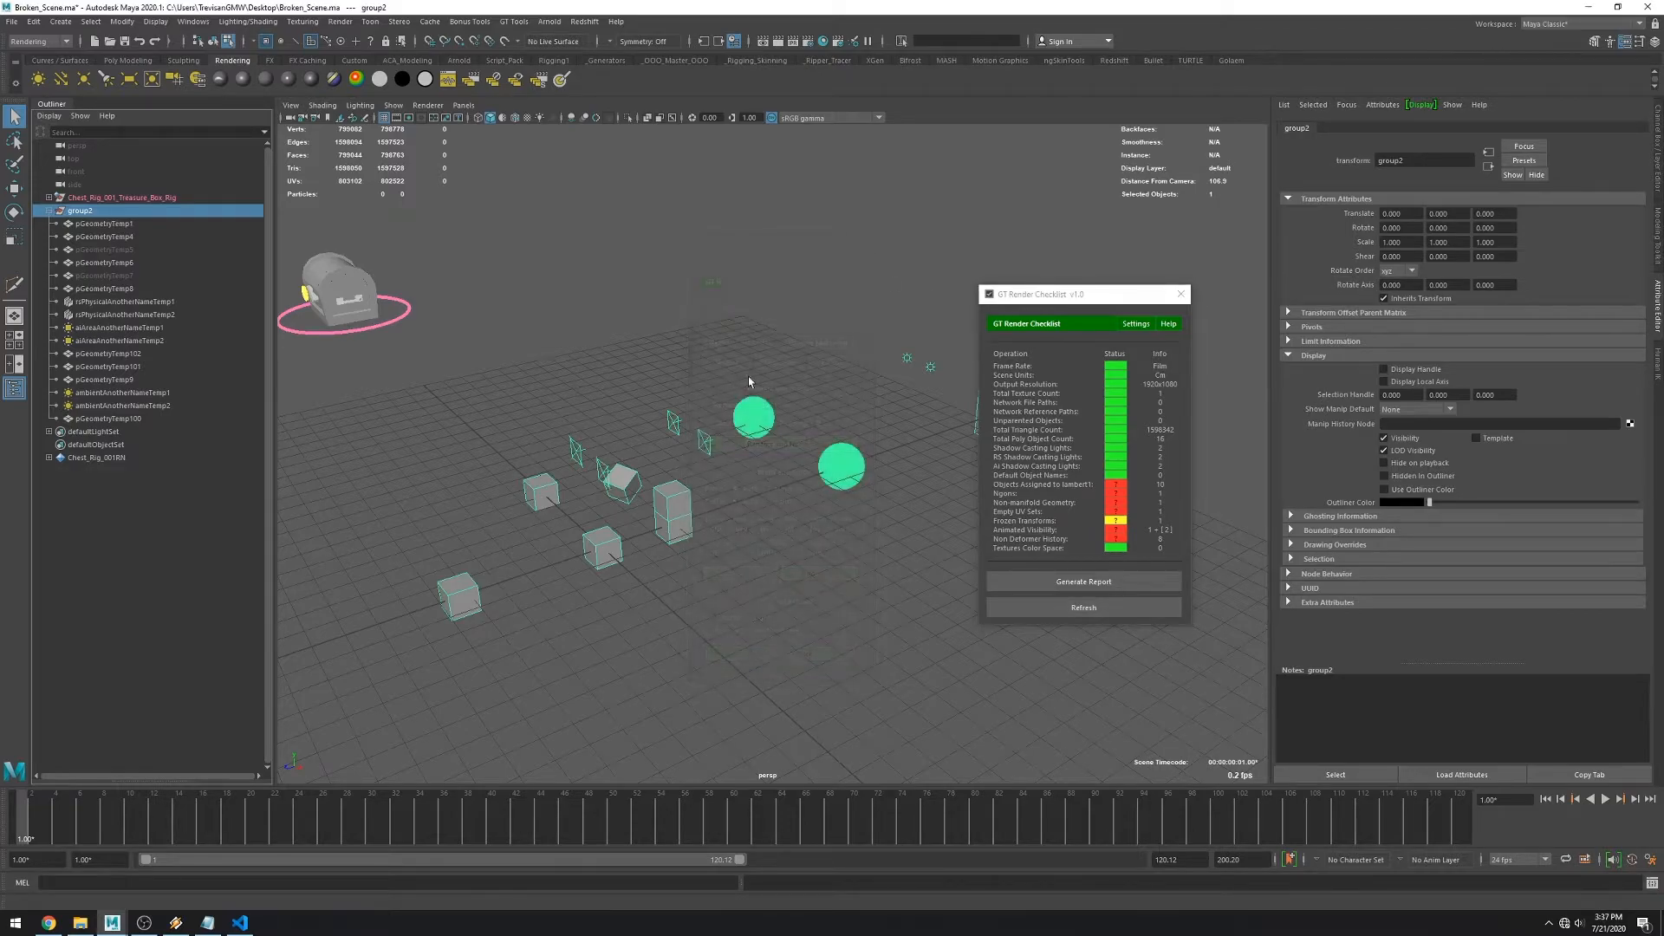
mouse_move(1158, 468)
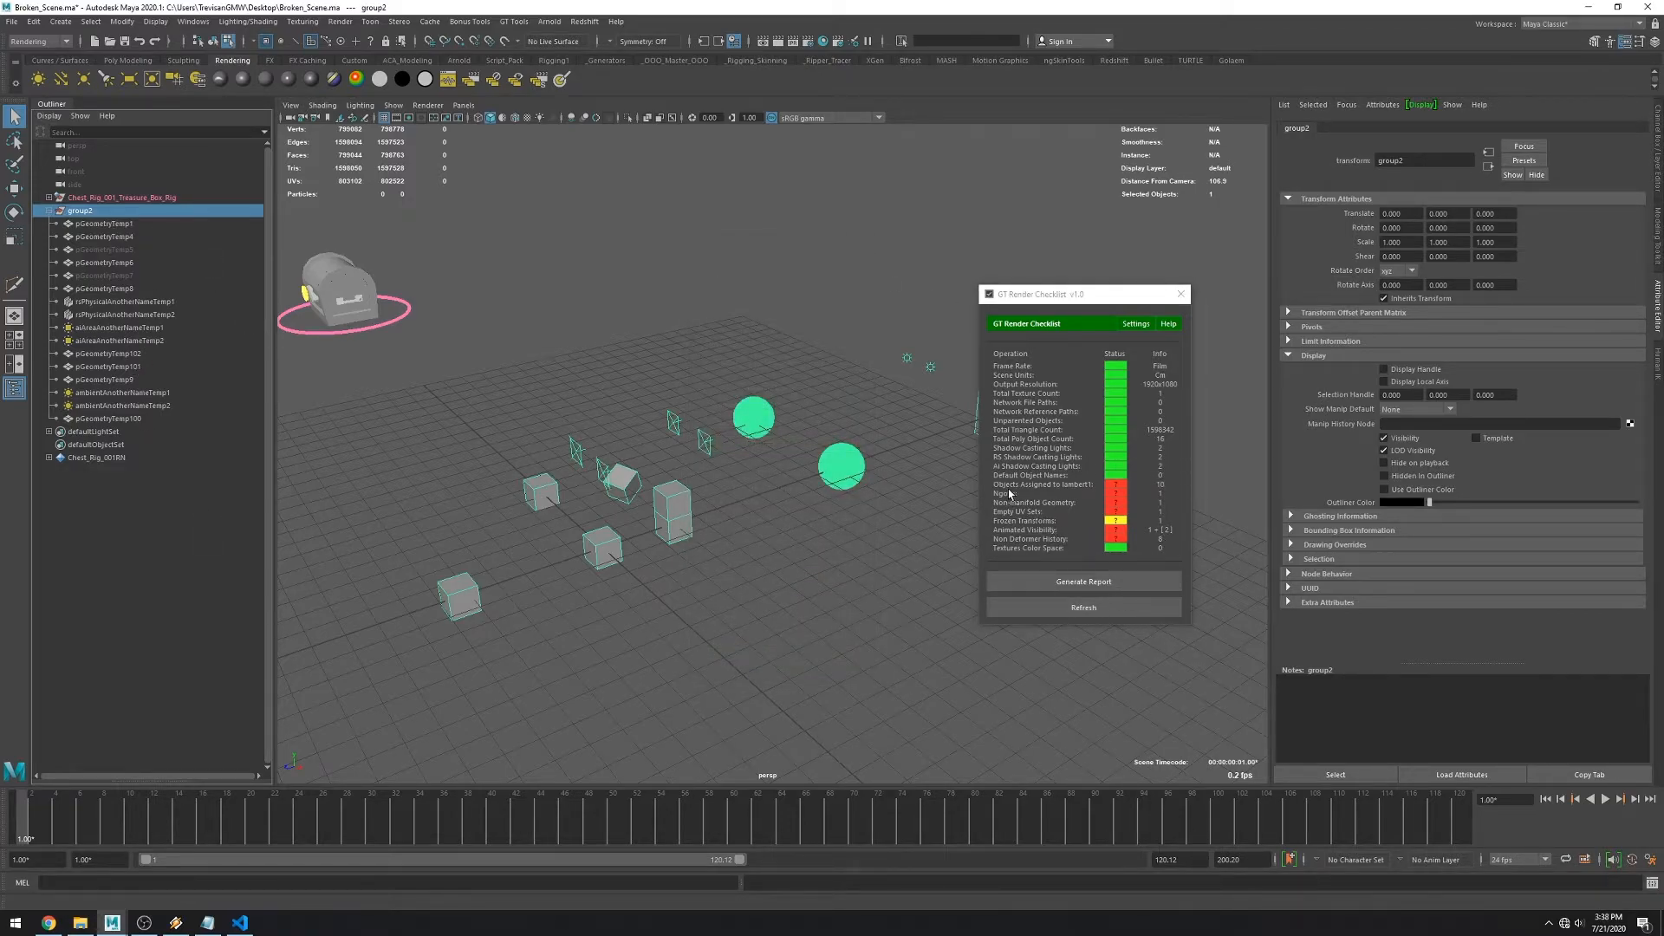
Assign group2 a new Lambert material in place of lambert1.
left_click(1115, 486)
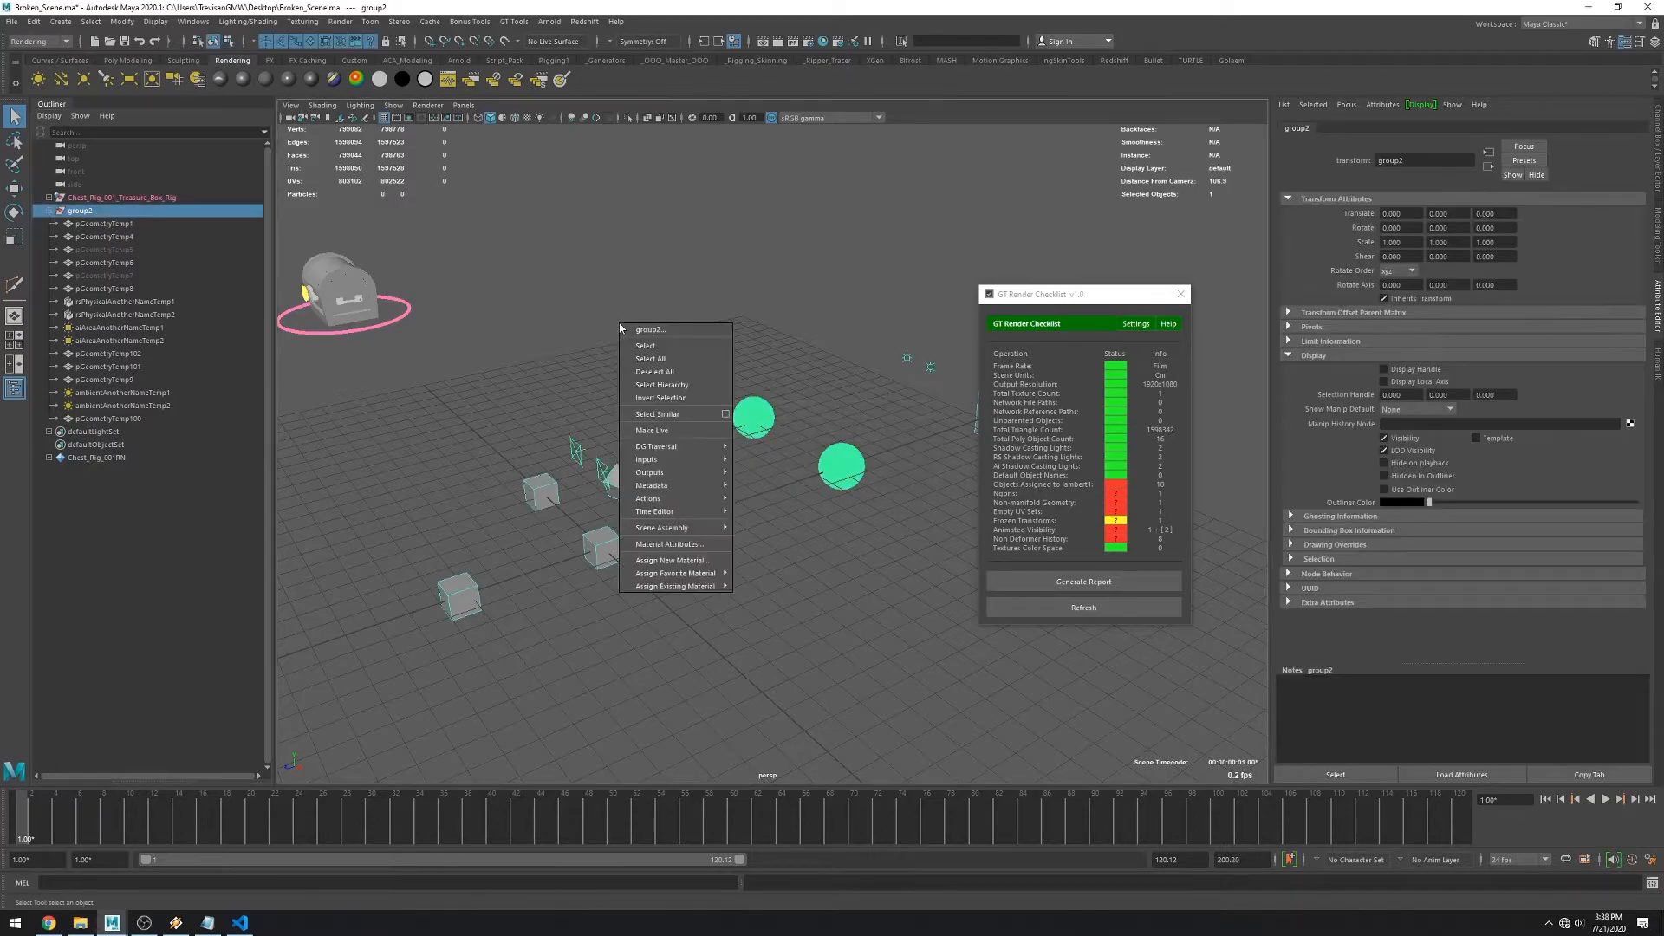
left_click(673, 560)
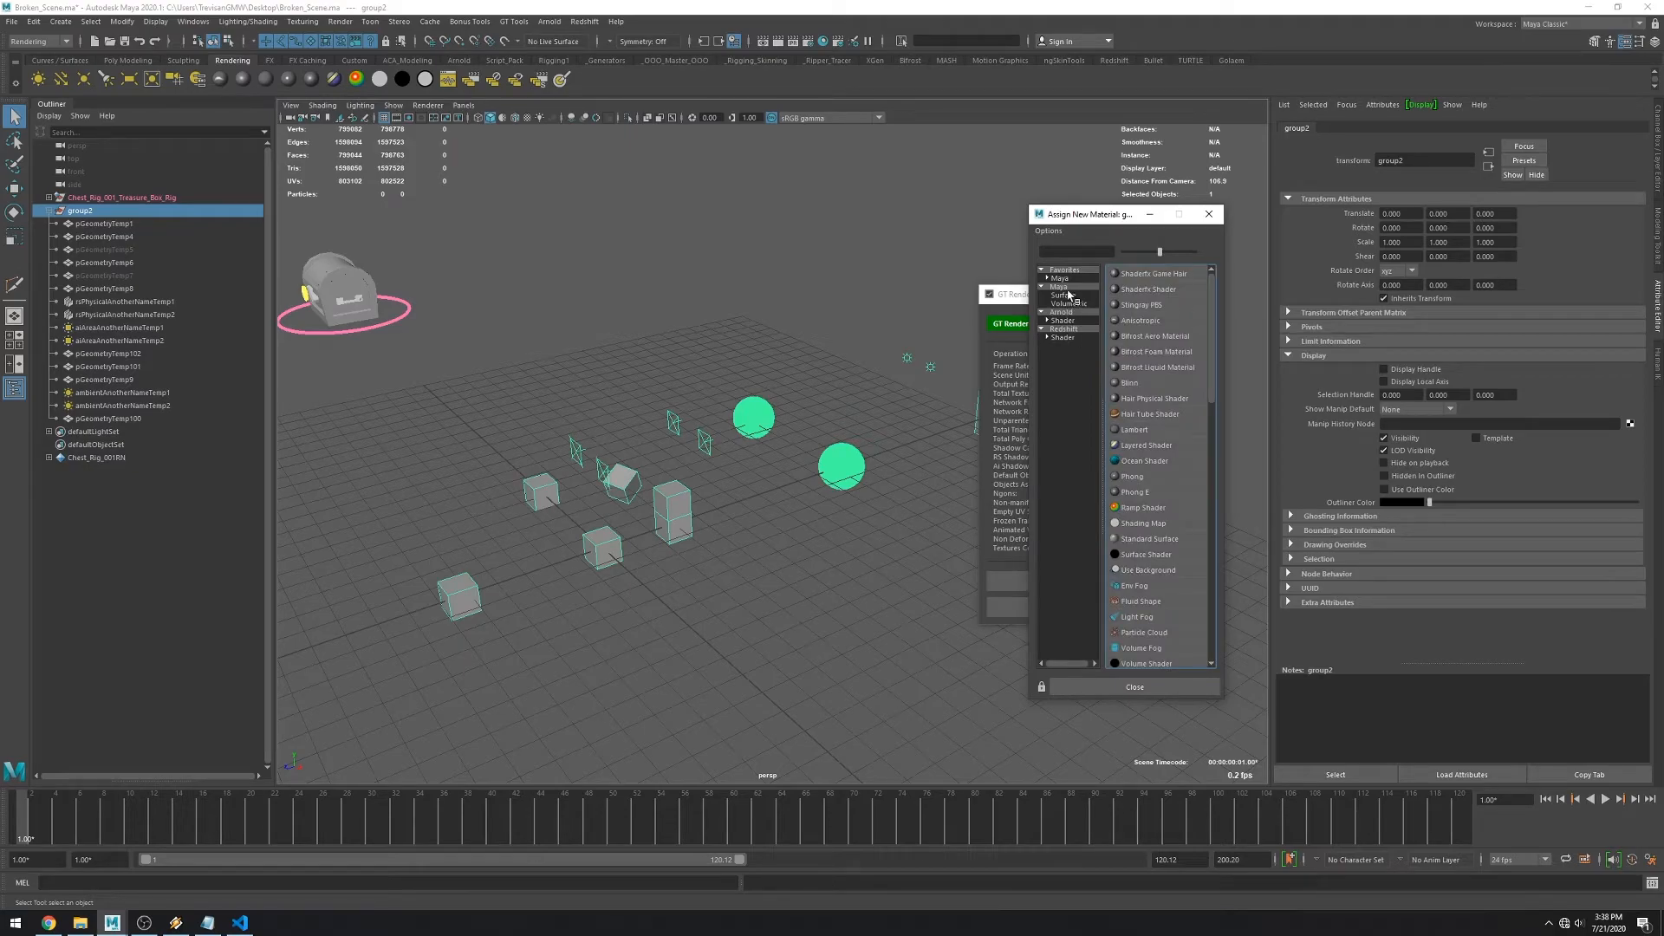
left_click(1137, 429)
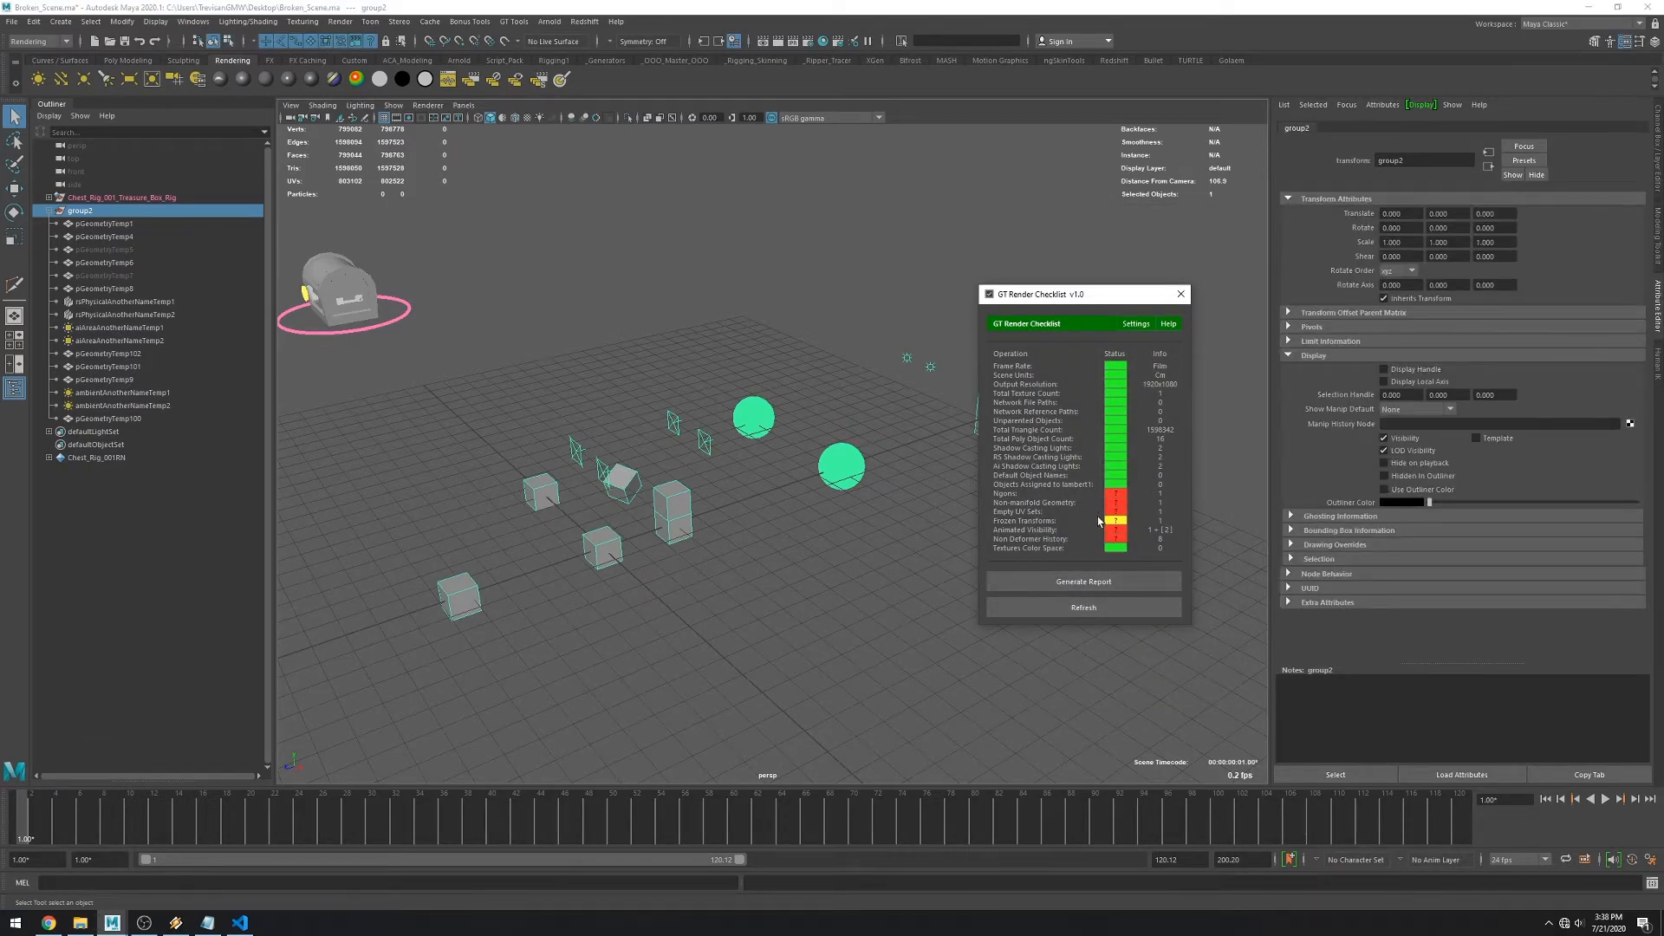
Select the tall box flagged for non-manifold geometry and return to shaded view.
left_click(1114, 492)
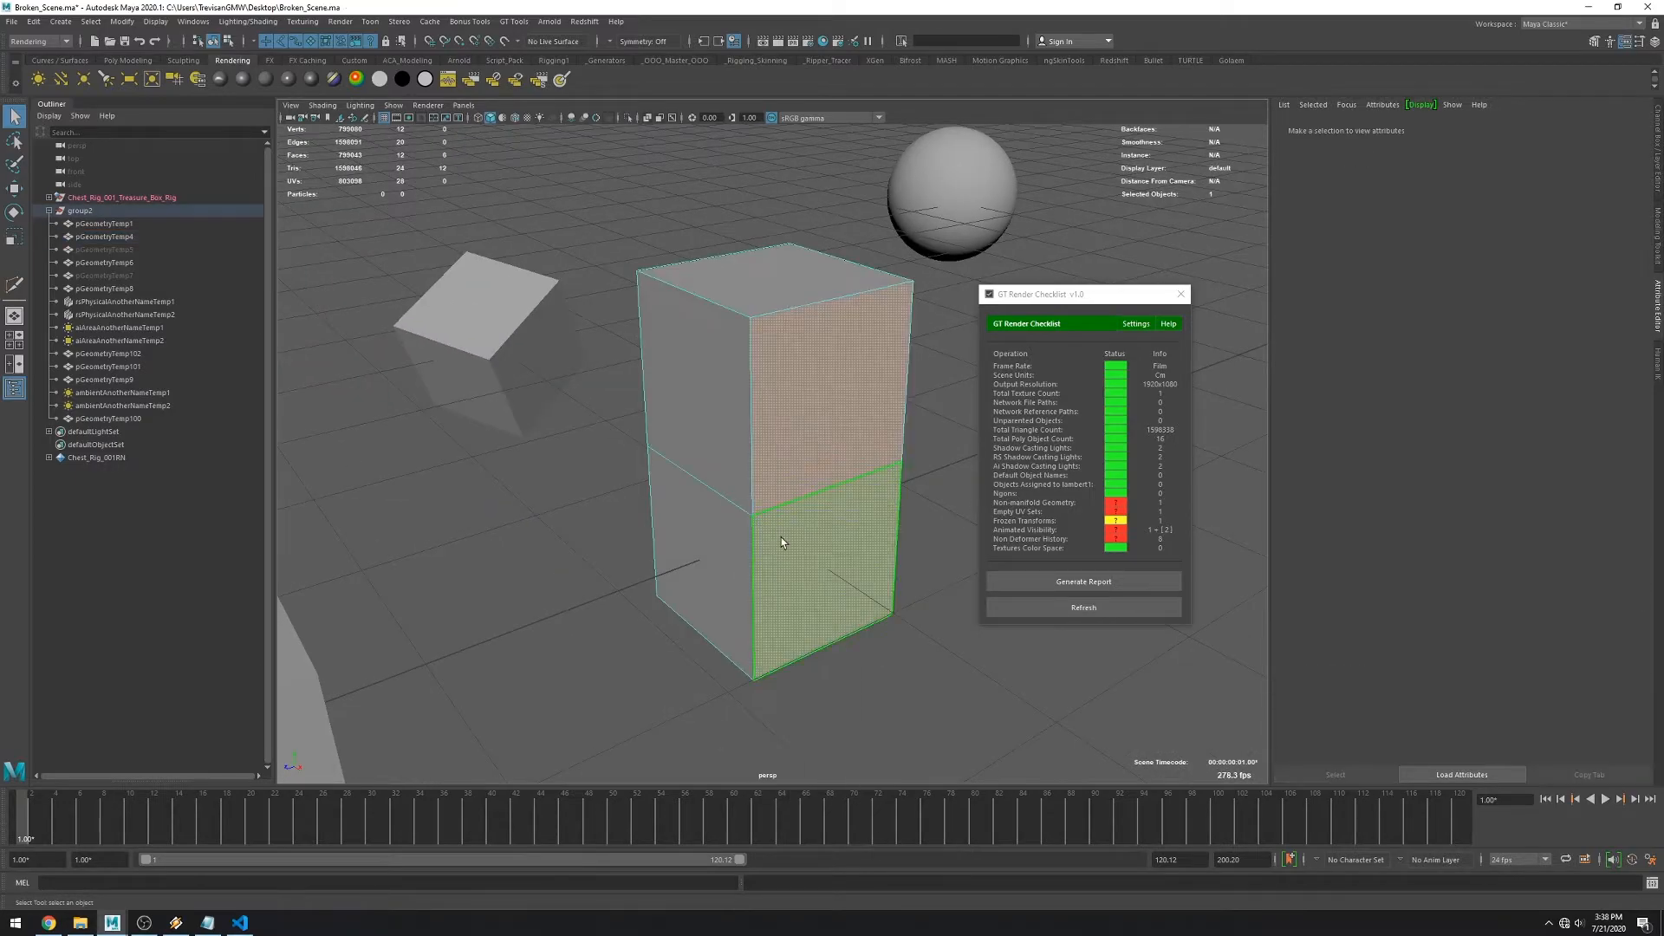
left_click(100, 236)
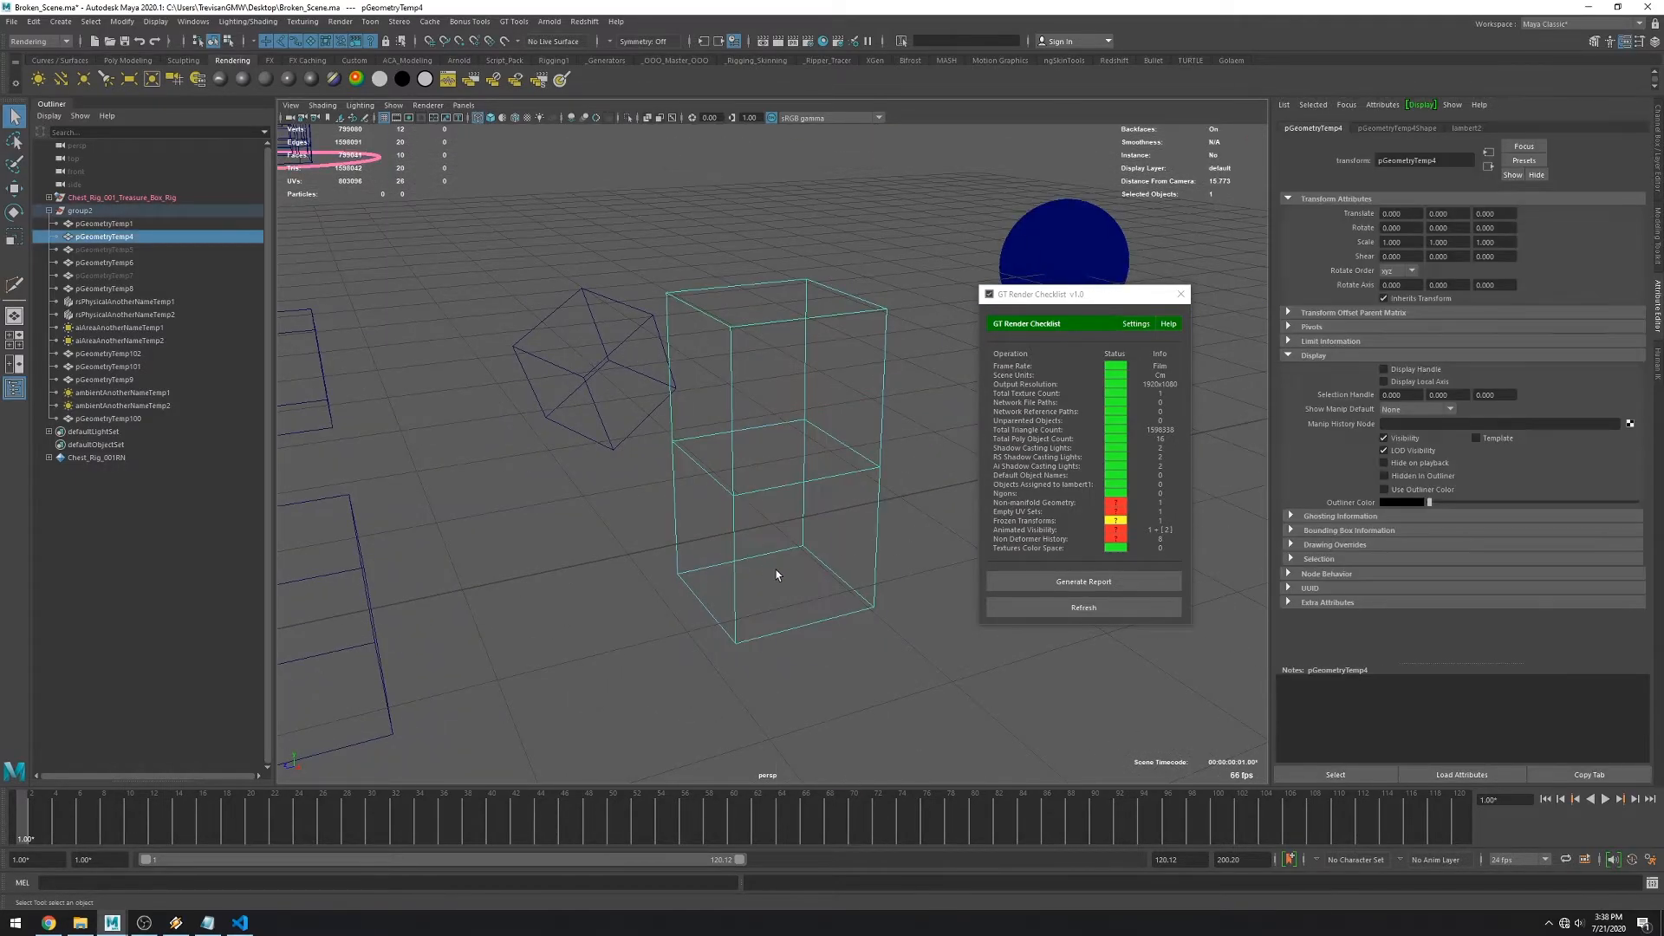
key("5")
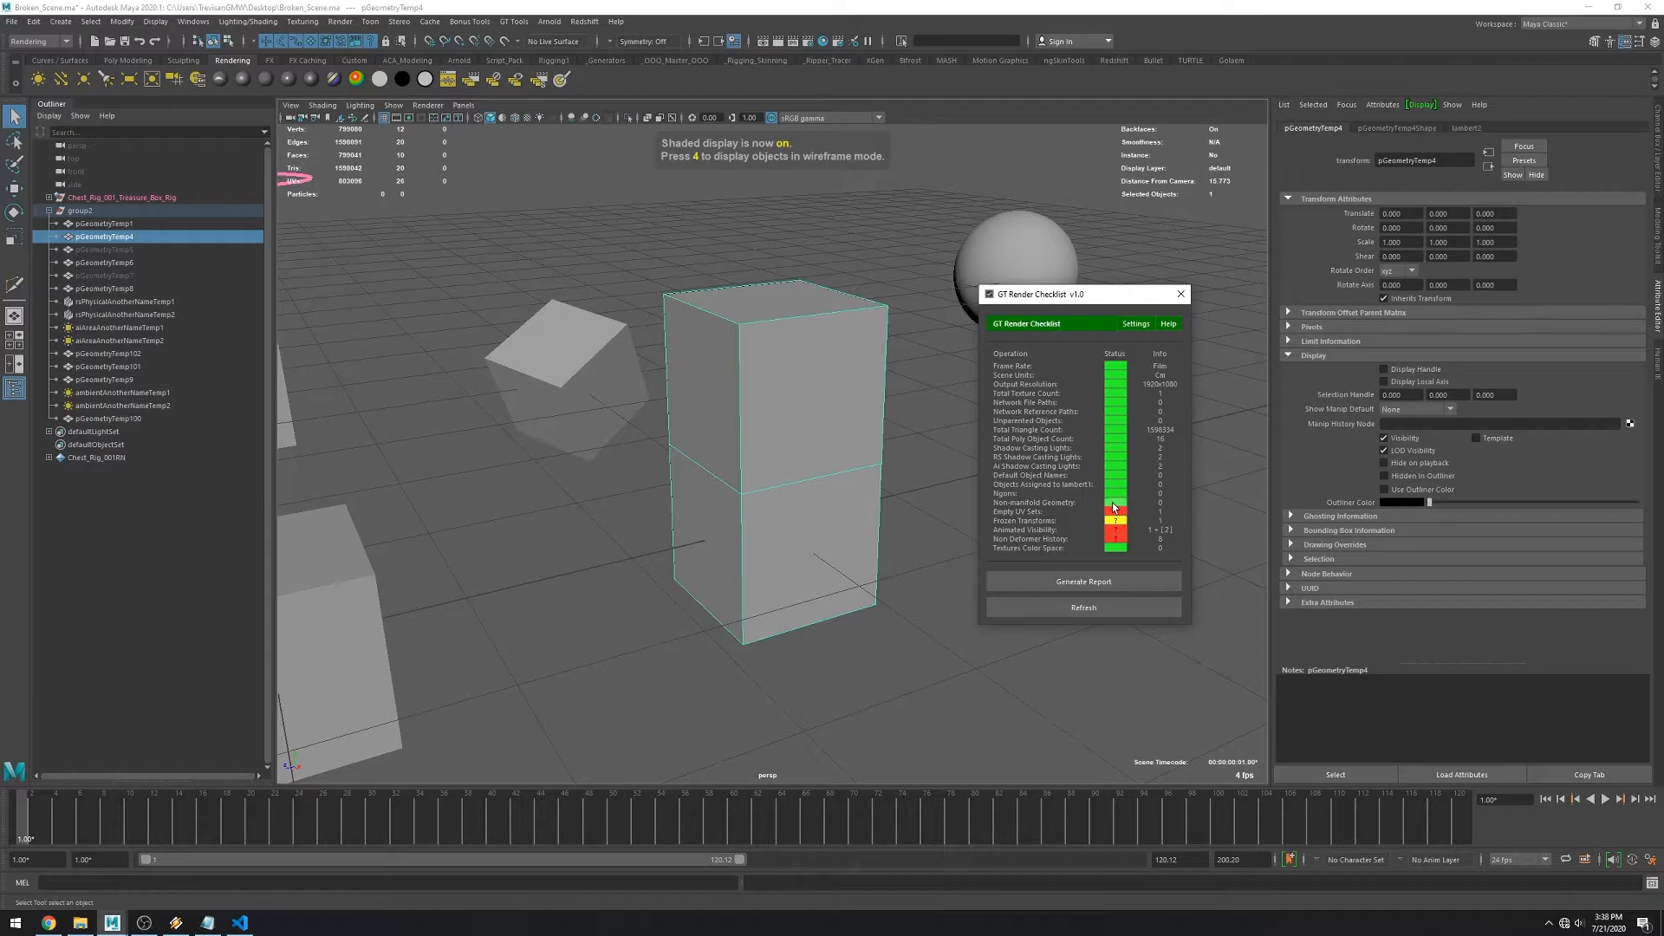
Delete the cube's this_is_empty UV set in the UV Set Editor.
left_click(1114, 512)
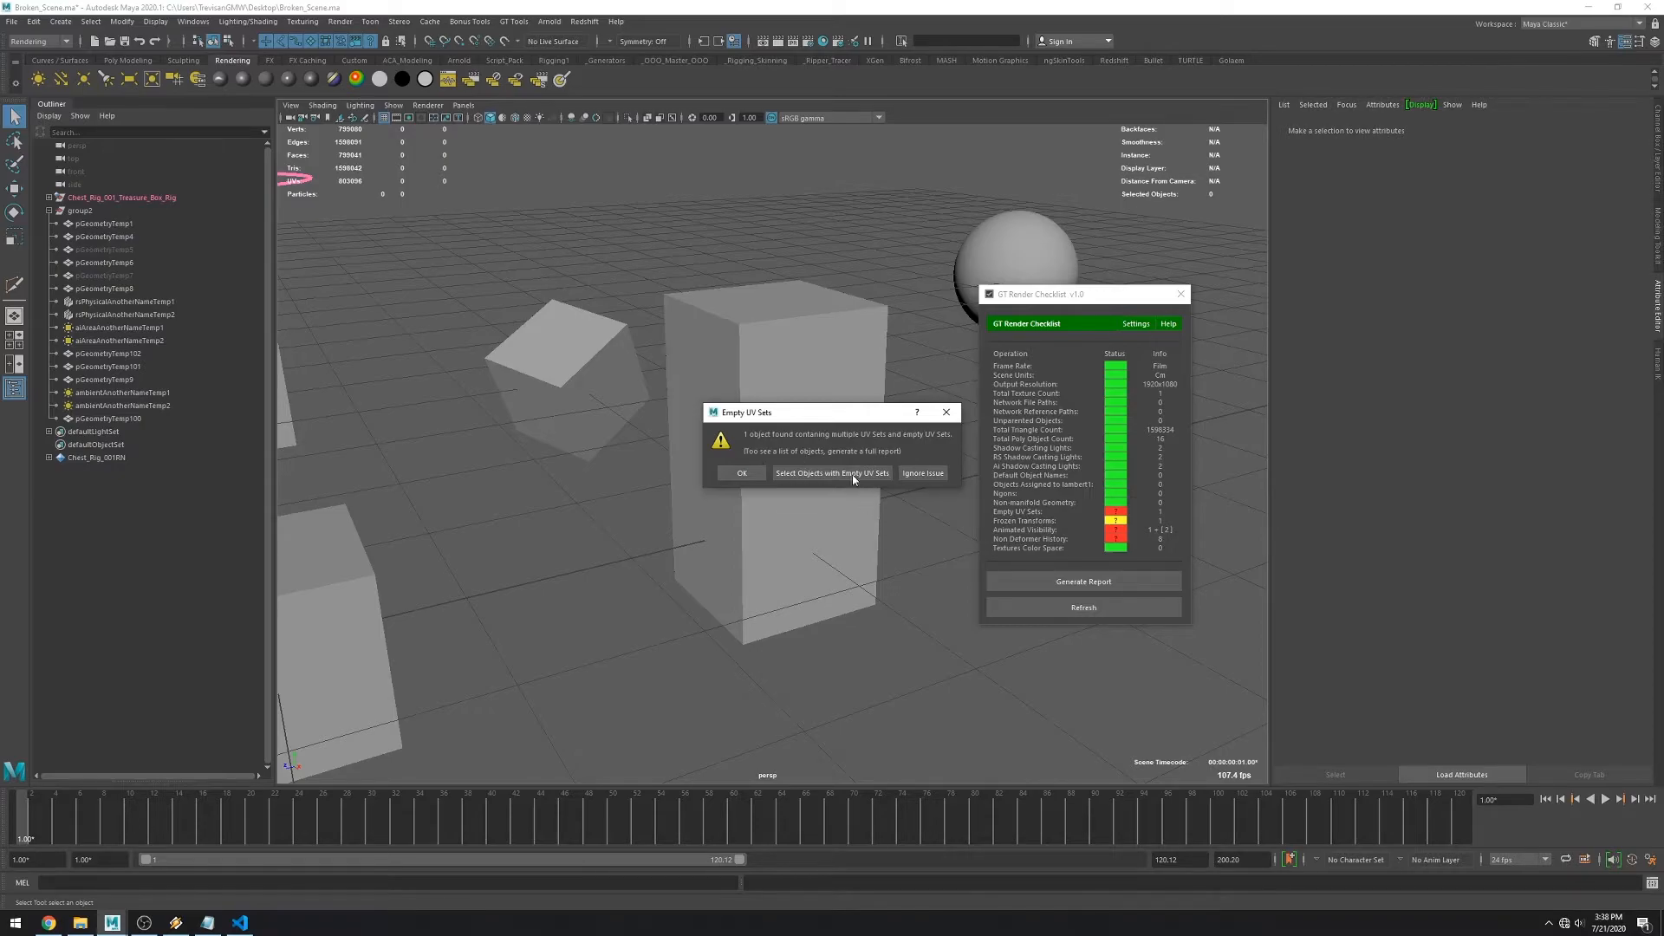
left_click(832, 472)
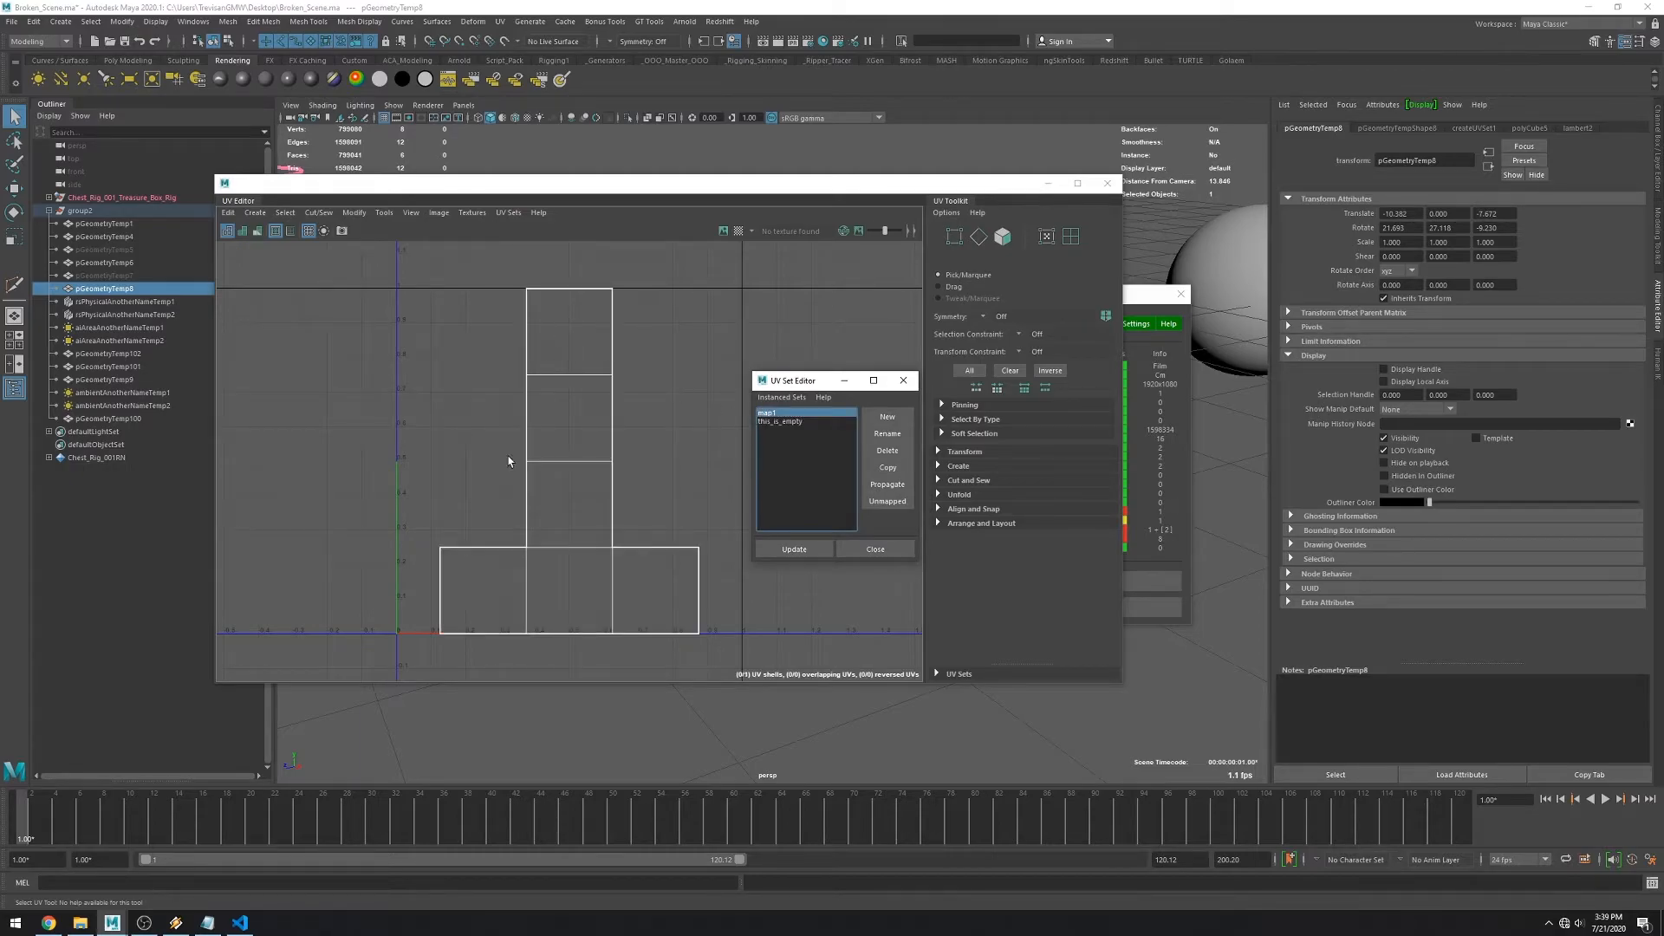
left_click(780, 421)
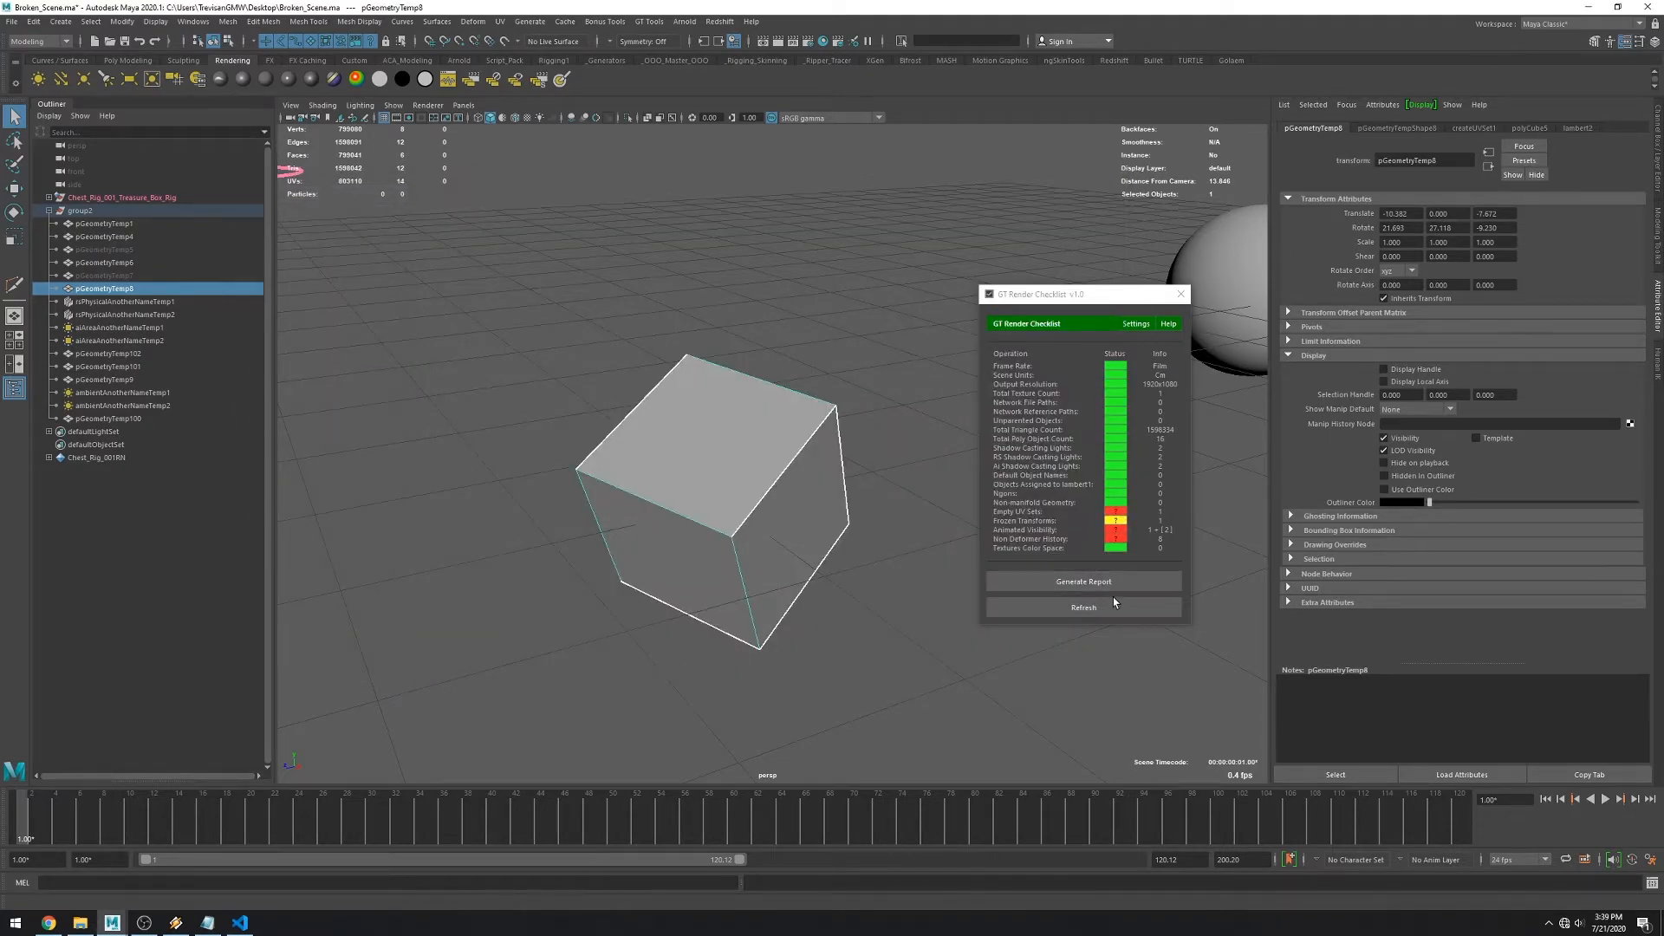
left_click_drag(764, 589, 764, 424)
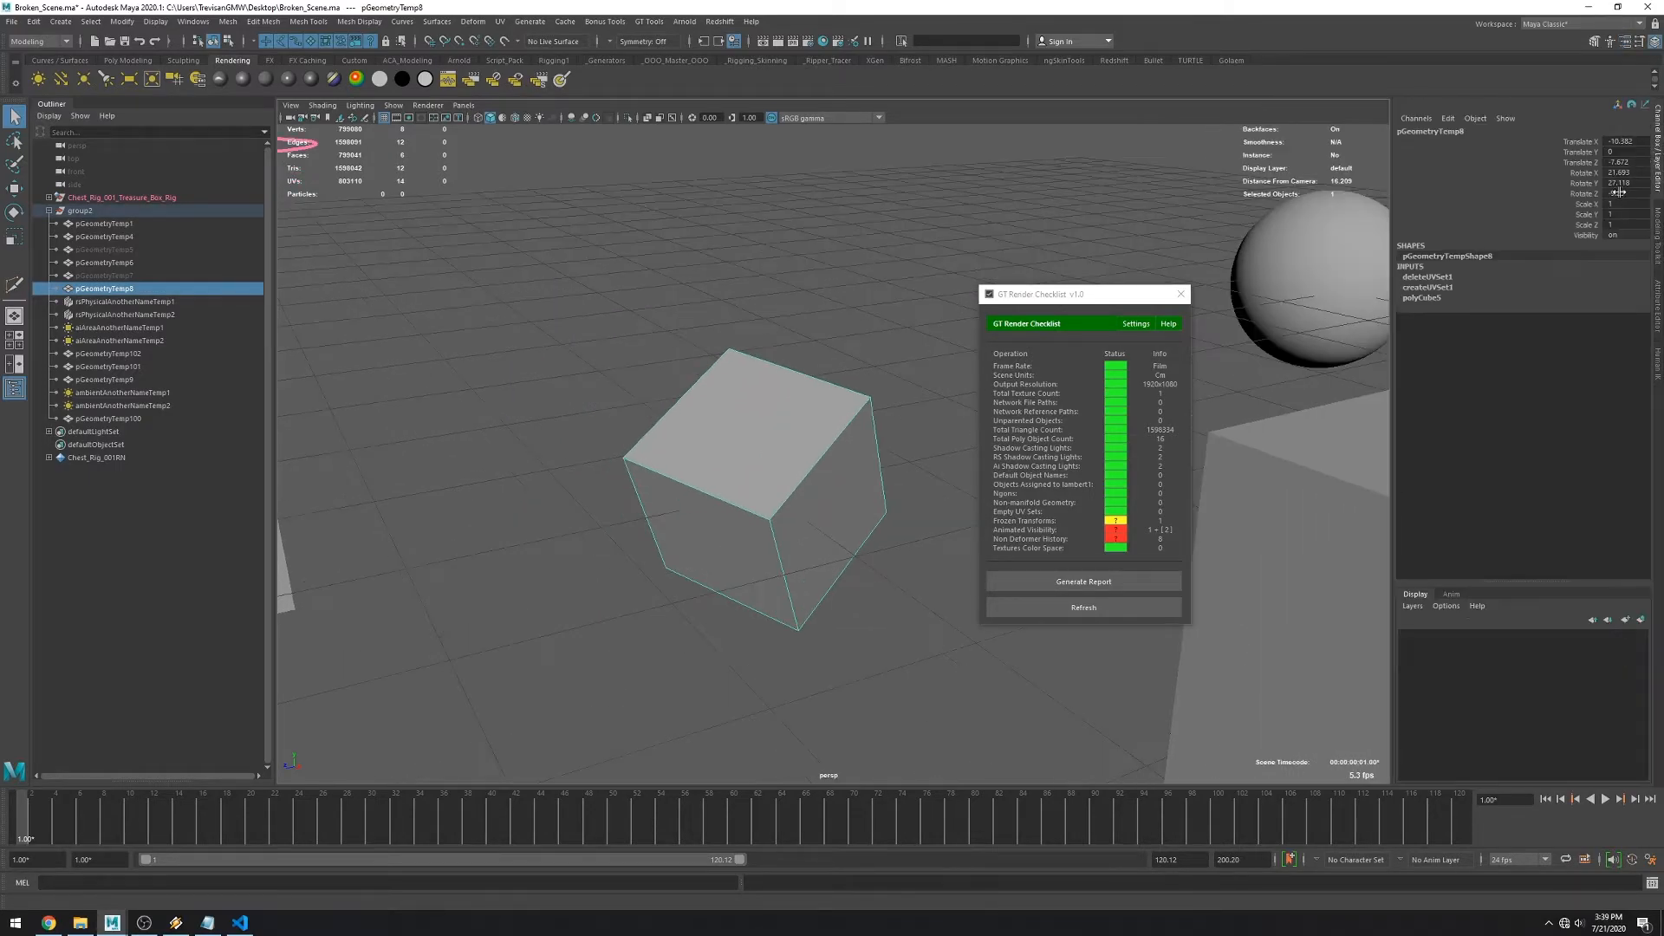
Freeze all of the rotated cube's transform channels via the Channel Box menu.
right_click(1602, 194)
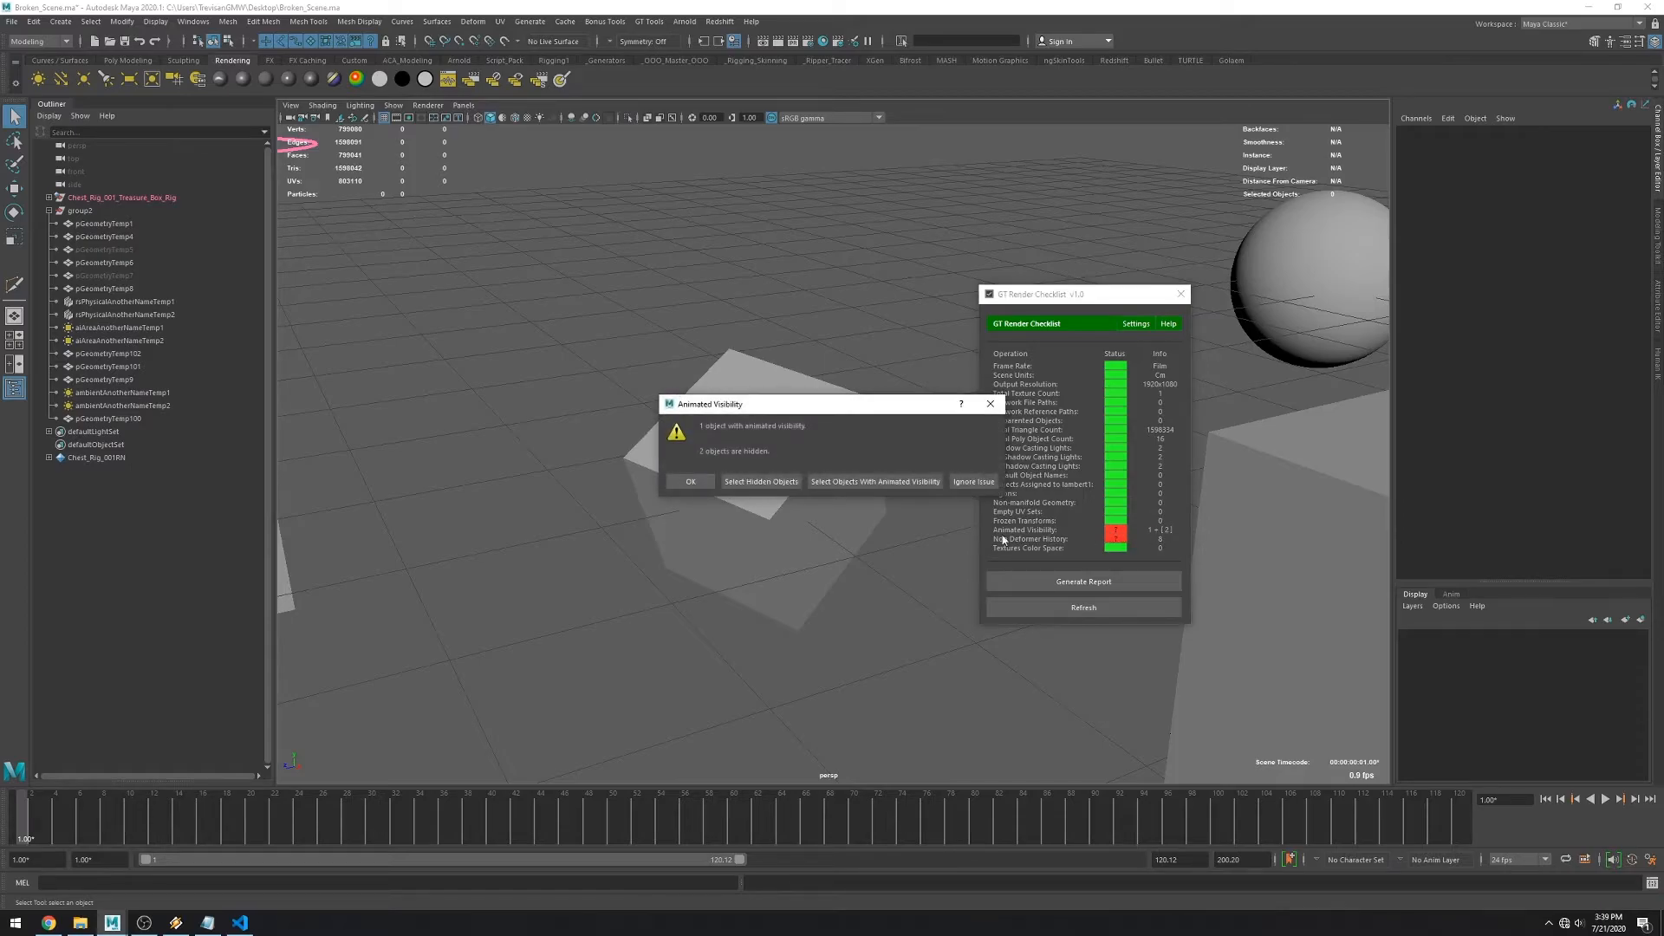
mouse_move(898, 518)
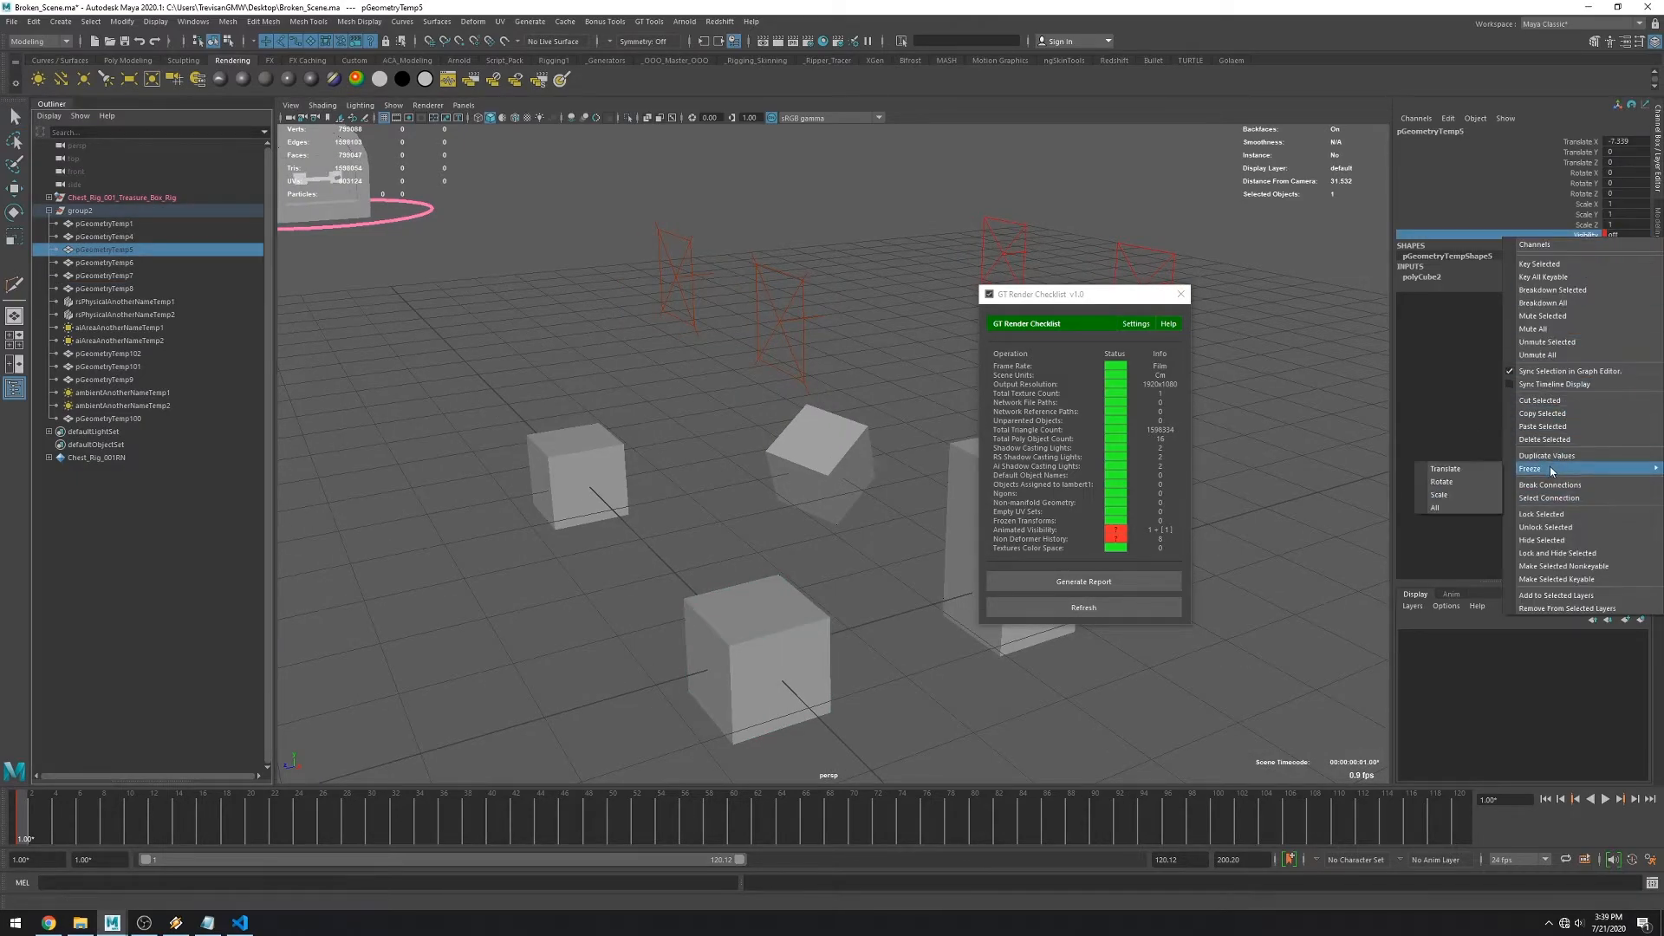
Break the connection driving the cube's Visibility channel.
left_click(1528, 468)
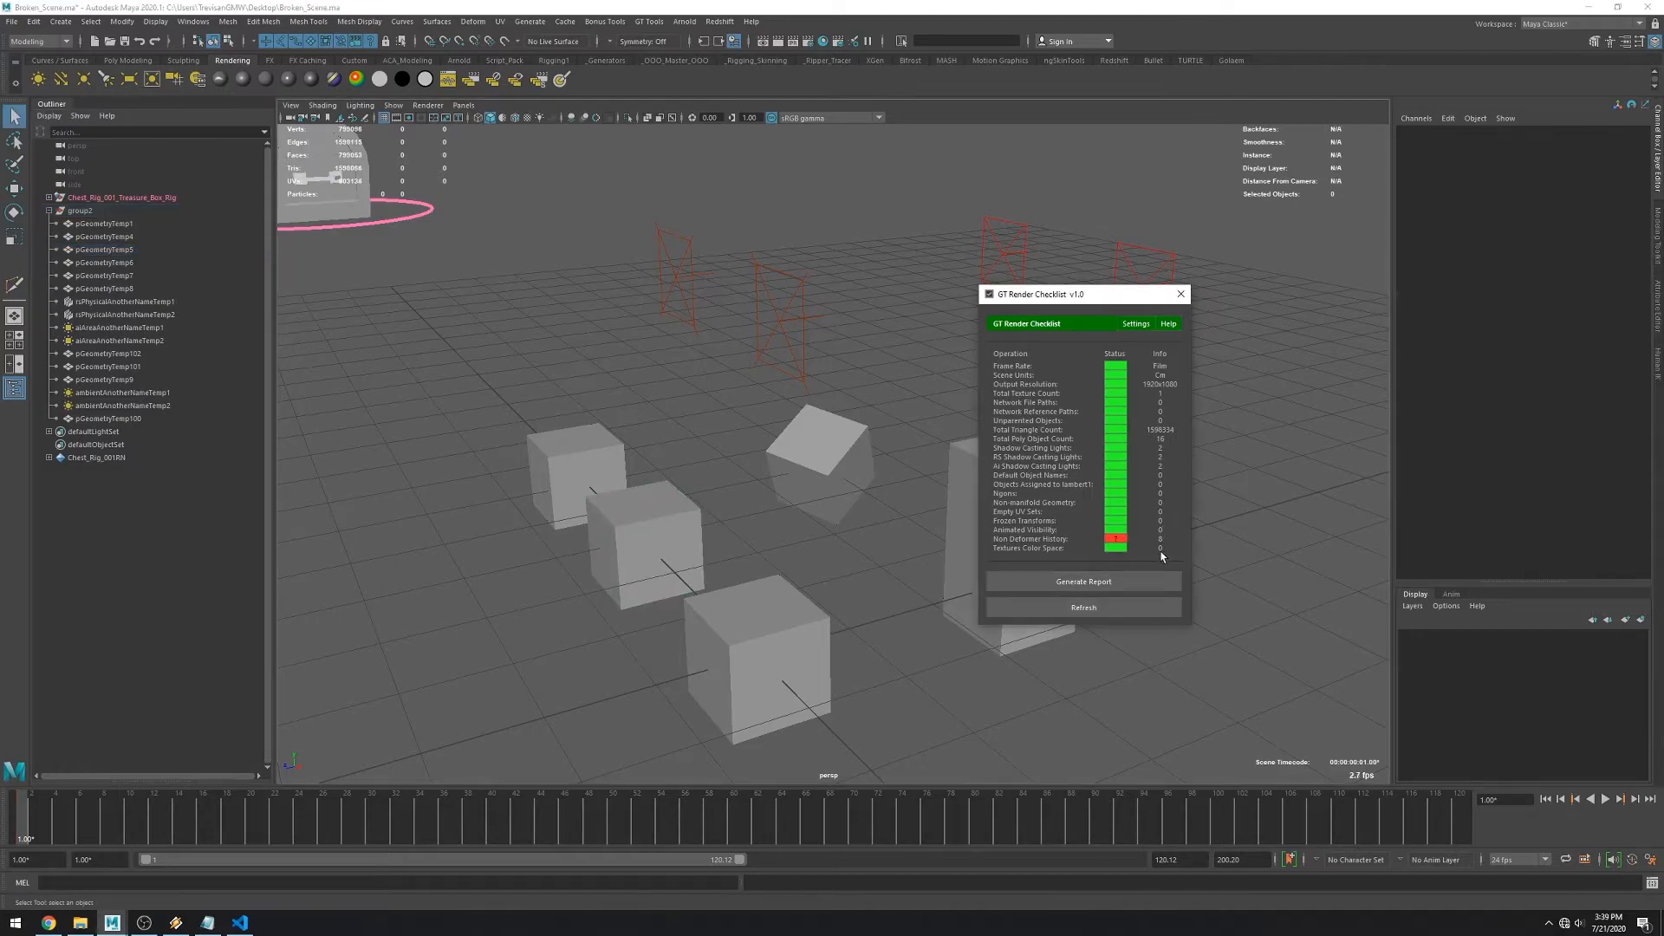
Select the objects with non-deformer history, delete that history, and refresh the checklist.
left_click(1115, 539)
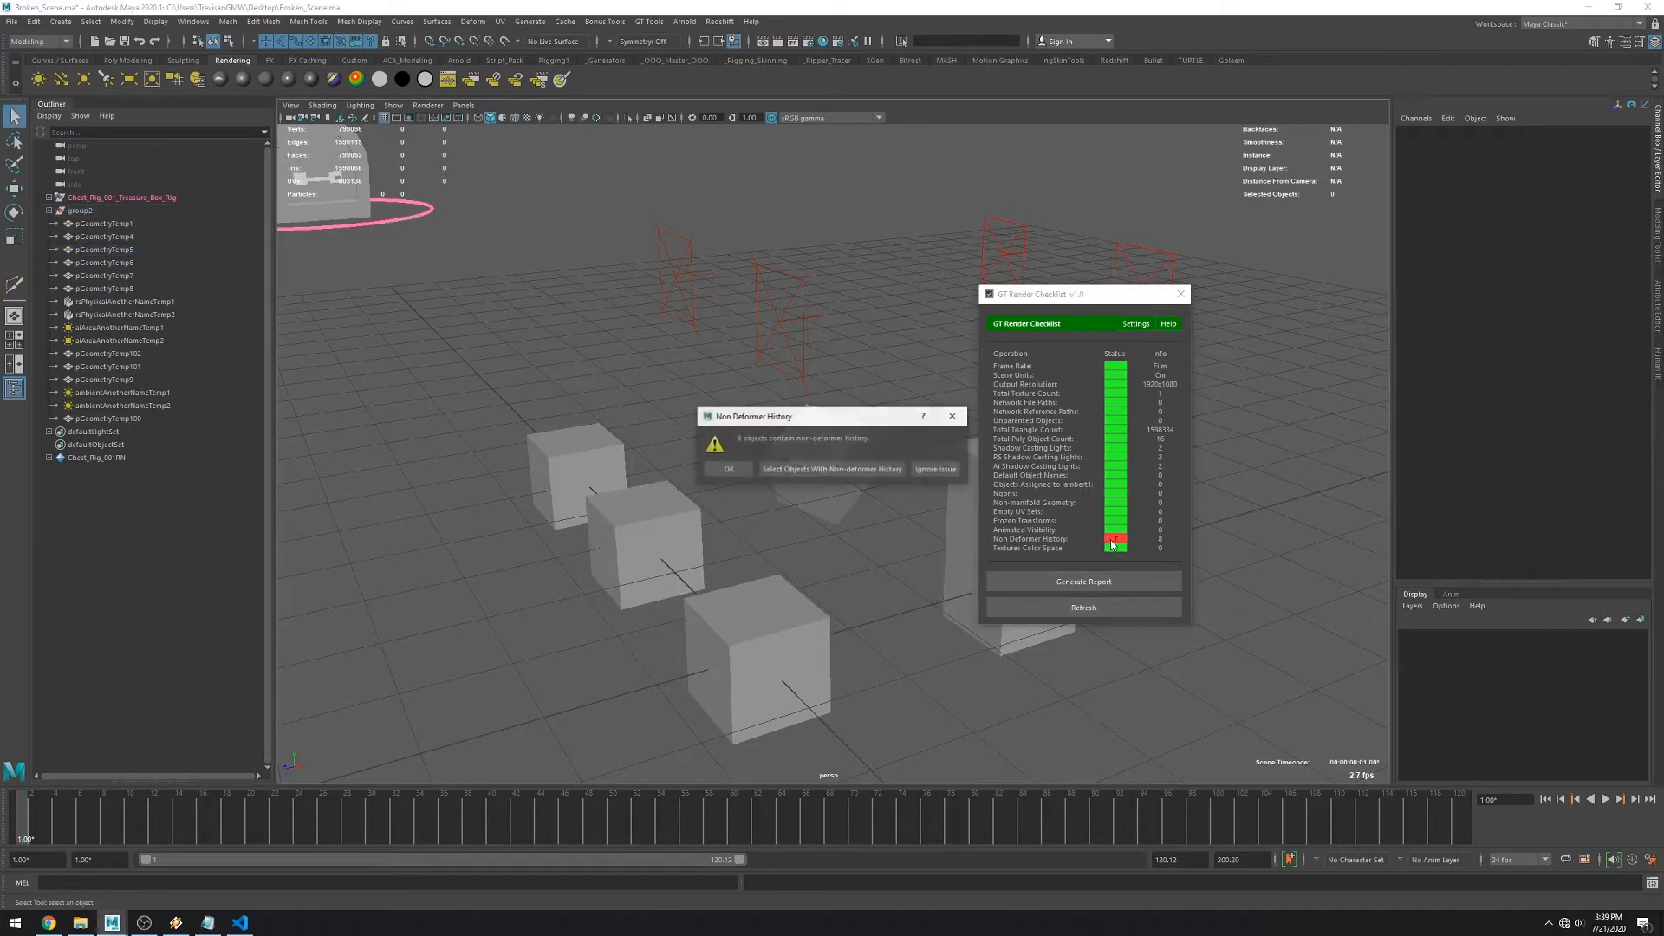
left_click(728, 468)
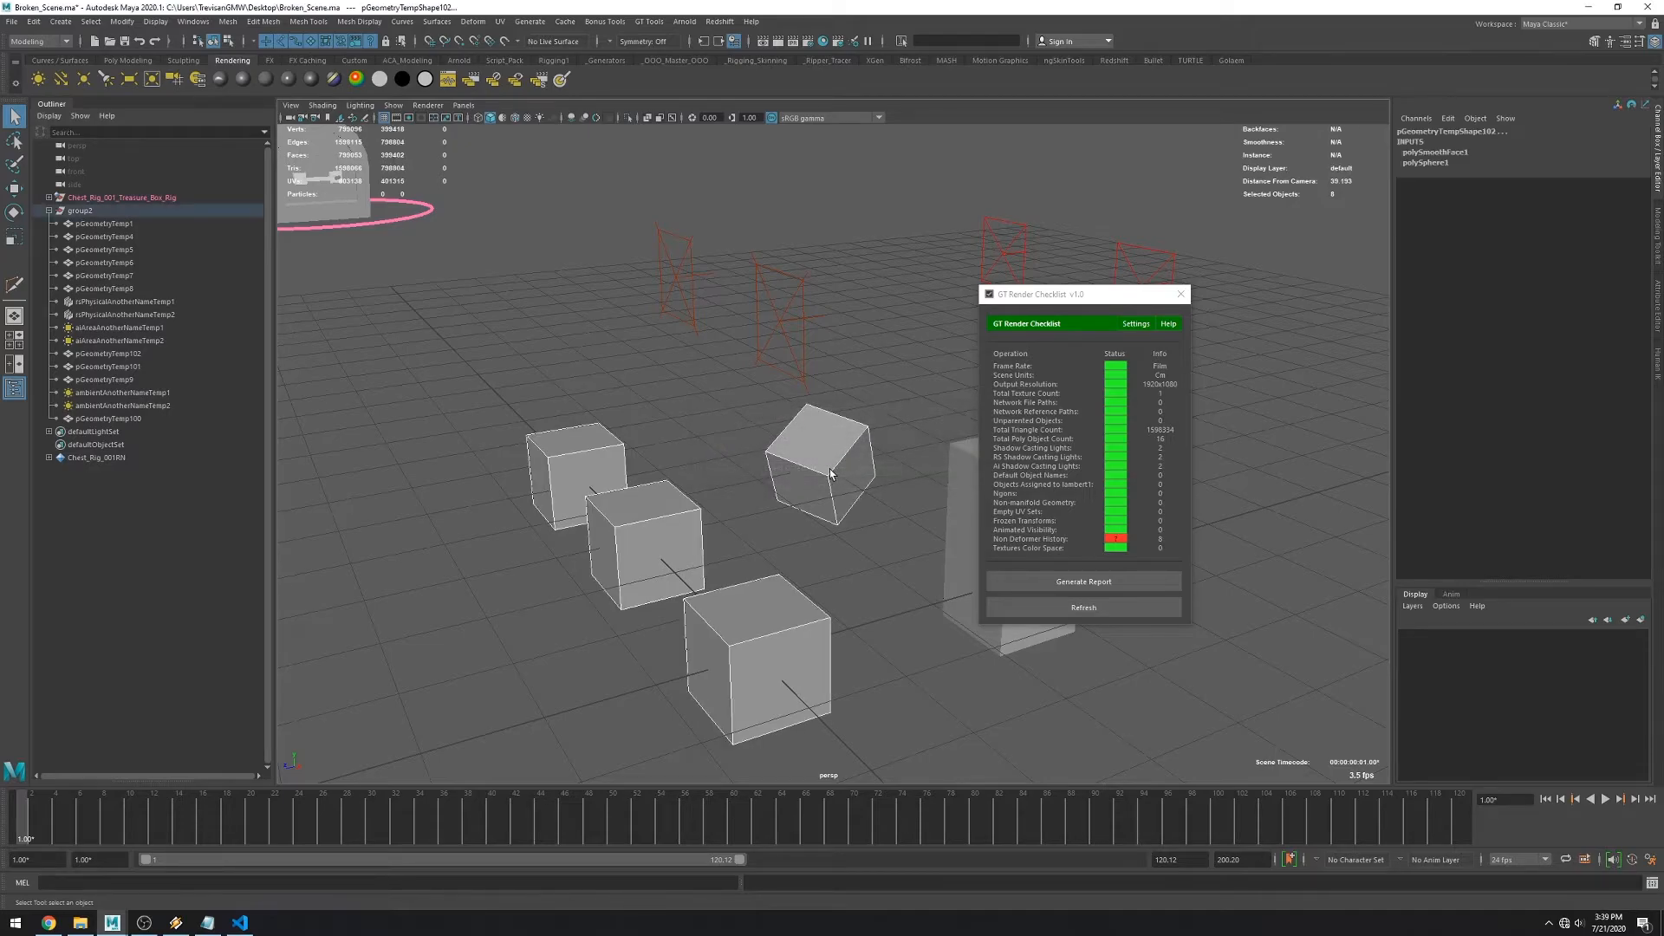
left_click(28, 21)
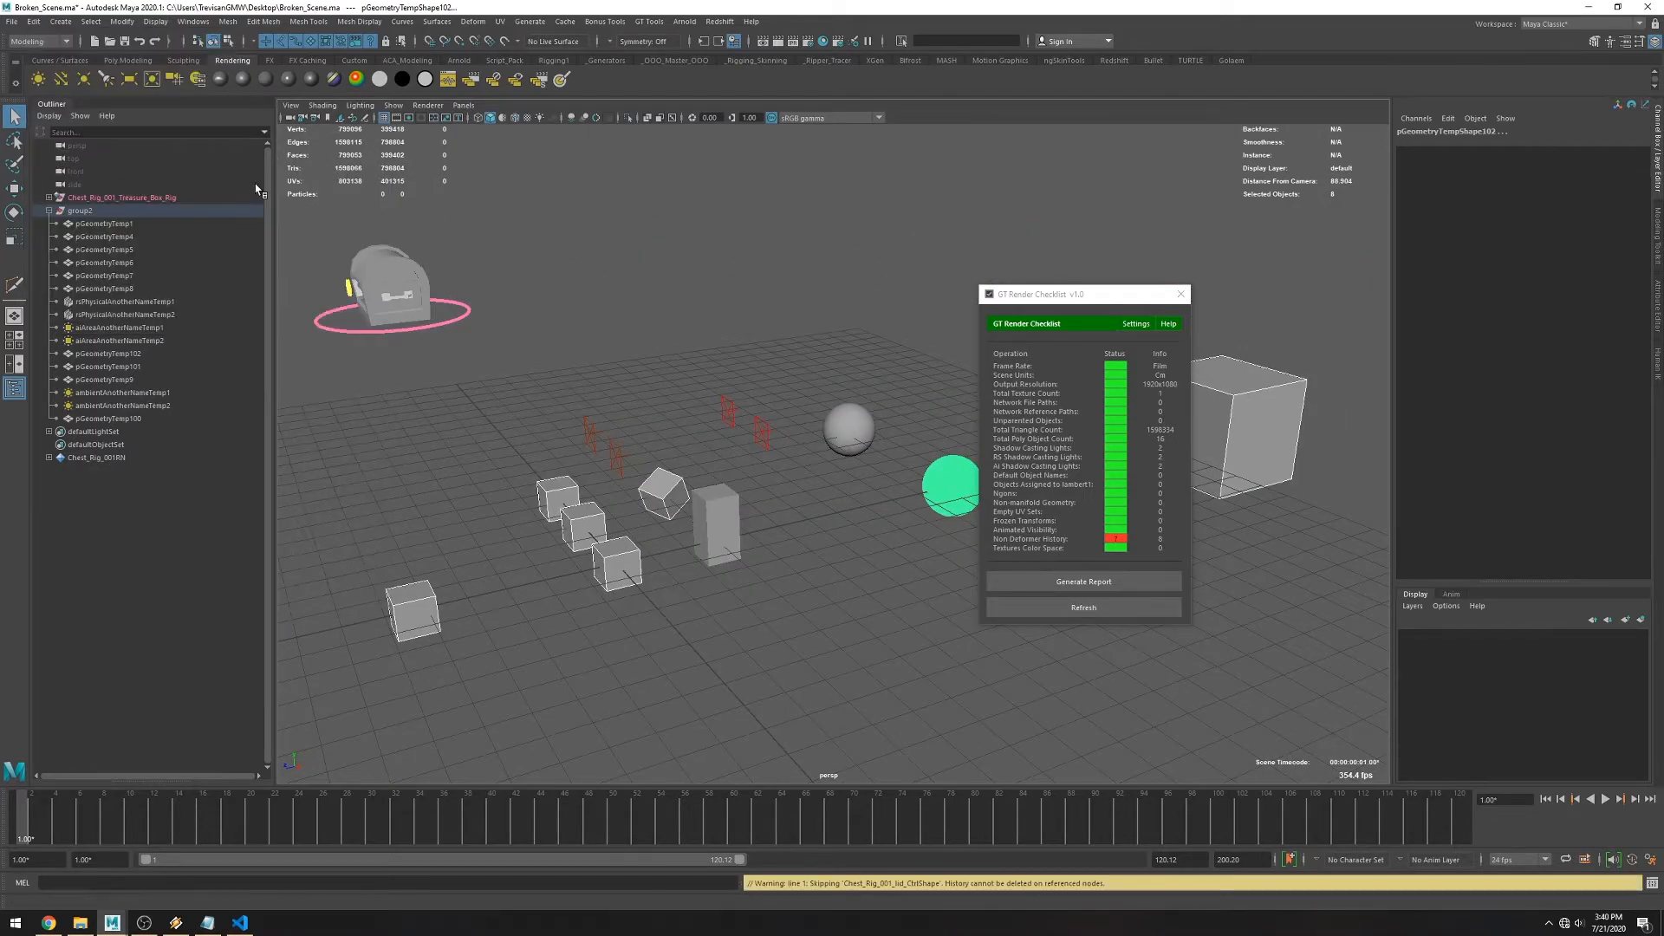
left_click(1083, 607)
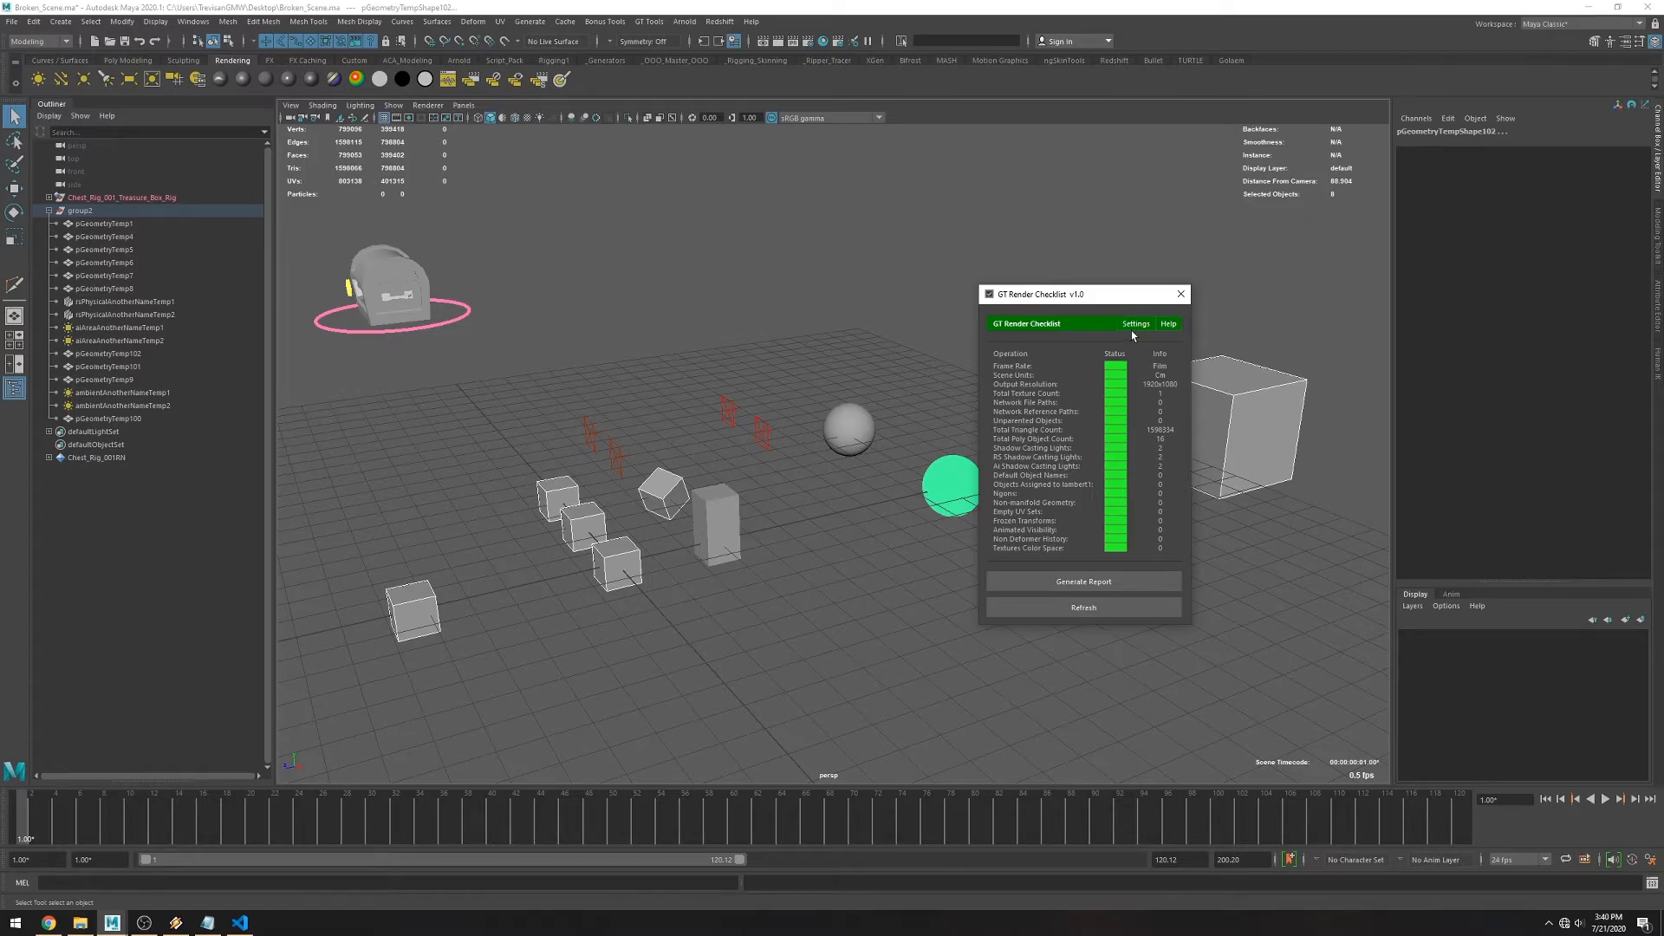
Check the colour space of rsMaterial2 and its file88 texture in the Bad network.
left_click(1084, 606)
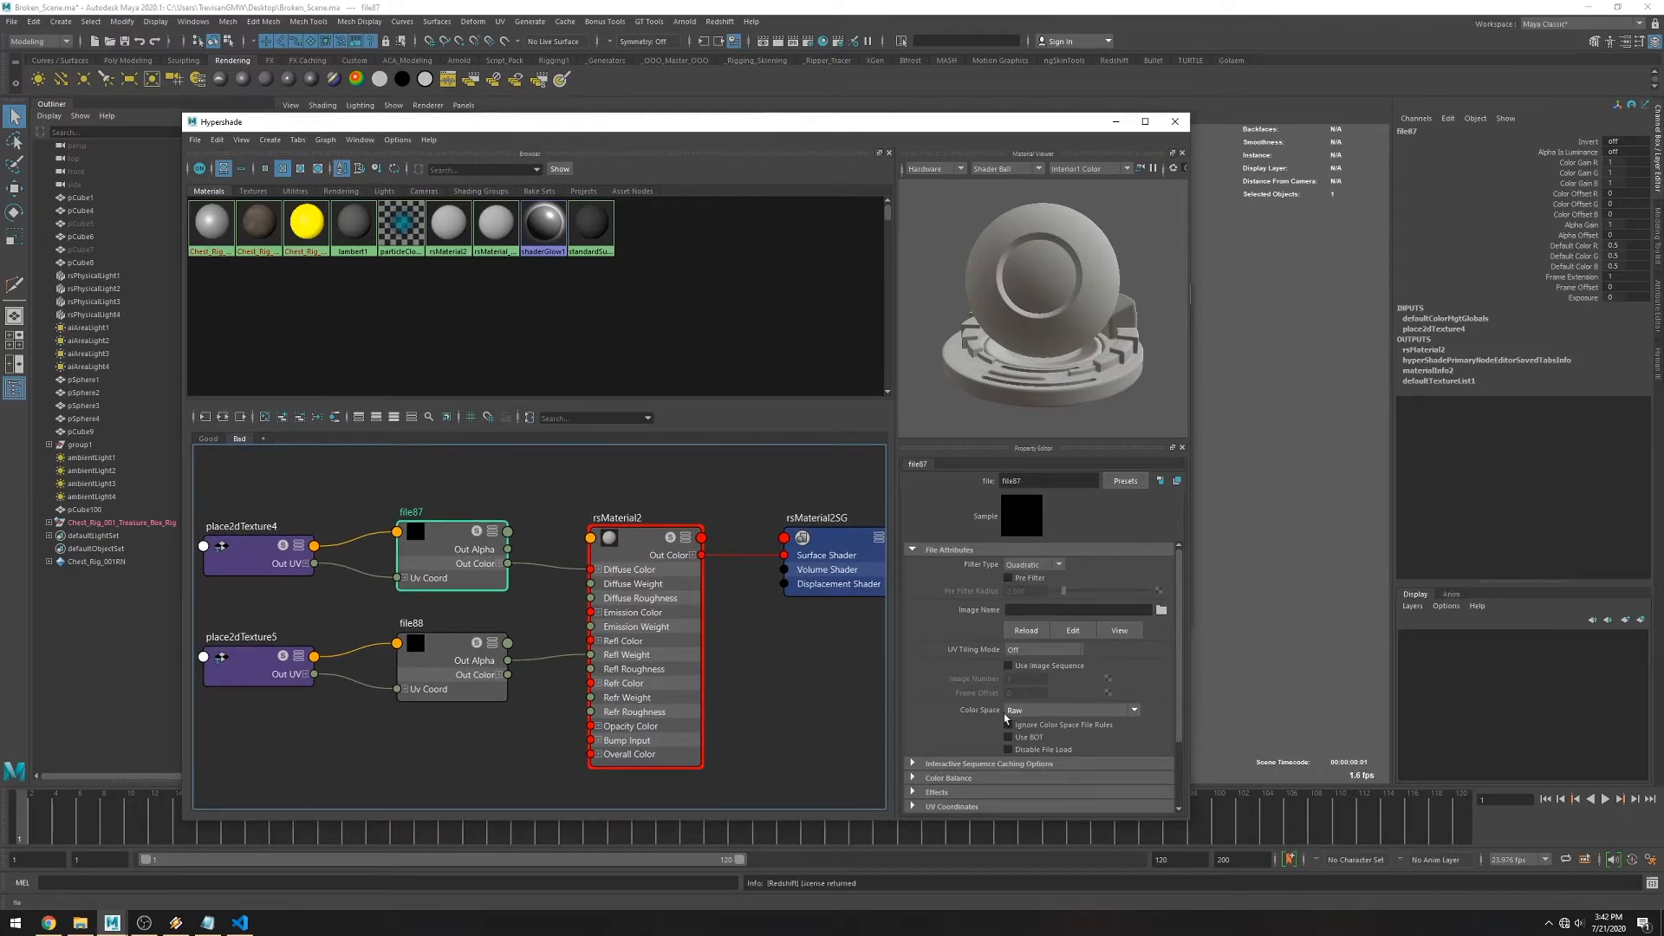
left_click(617, 517)
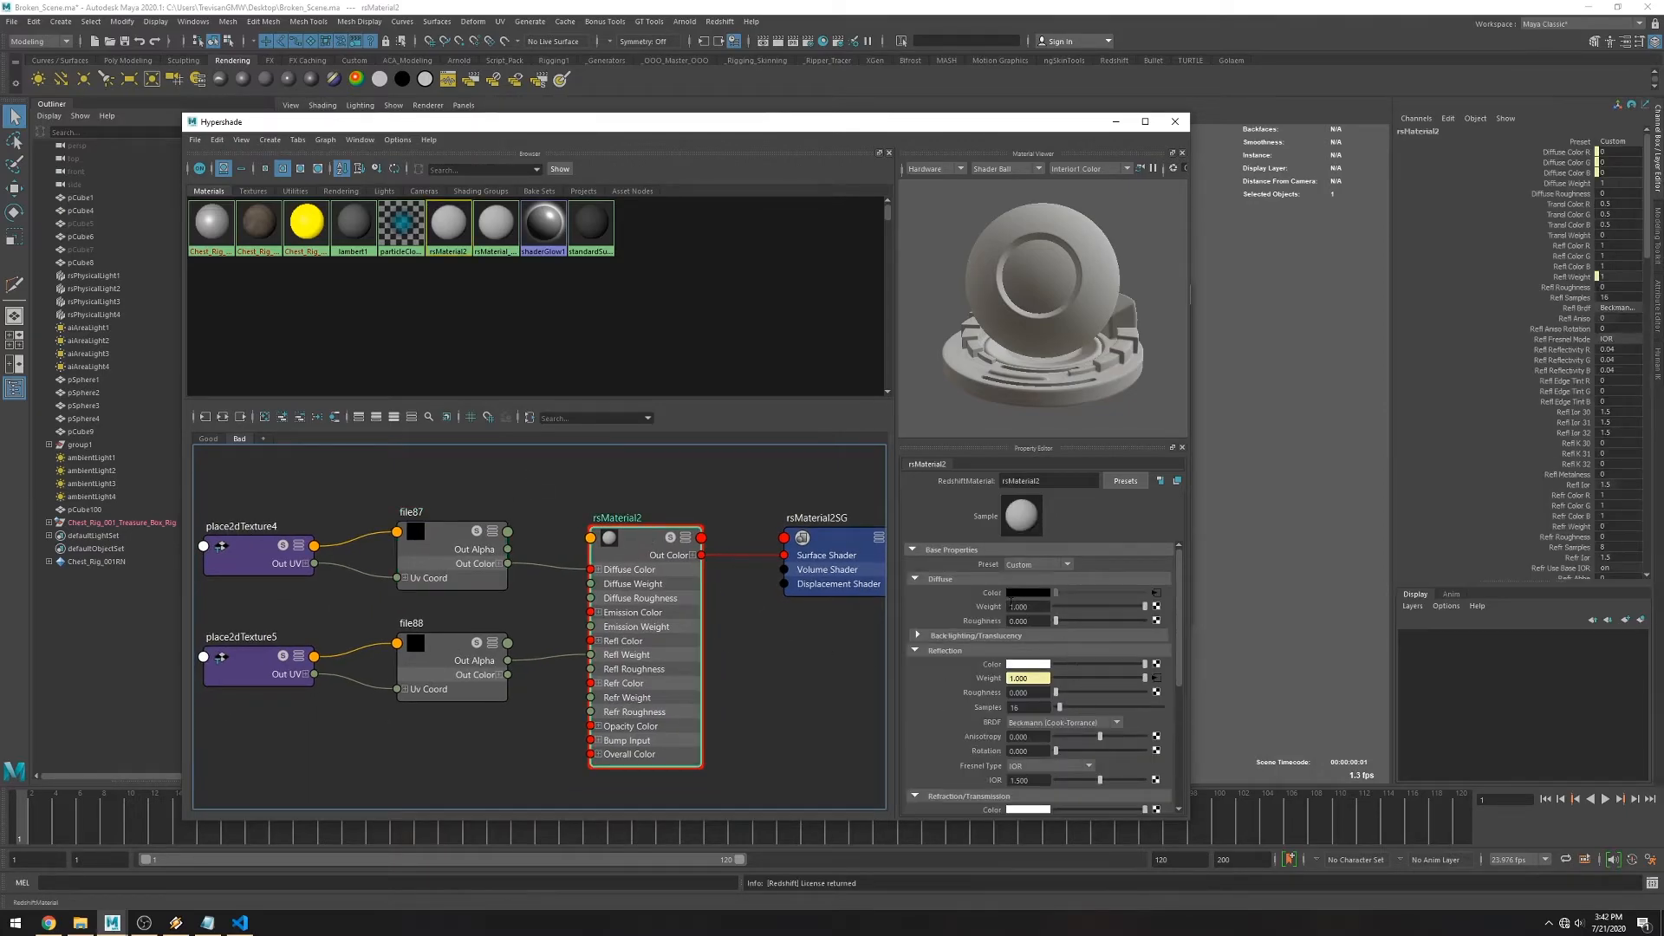
left_click(422, 650)
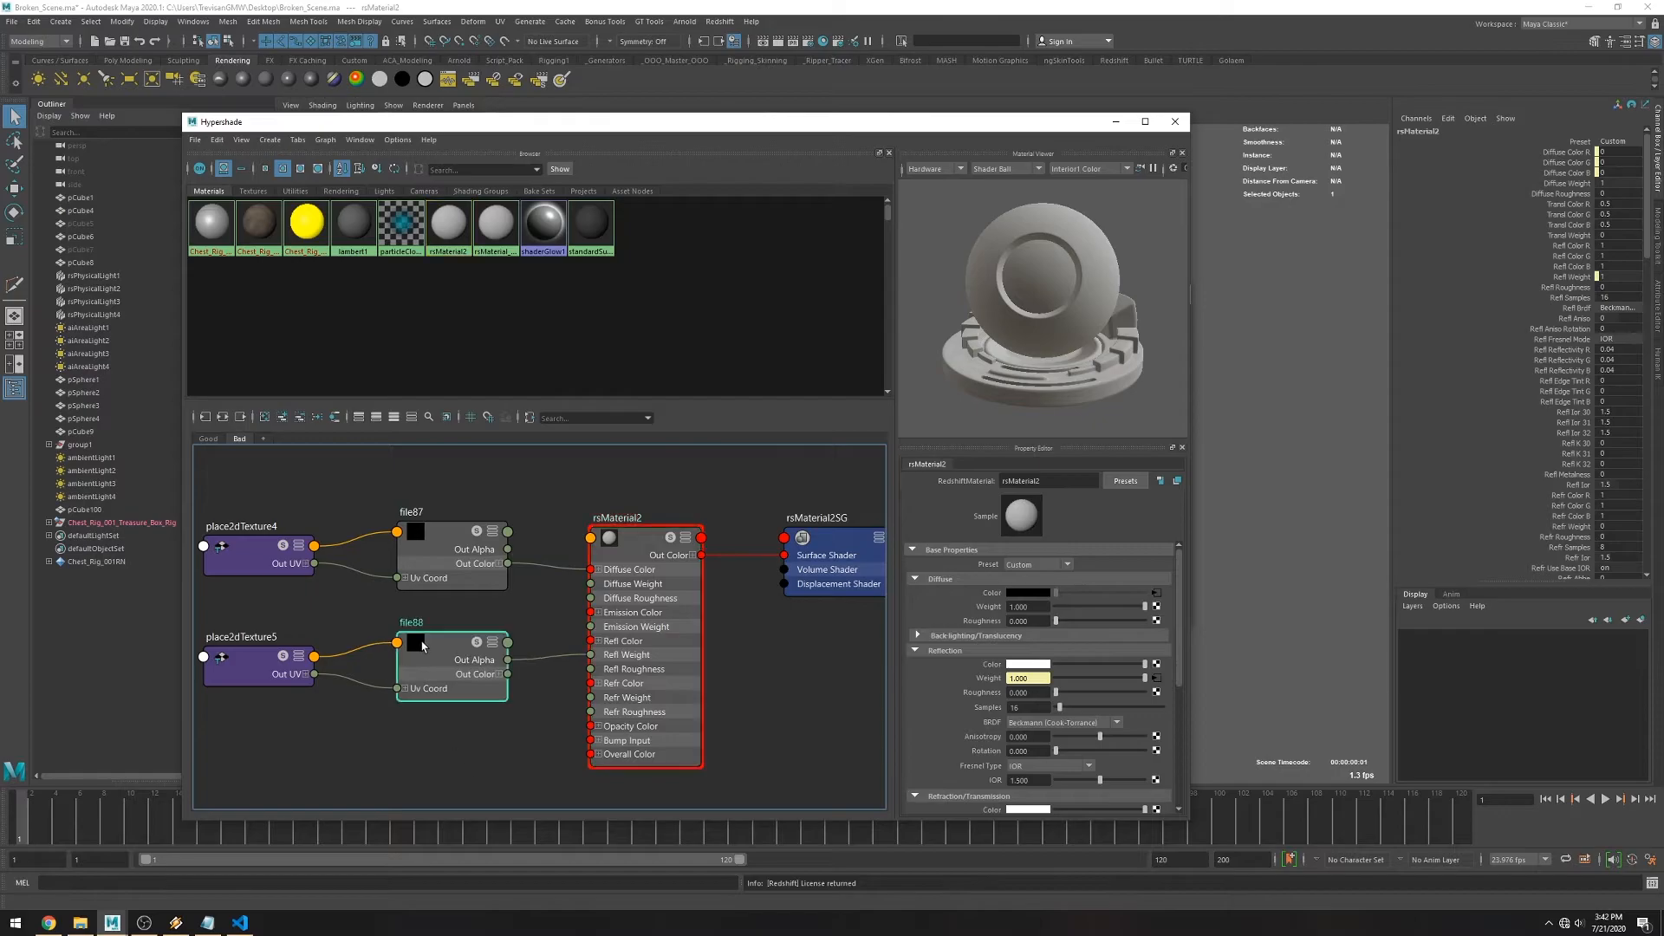
left_click(416, 643)
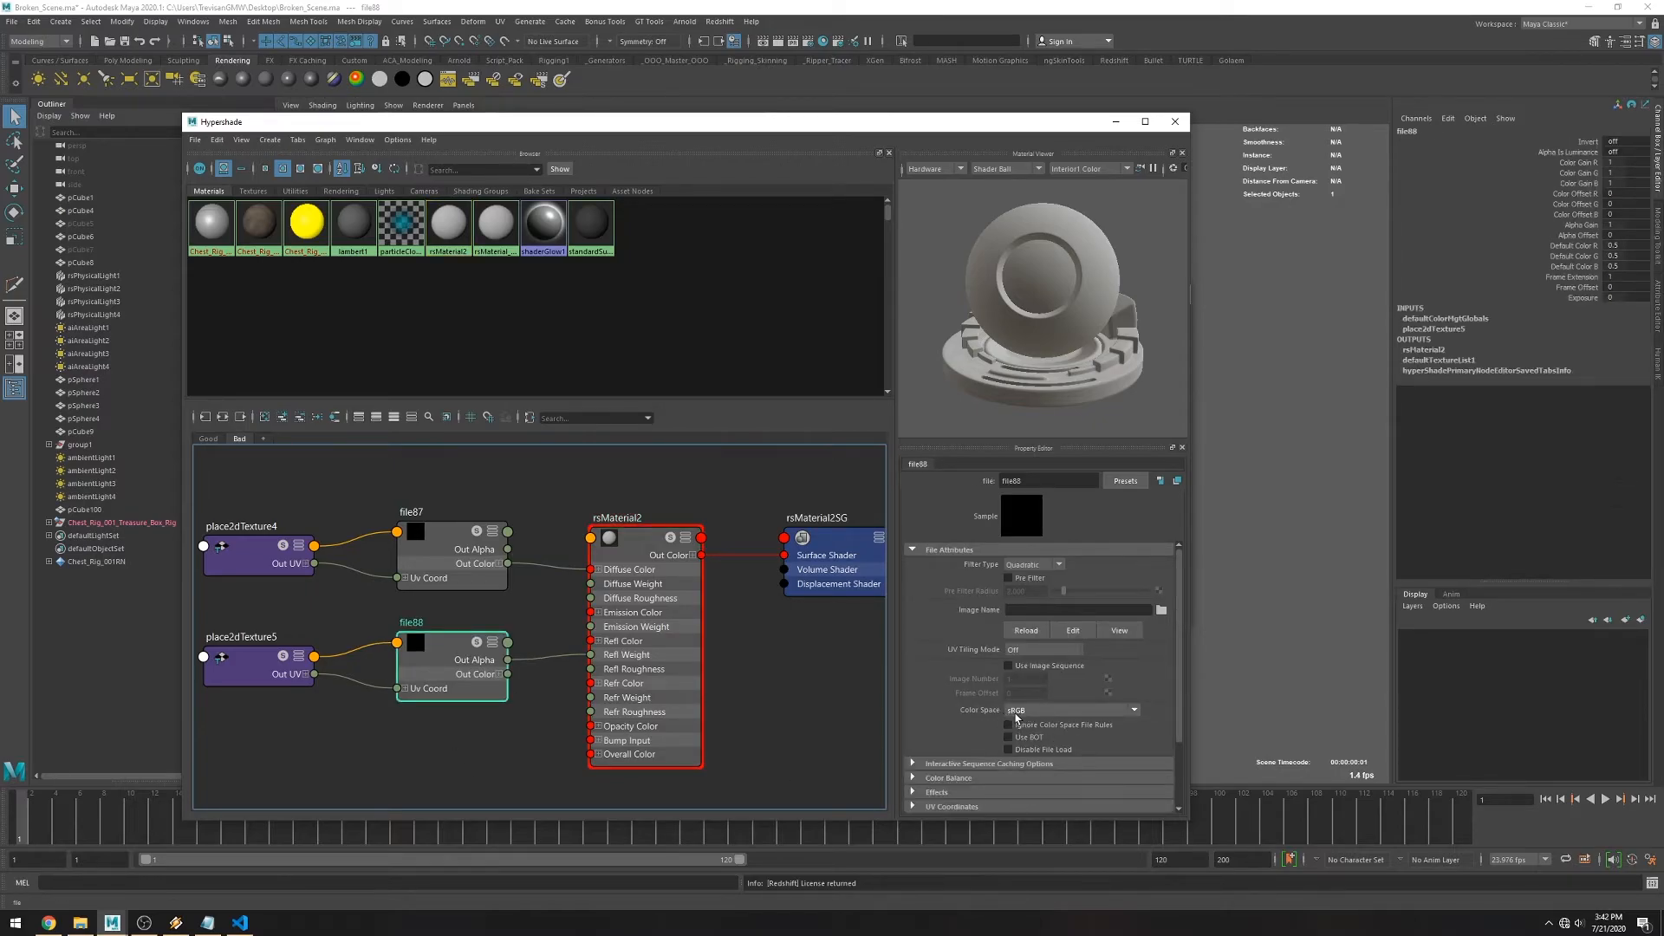
Check the colour space of the file6 texture in the Good shading network.
left_click(645, 537)
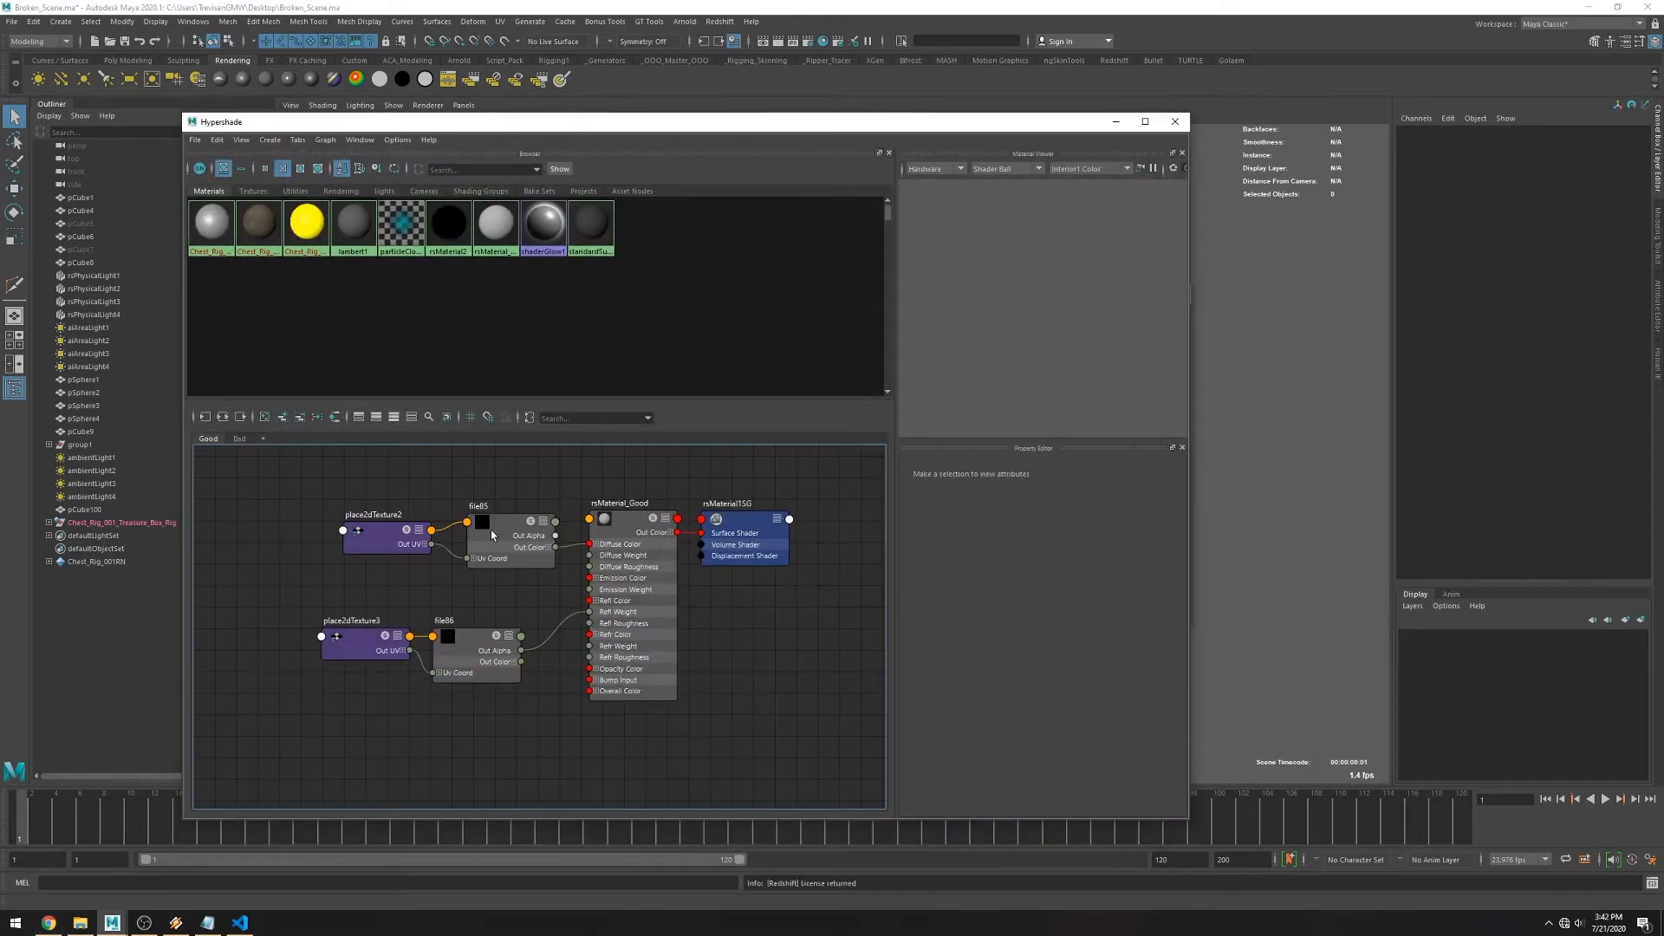
left_click(499, 535)
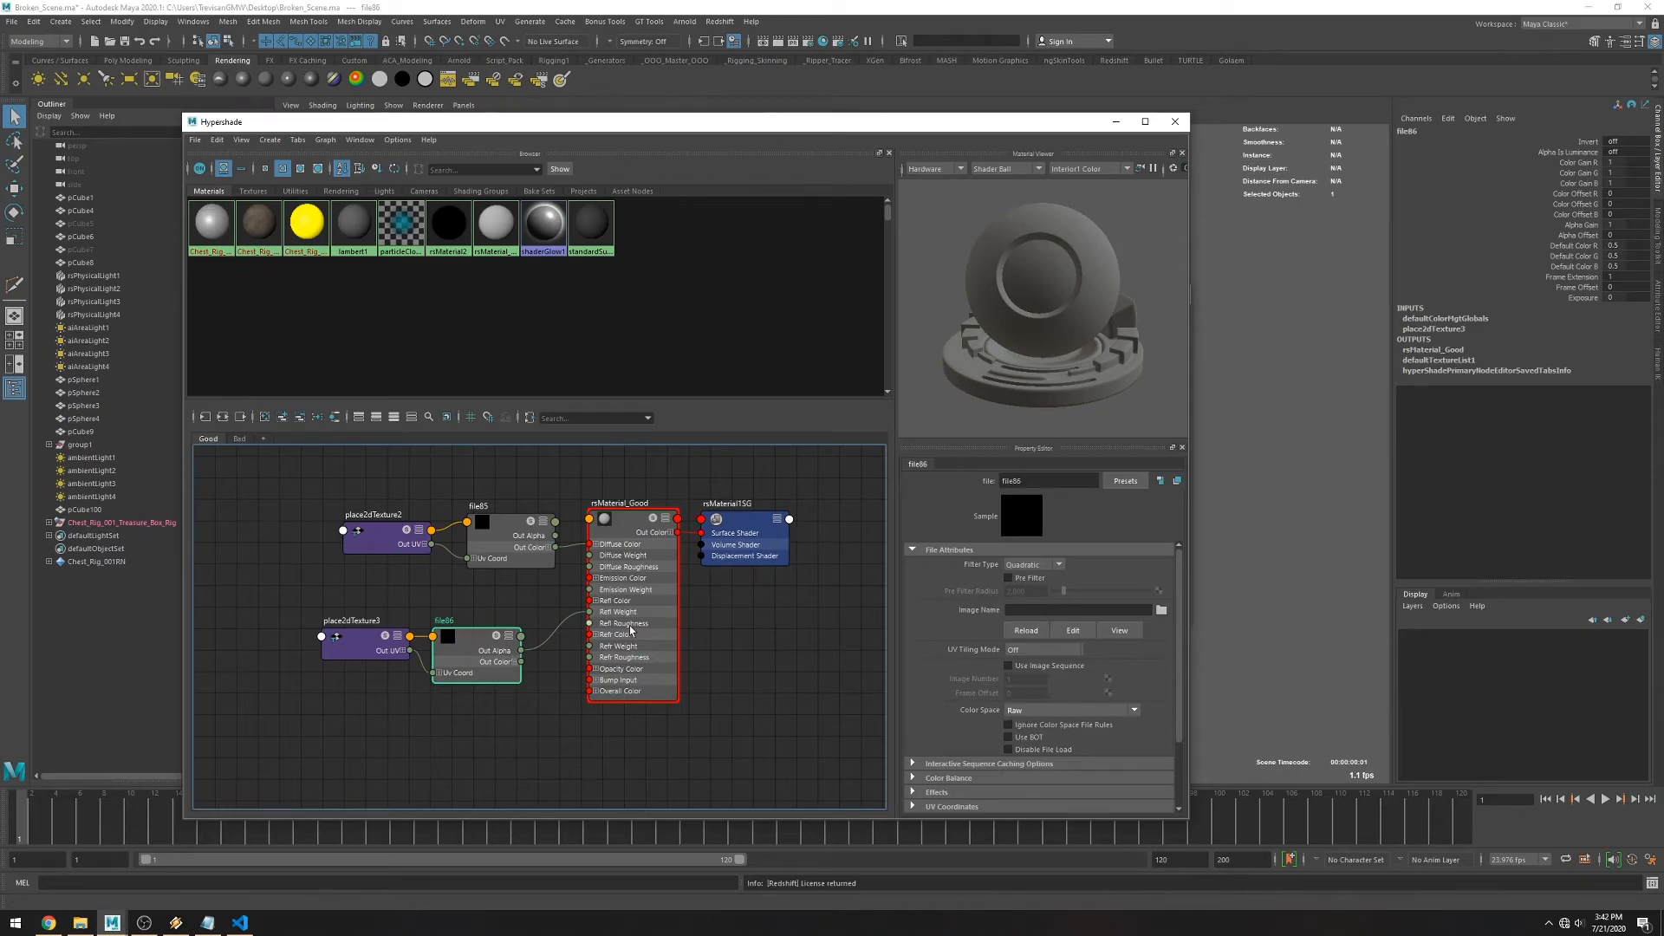
left_click(632, 503)
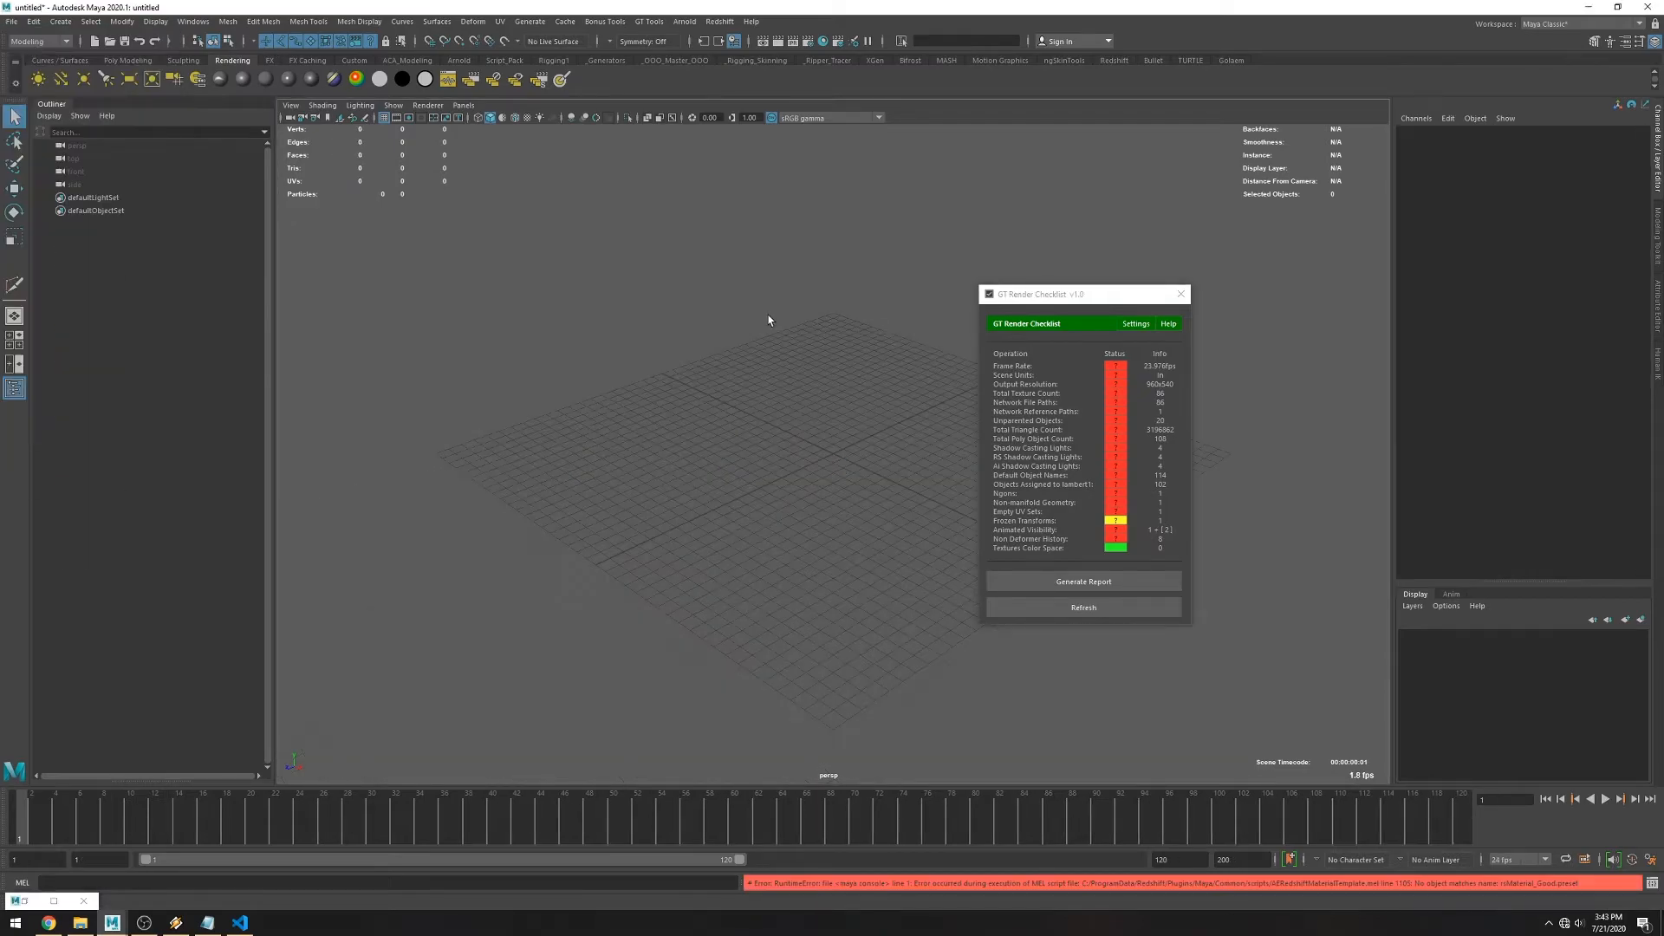
Force-unload the redshift4maya plug-in in the Plug-in Manager for the empty scene.
left_click(1083, 607)
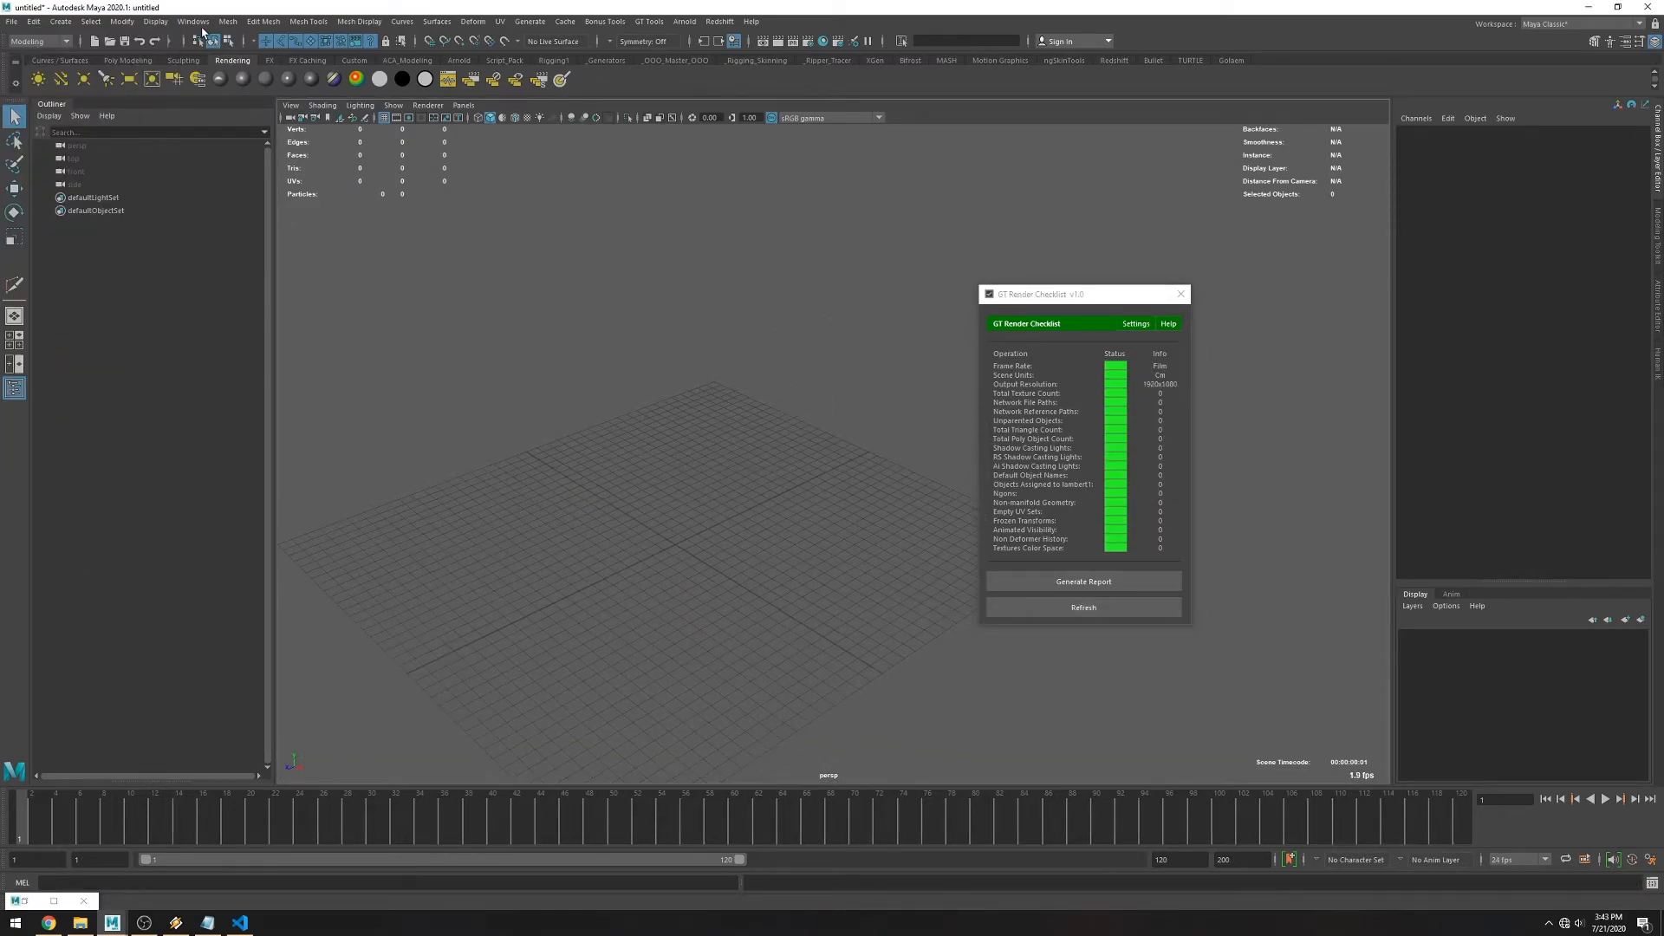
left_click(194, 21)
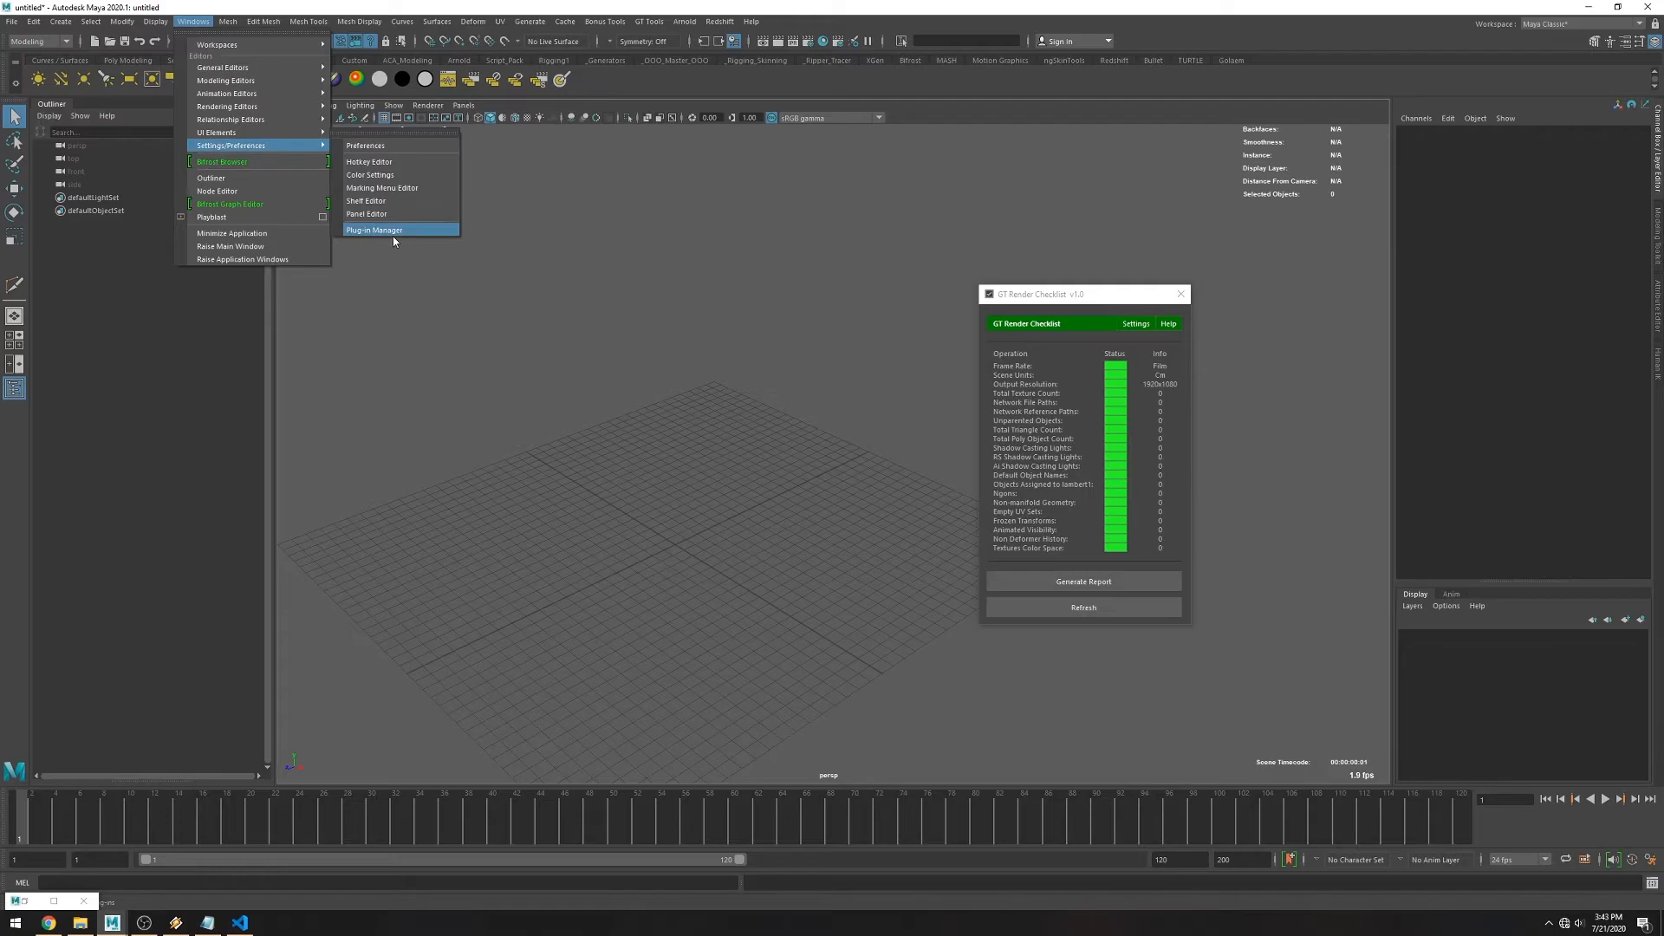
left_click(375, 229)
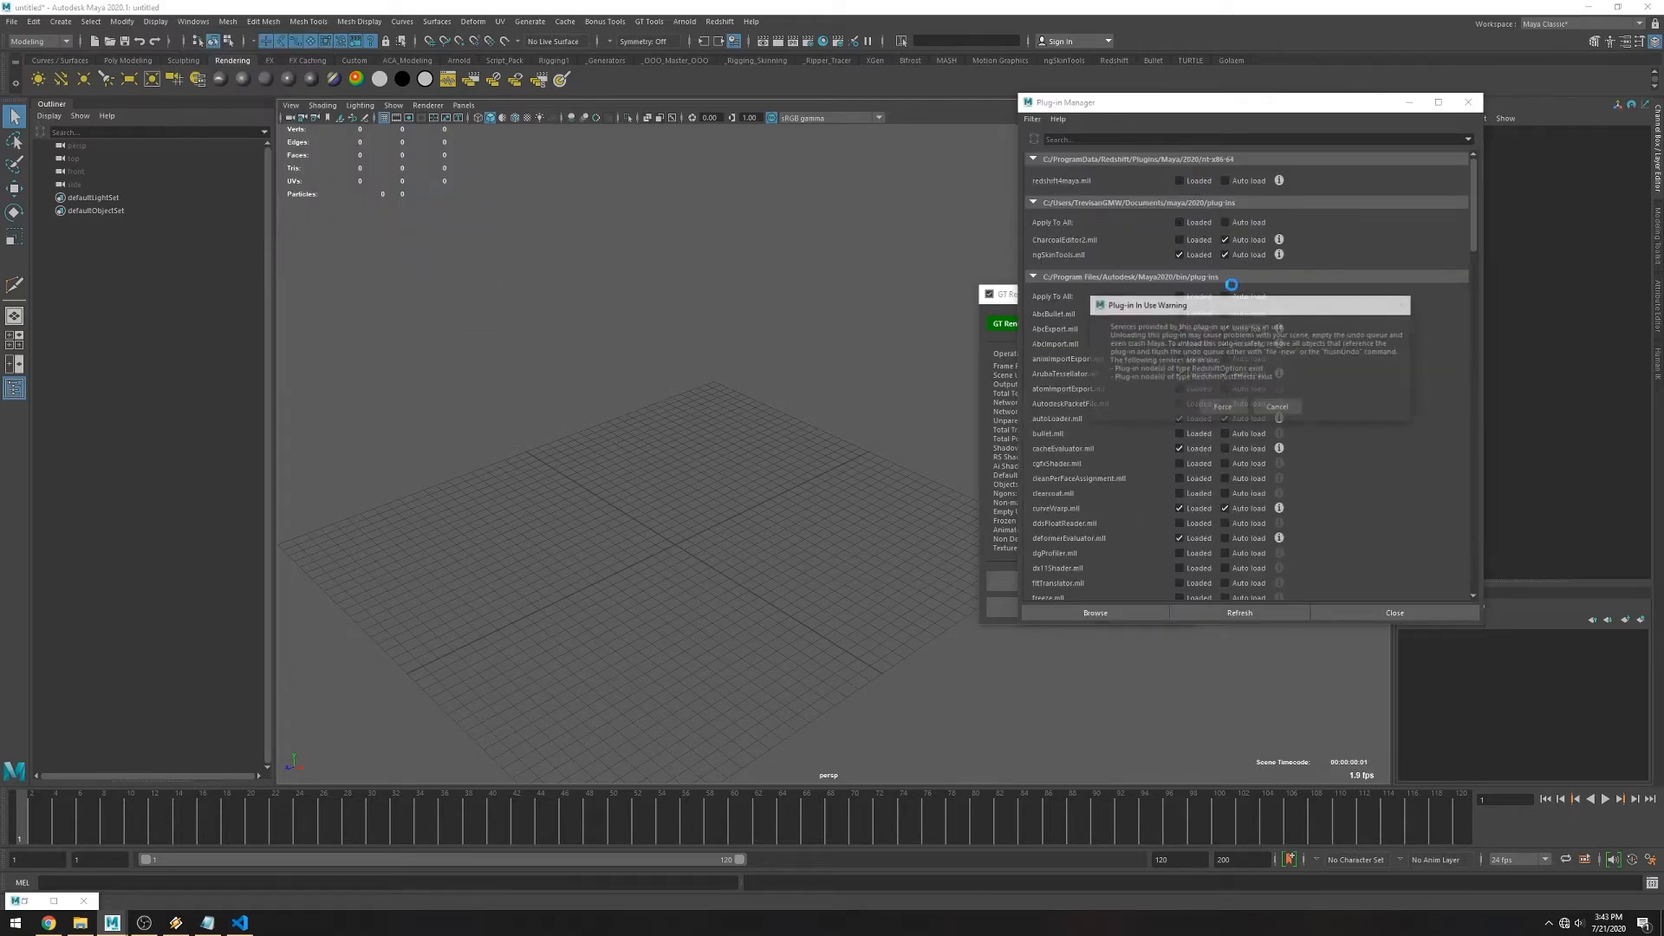
left_click(1220, 406)
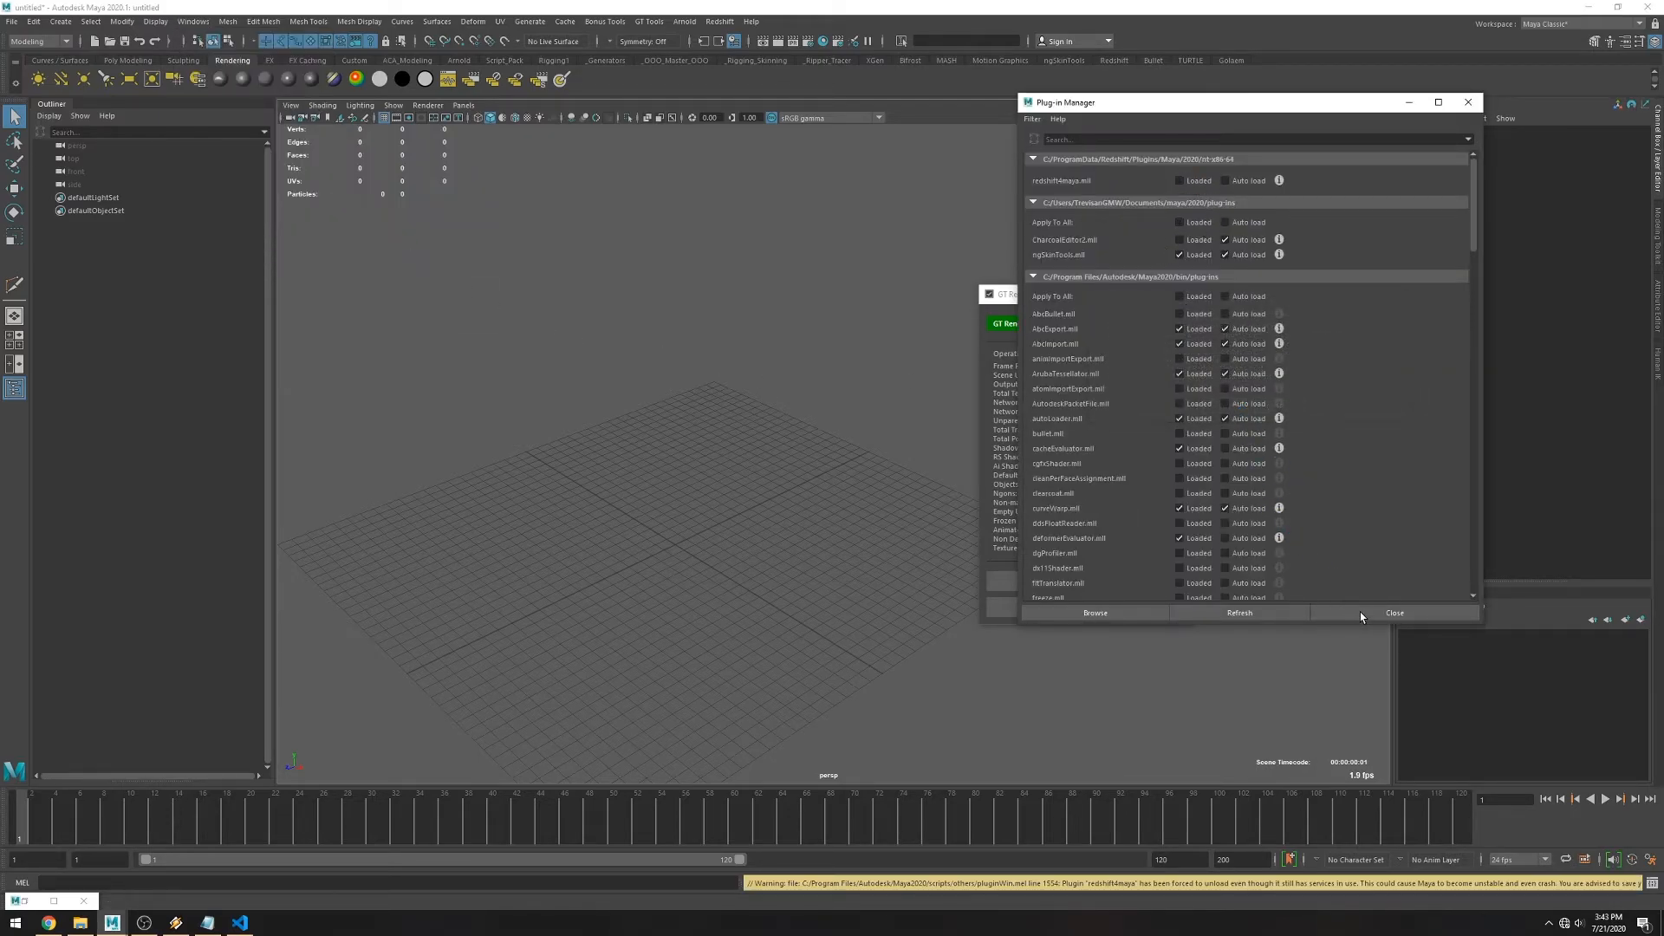
left_click(1394, 613)
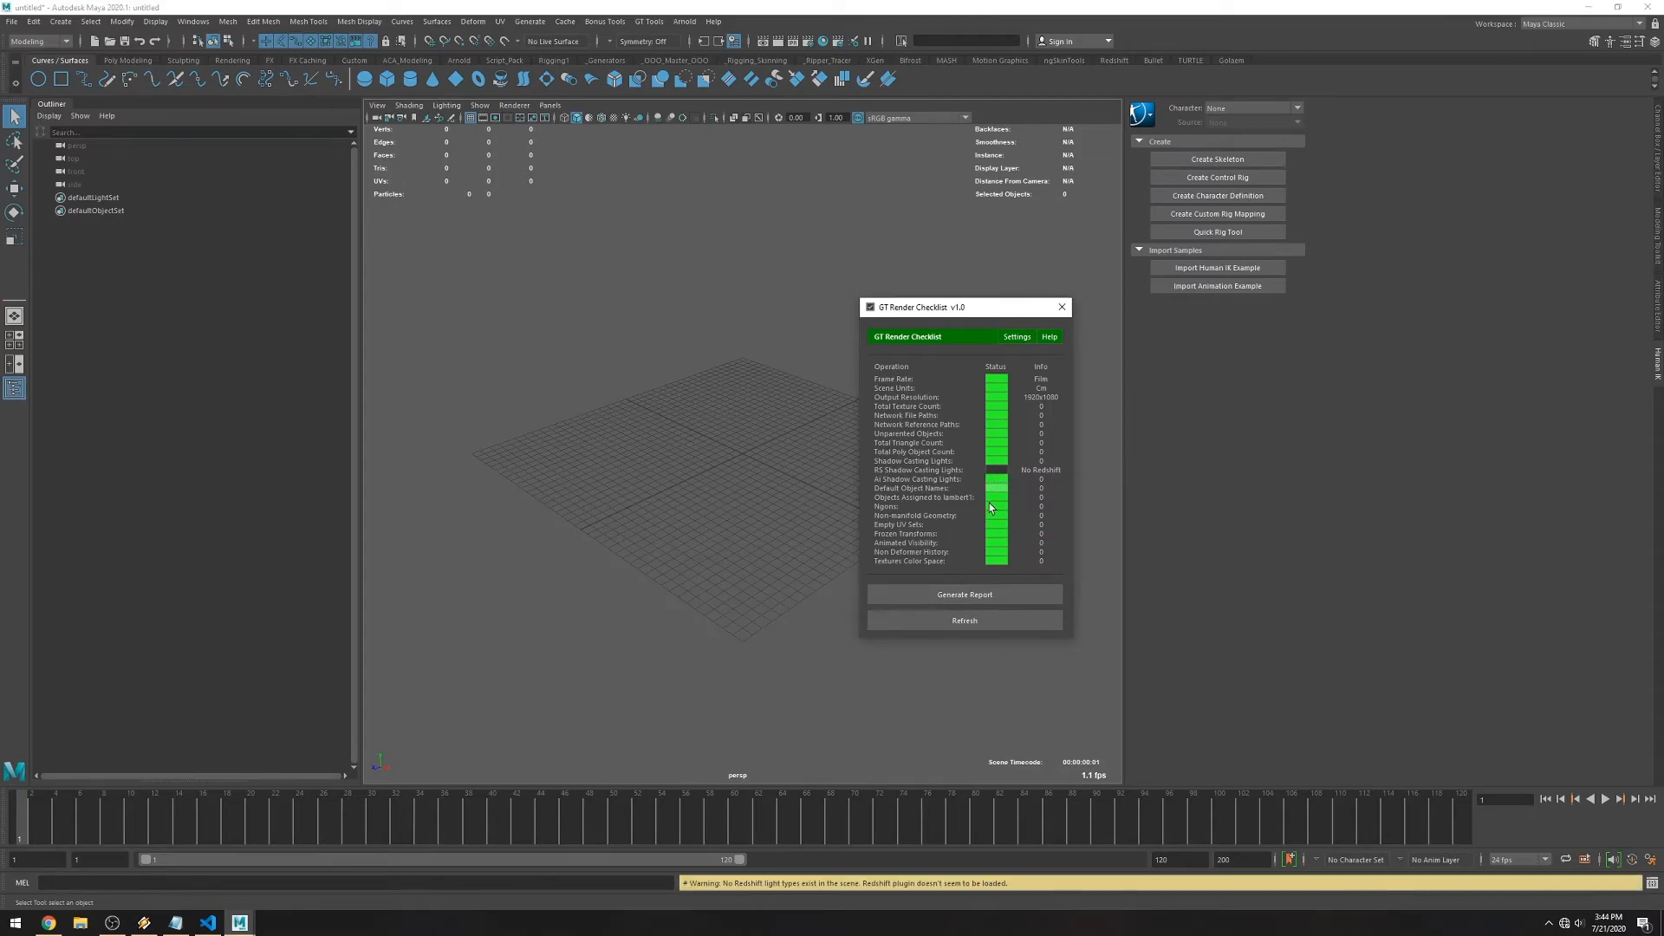
mouse_move(929, 921)
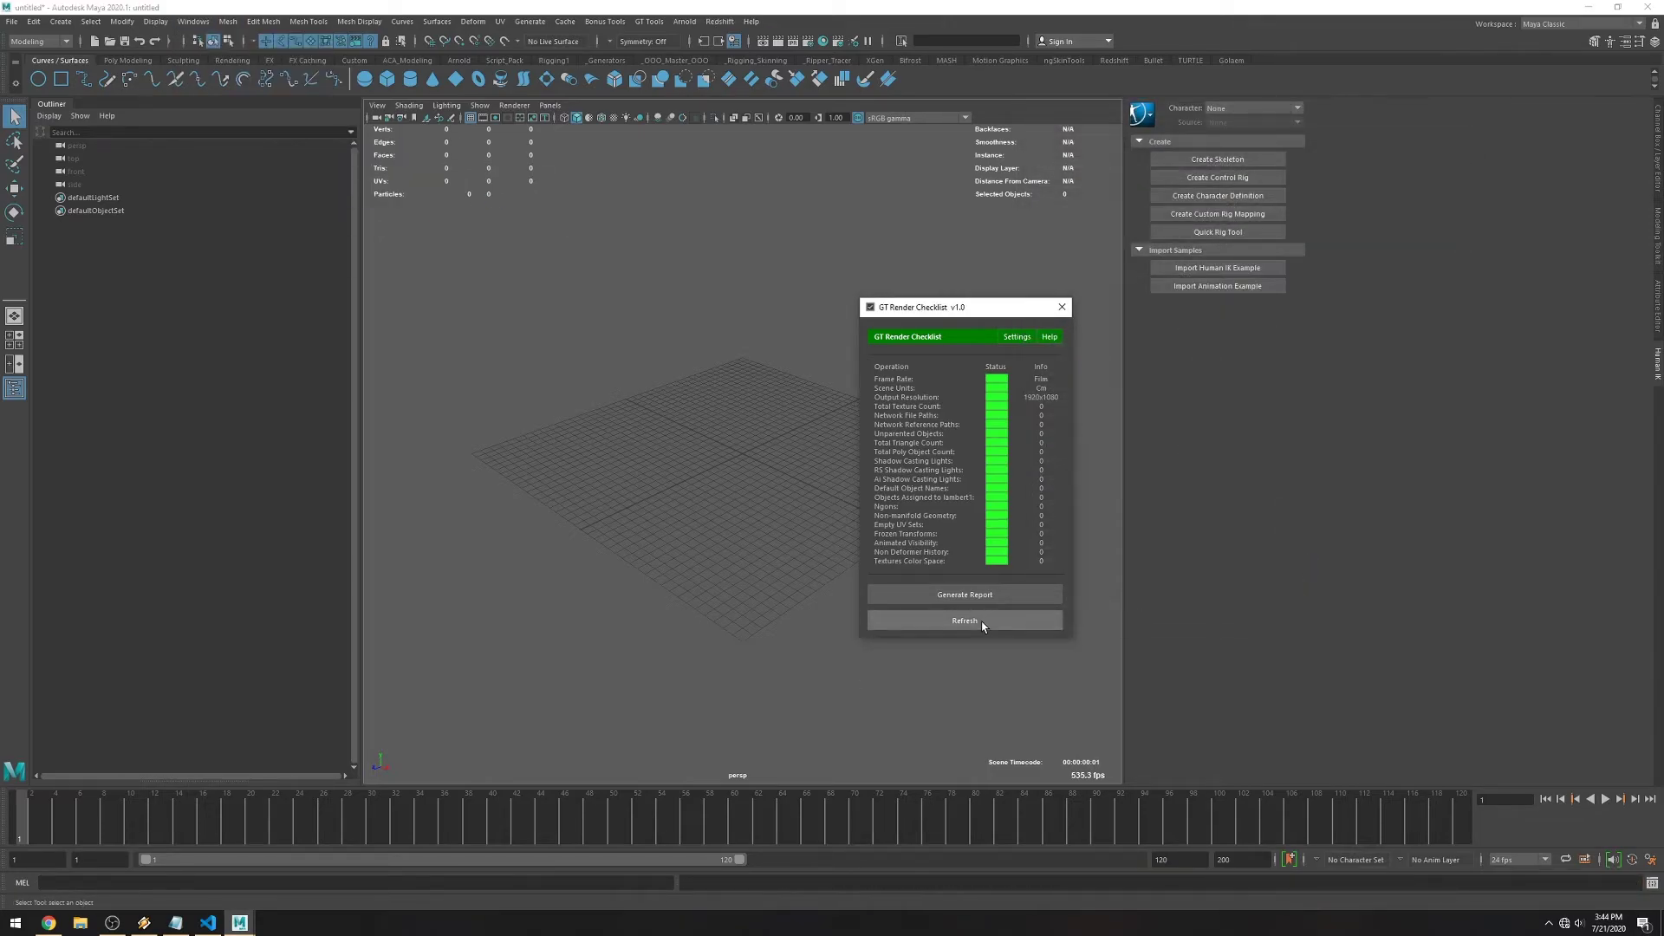
Show the checklist's Help dialog and place it beside the checklist.
left_click(1051, 336)
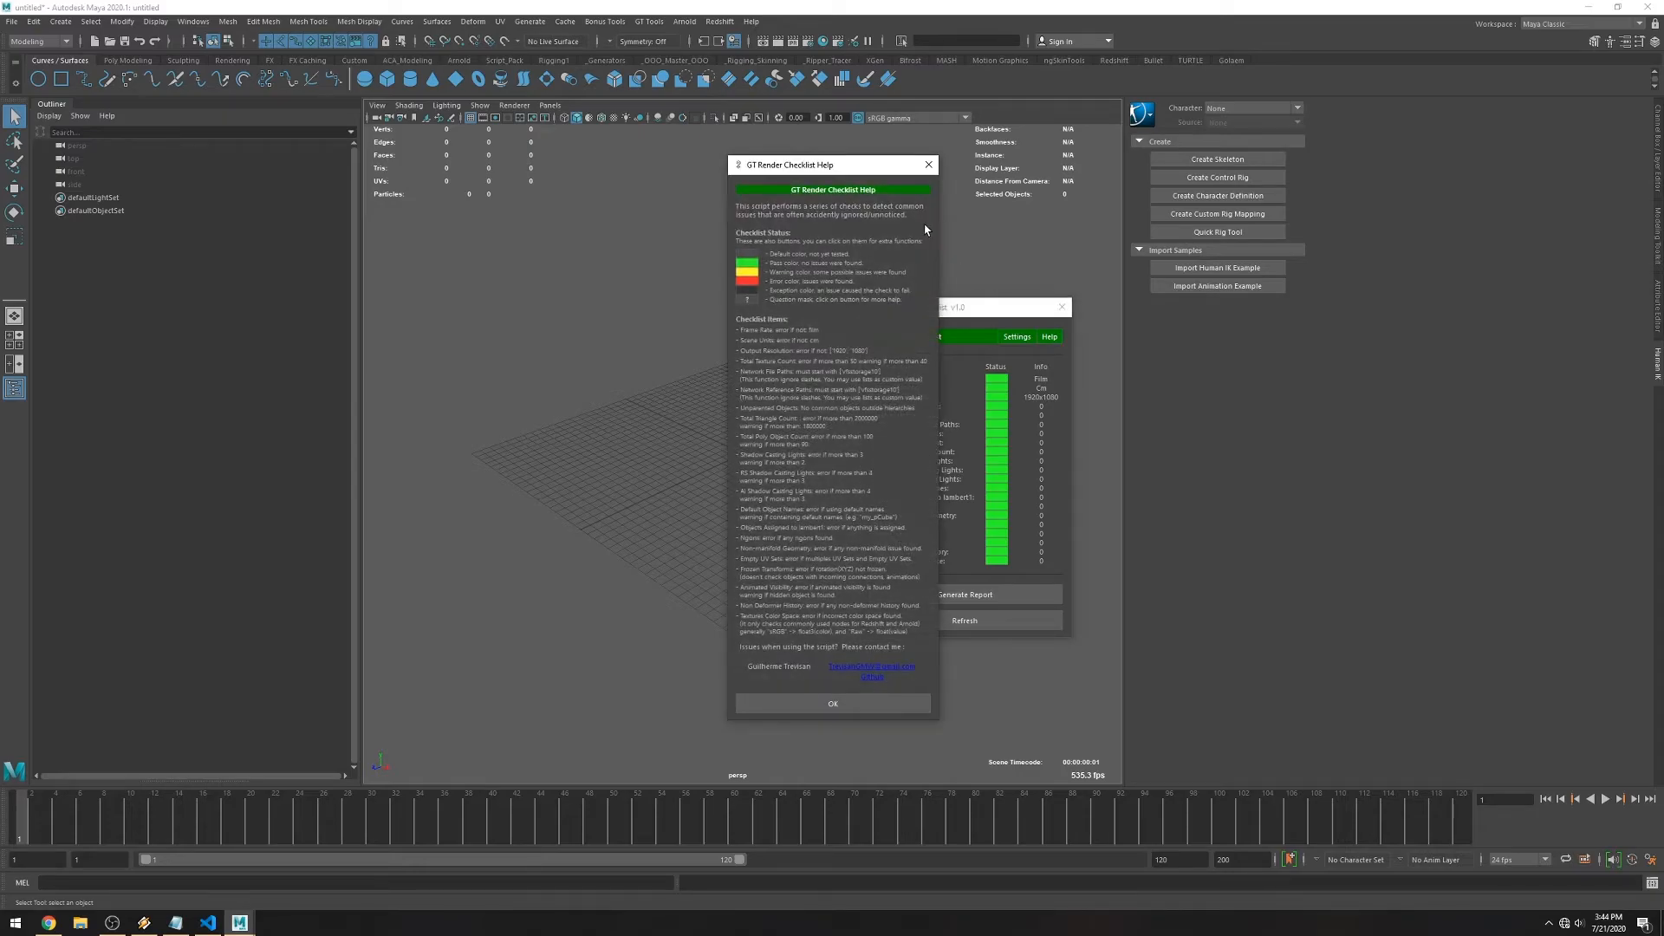
left_click_drag(834, 163, 732, 163)
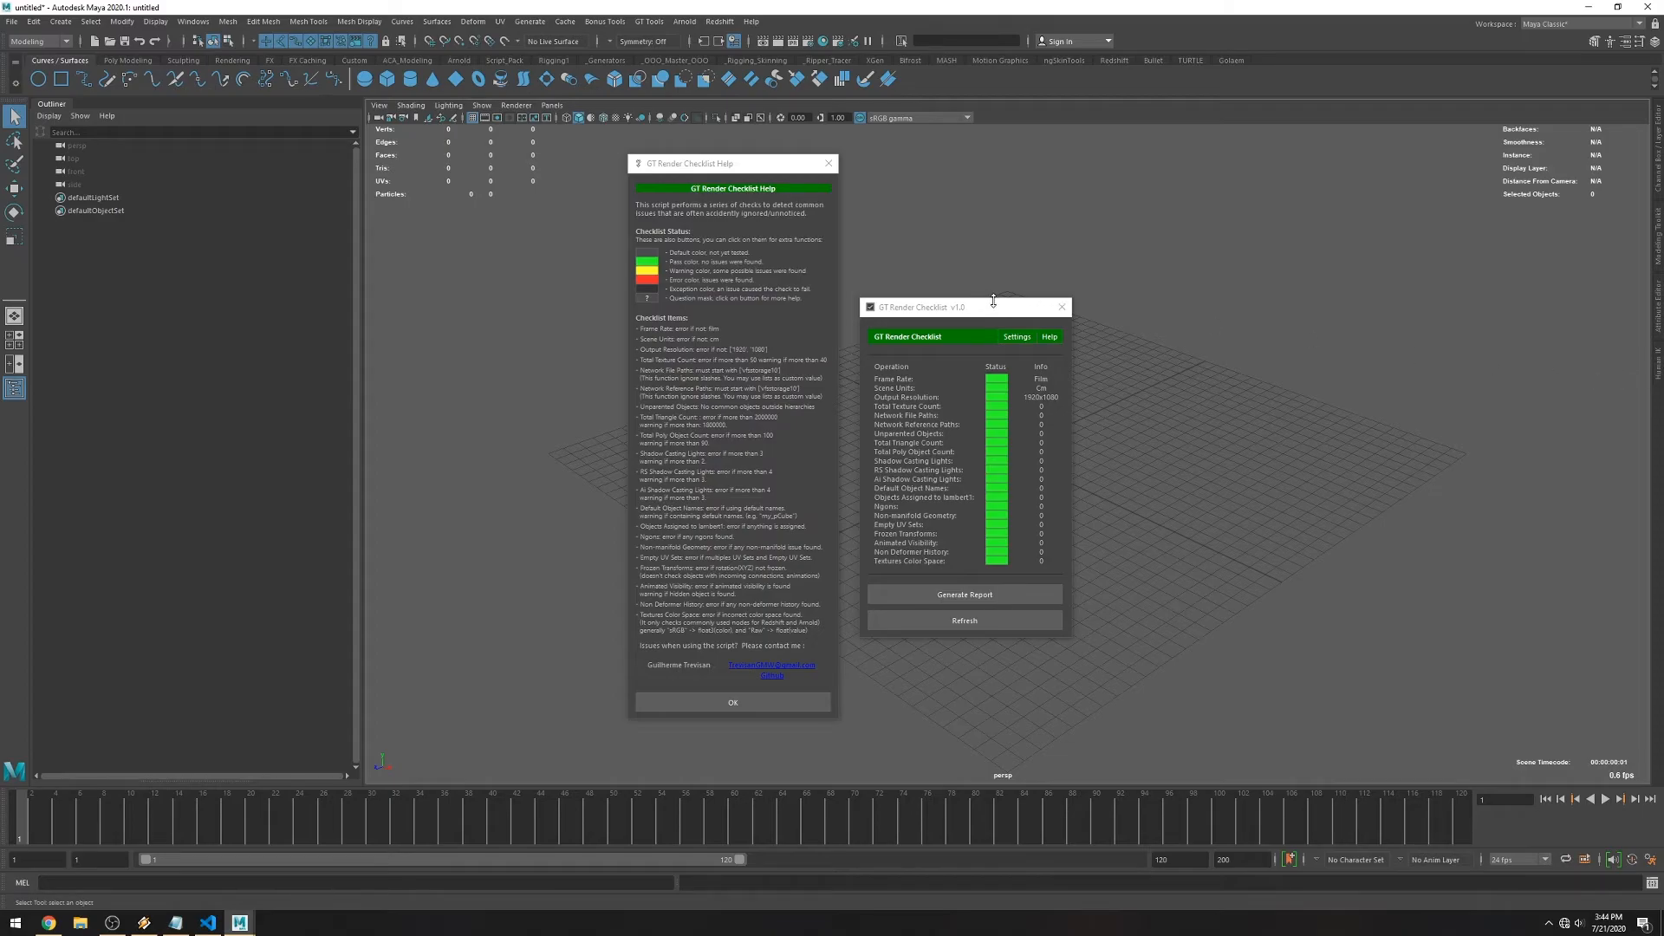
mouse_move(992, 300)
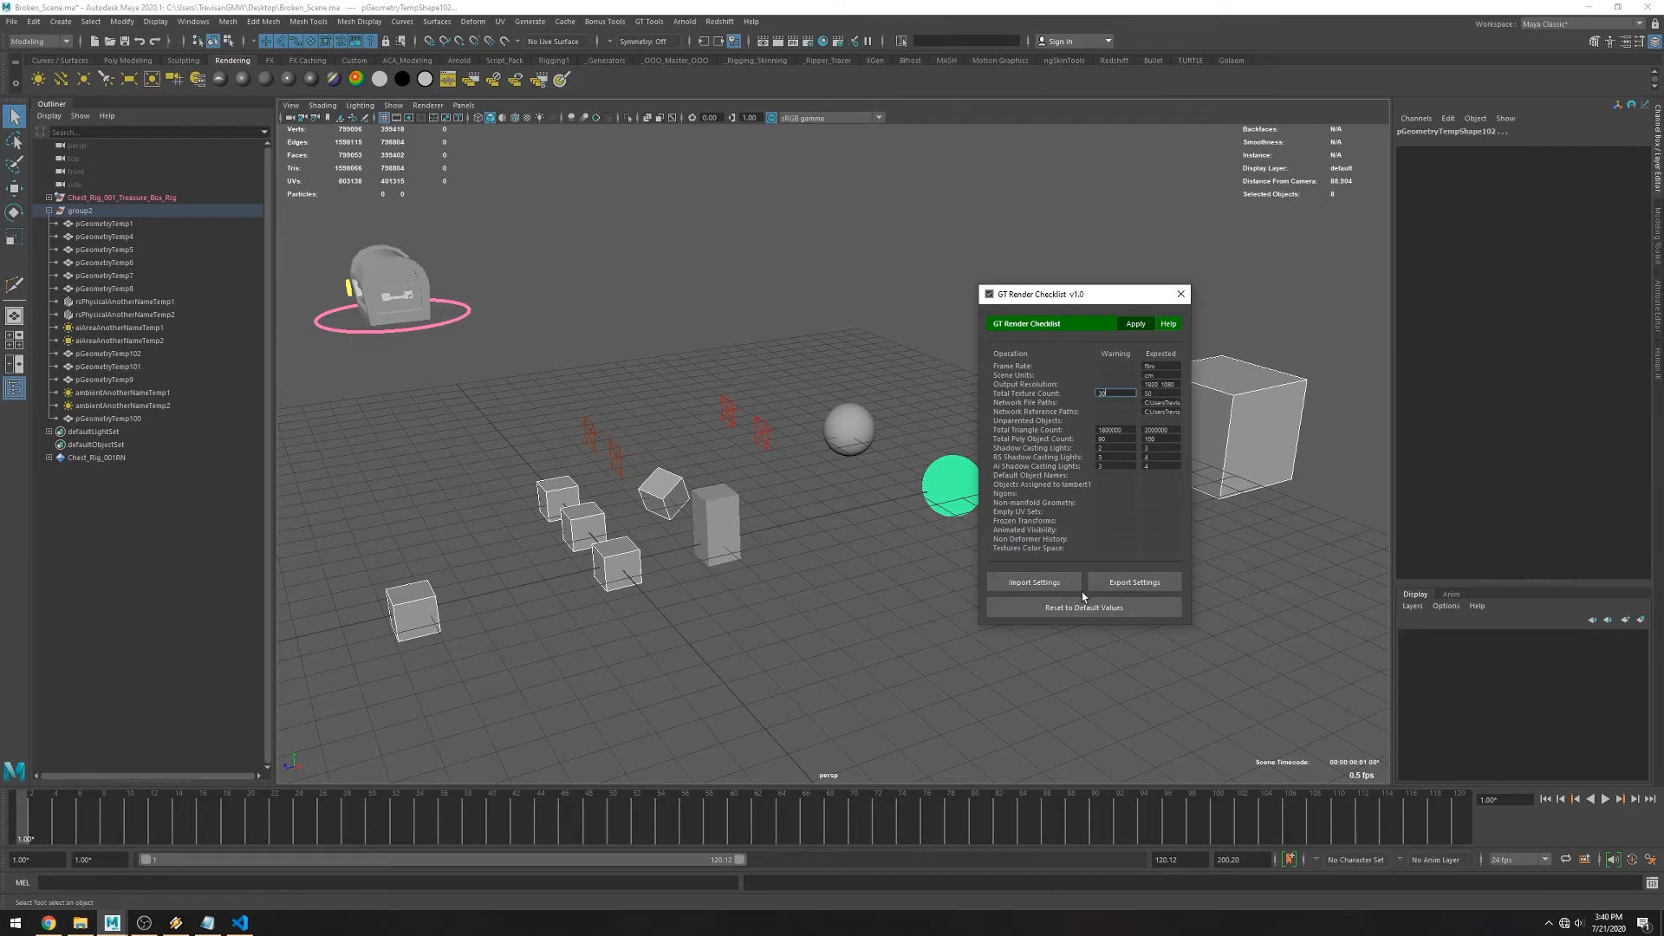
Export the checklist settings to the Desktop as a file named 'setting'.
left_click(1134, 583)
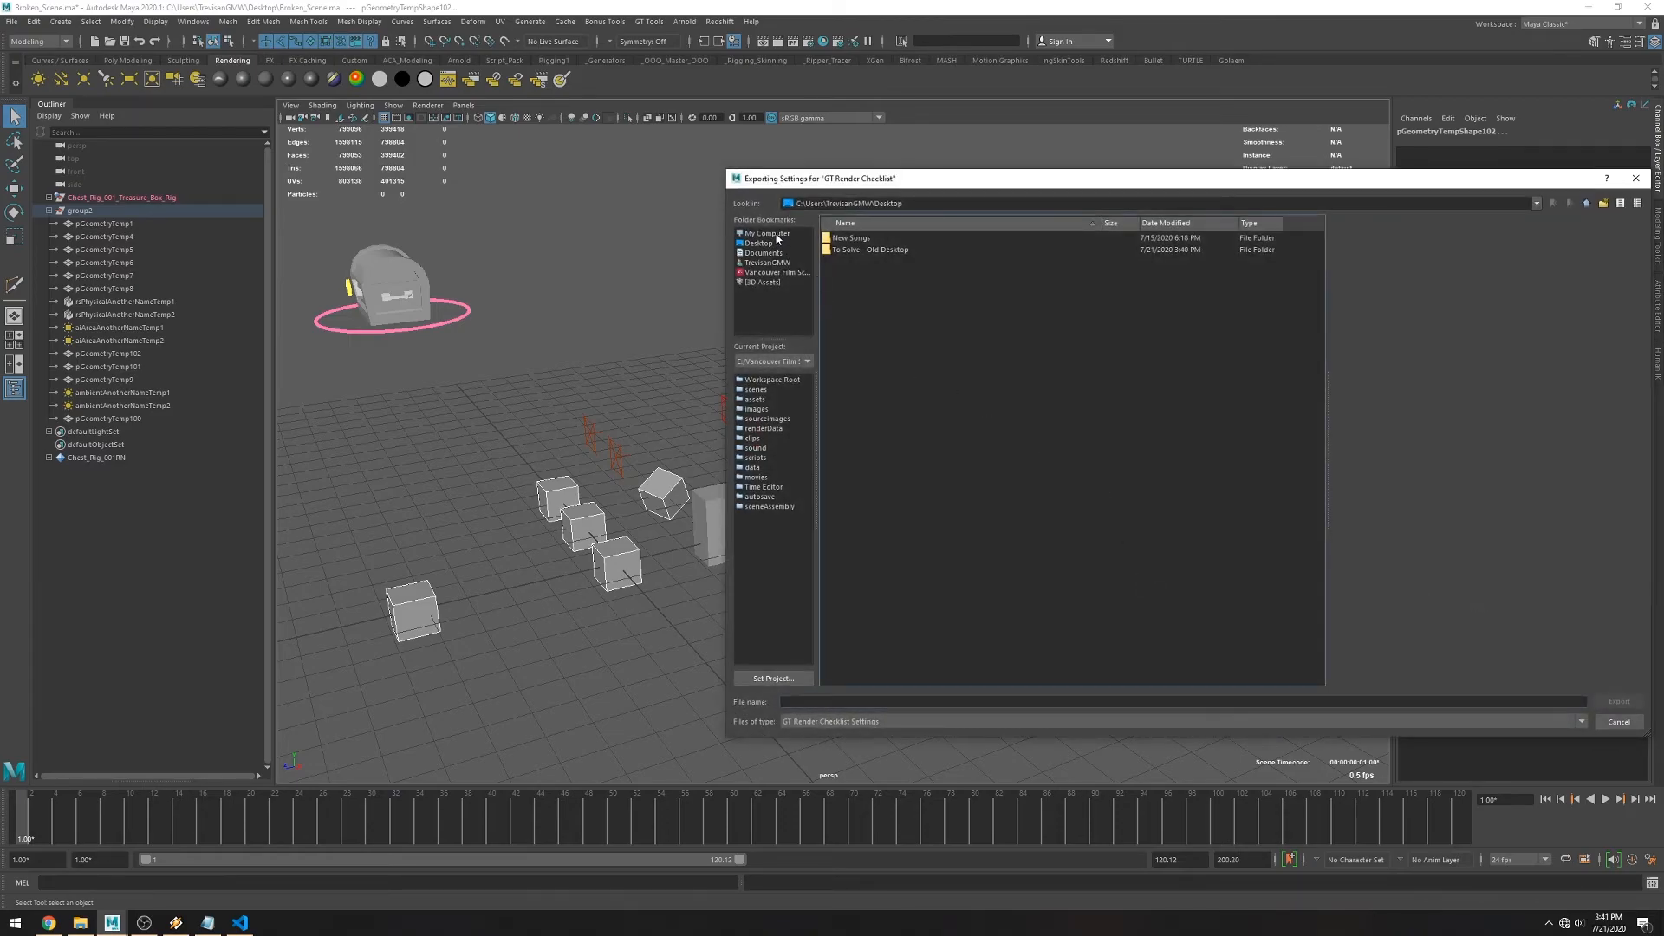
left_click(758, 243)
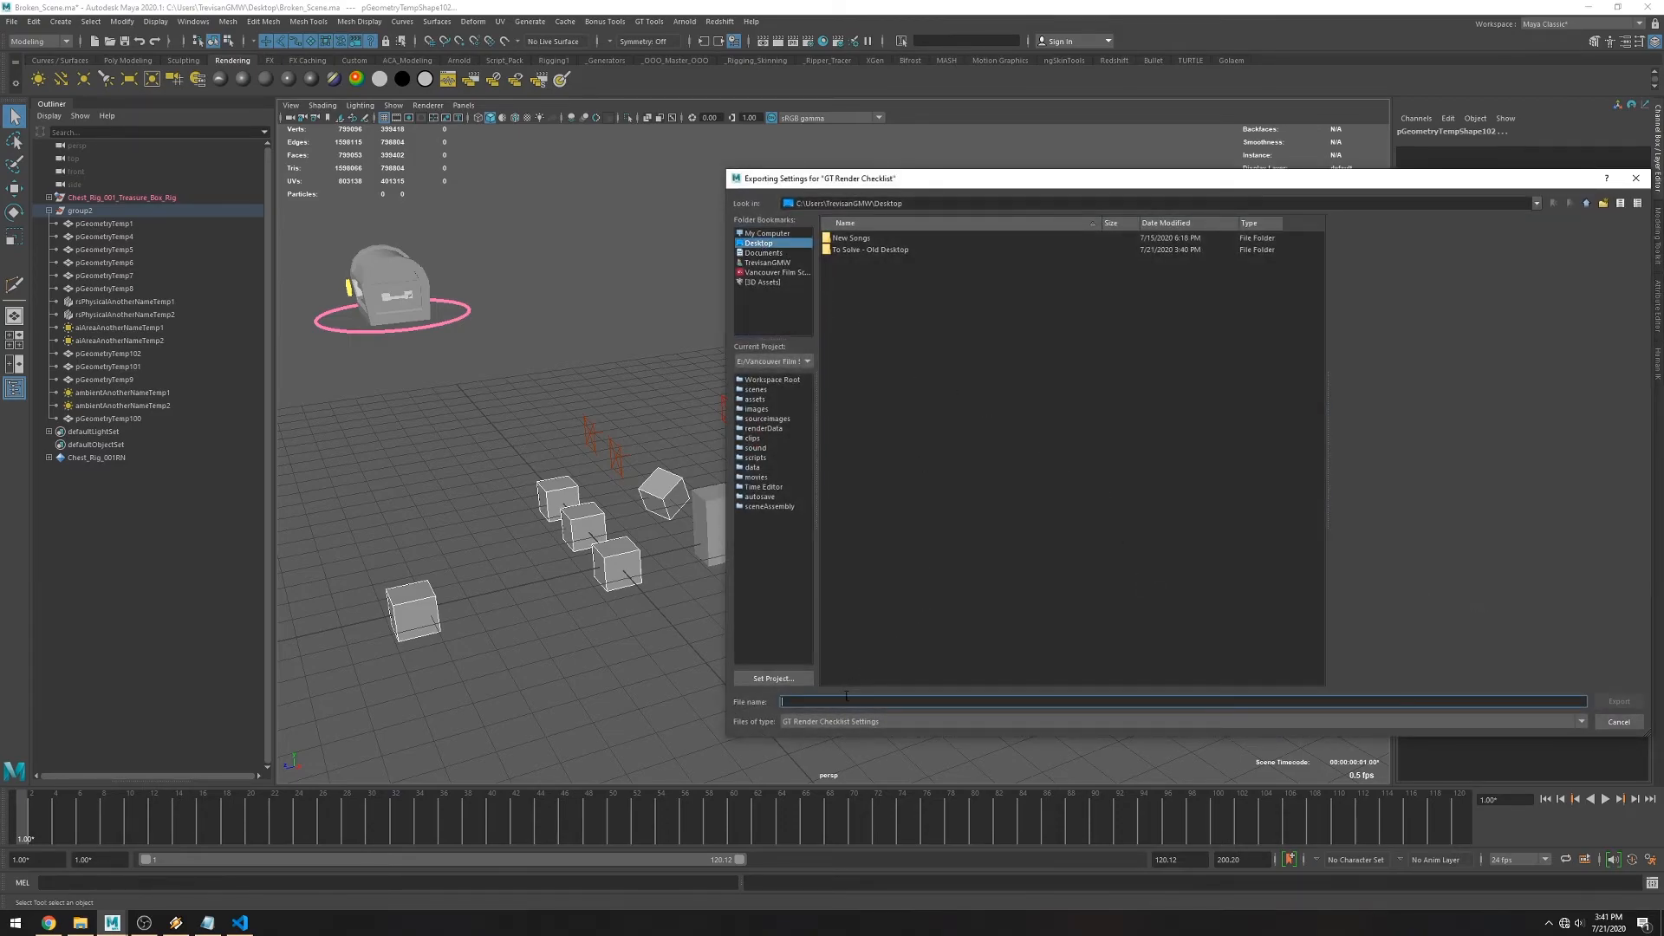
type("setting")
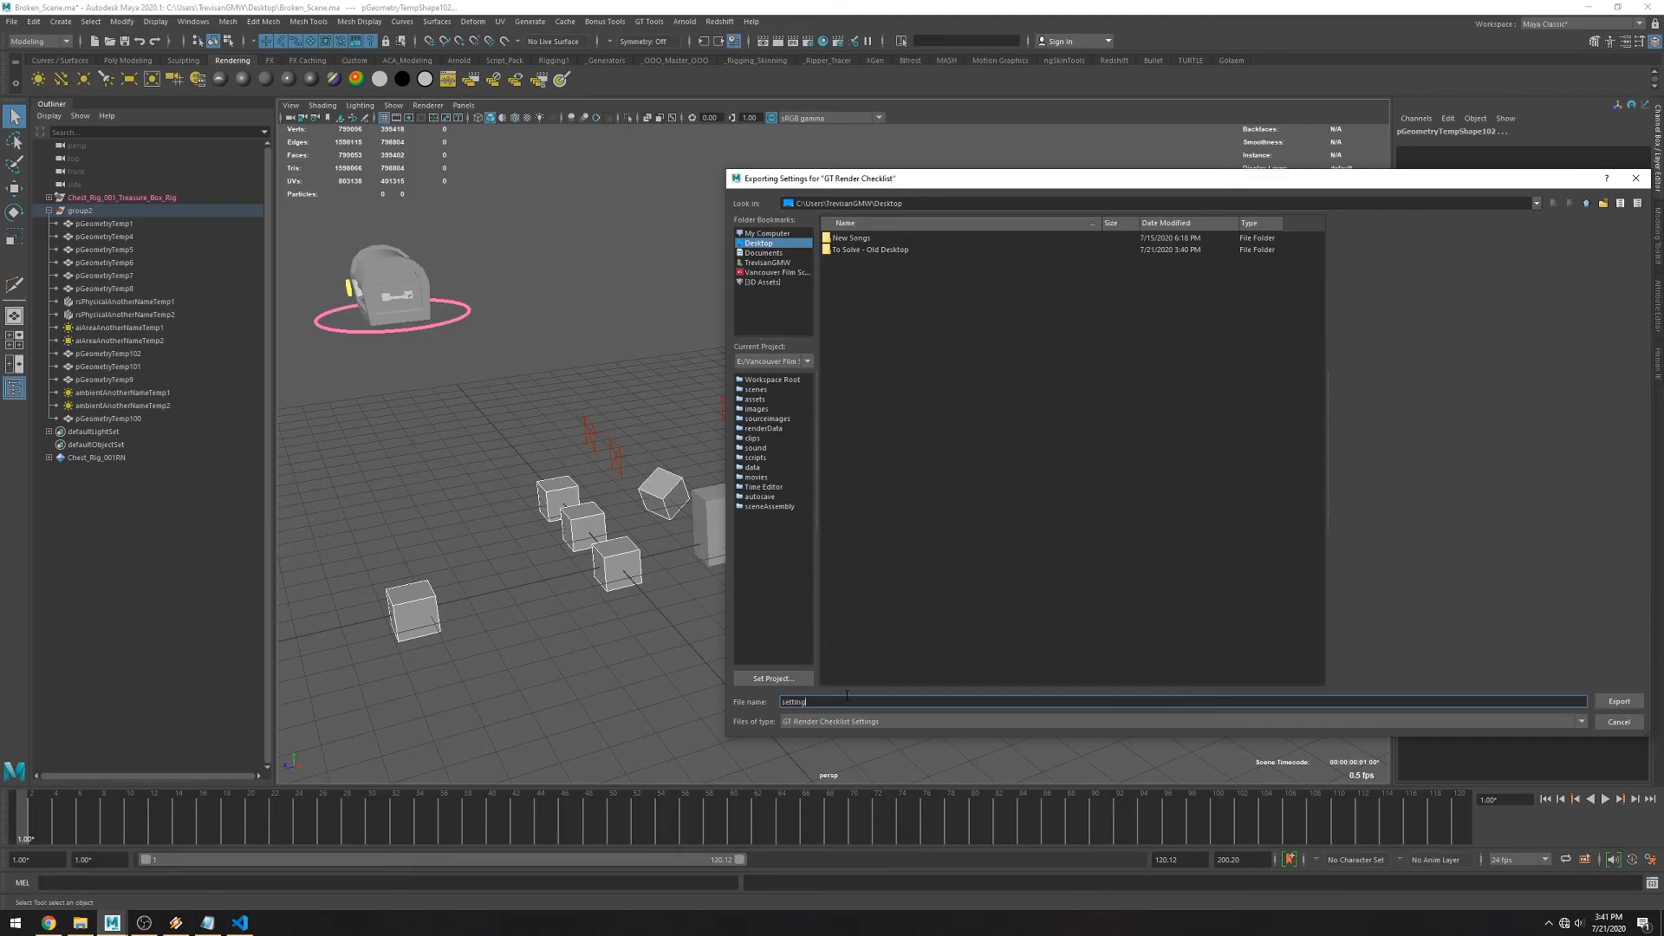
left_click(1619, 700)
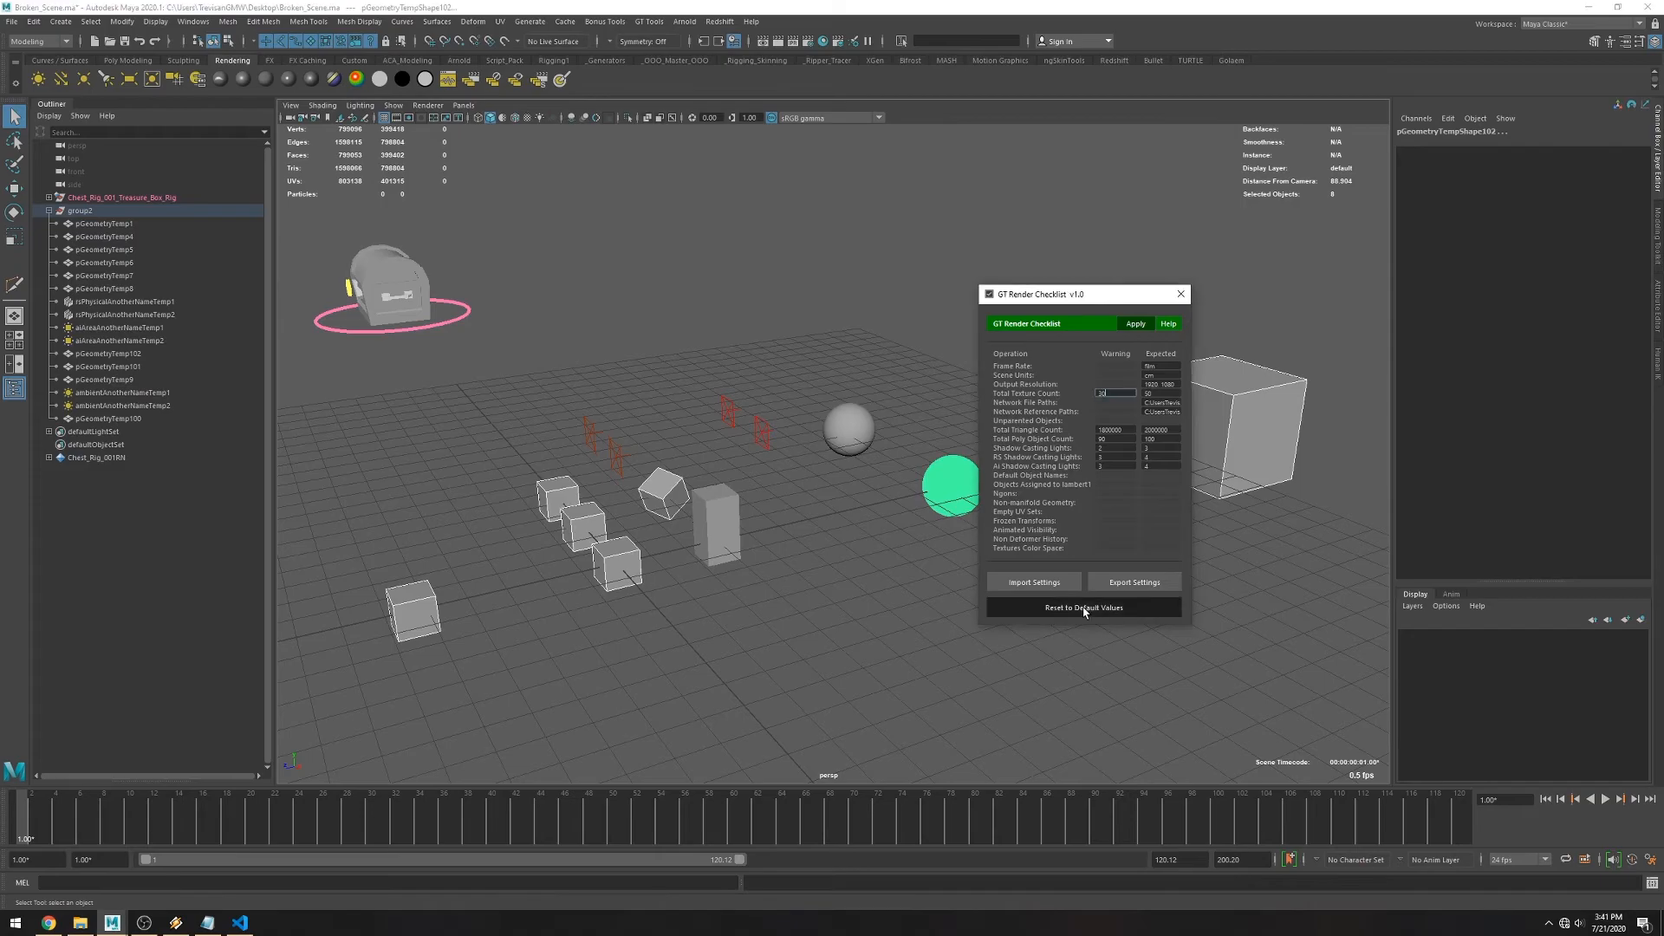
Reset the checklist settings to default values and apply them.
left_click(1083, 609)
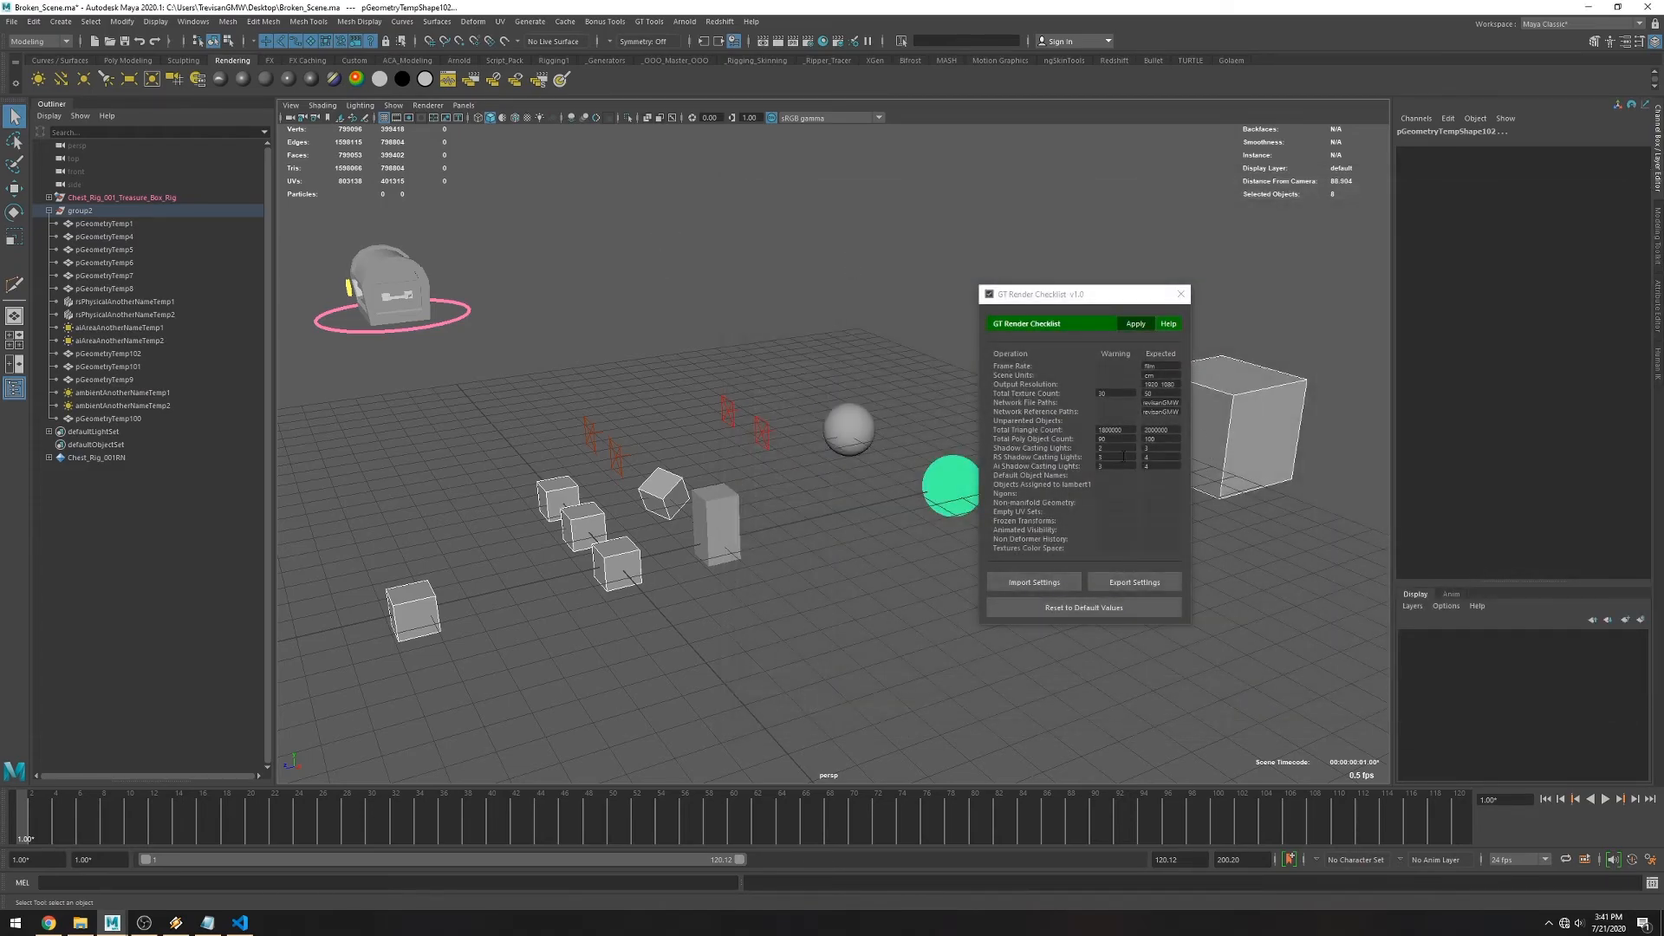
left_click(1135, 323)
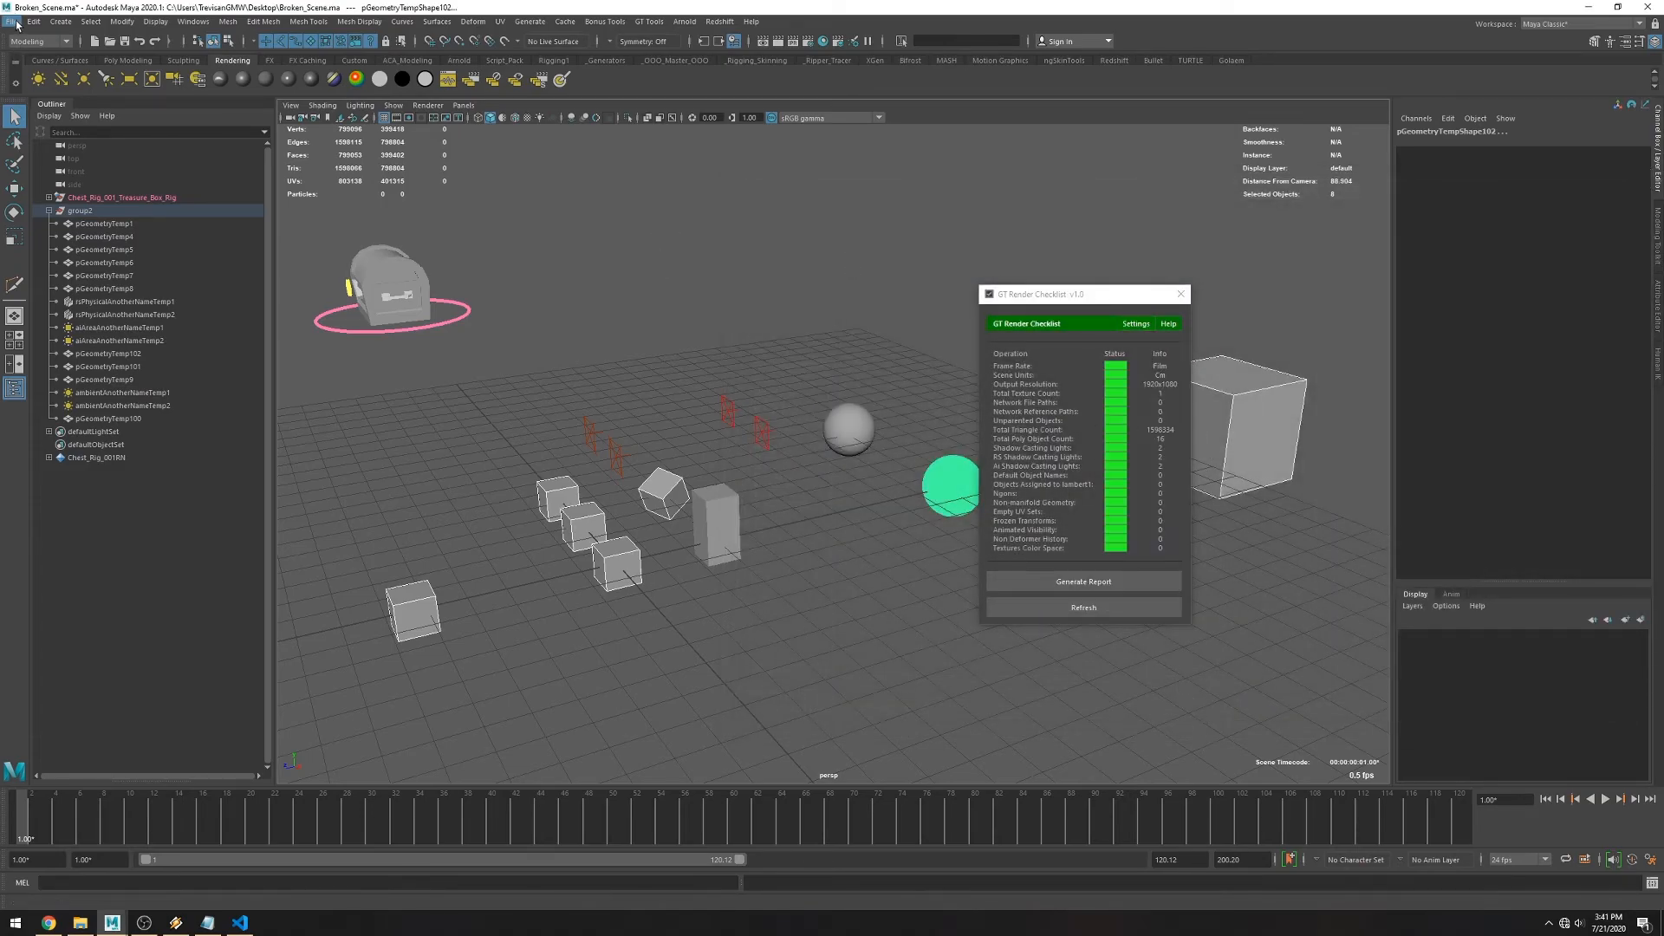
Generate the cleaned scene's zero-issue report in Notepad and scroll through it.
left_click(1084, 581)
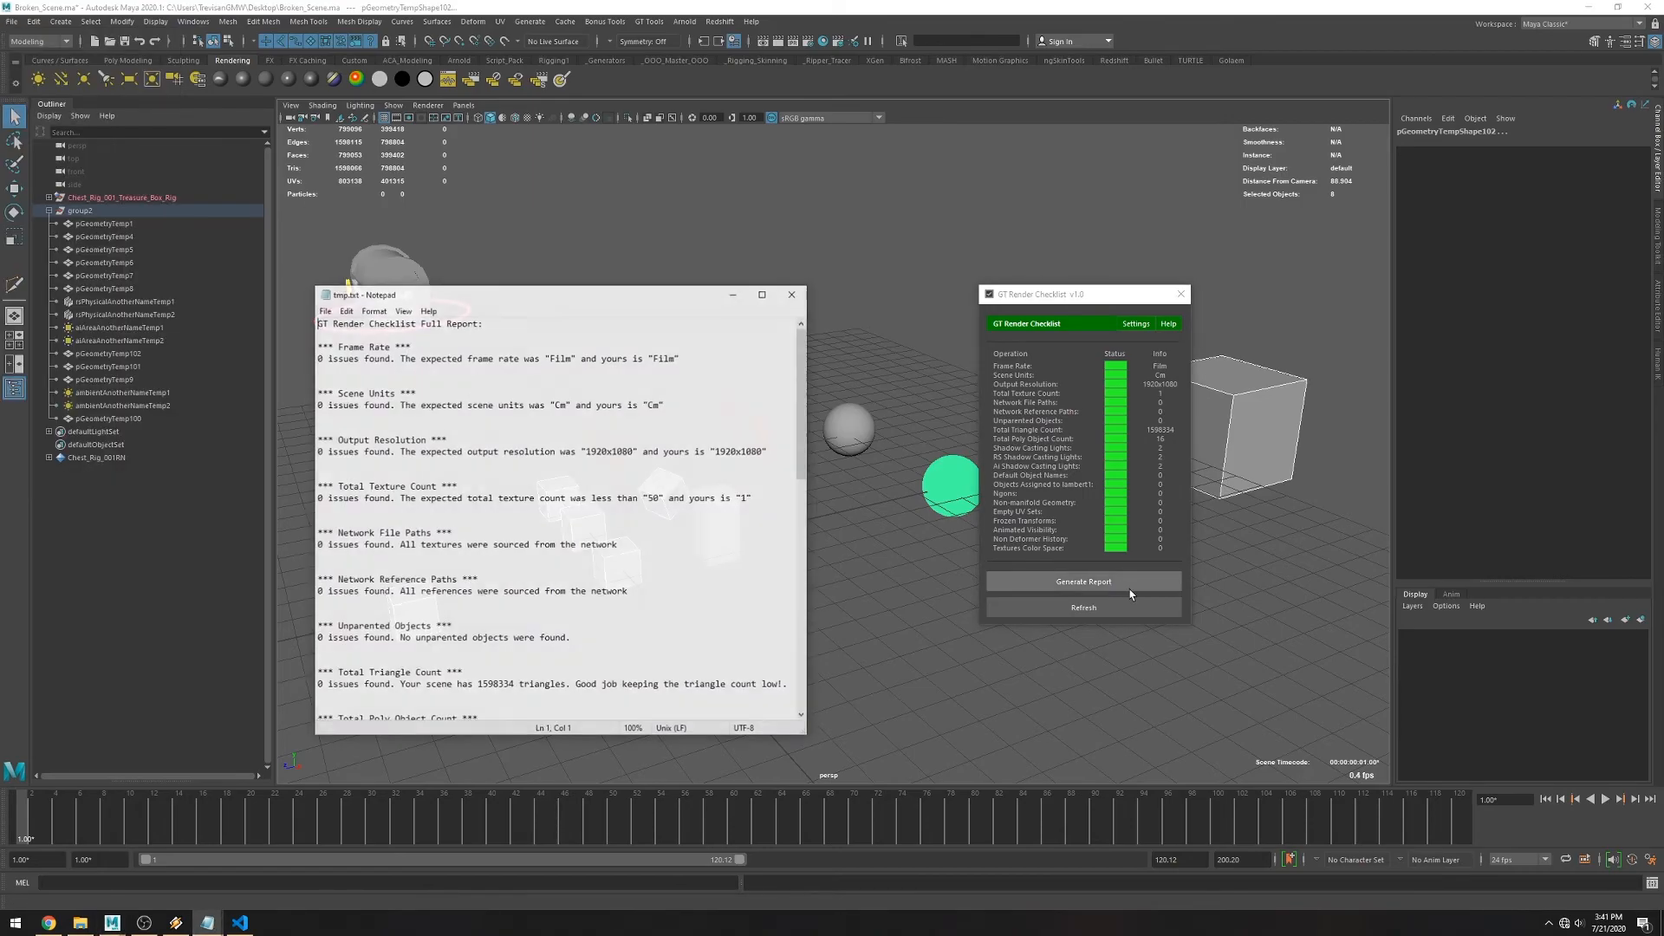
left_click_drag(551, 294, 744, 191)
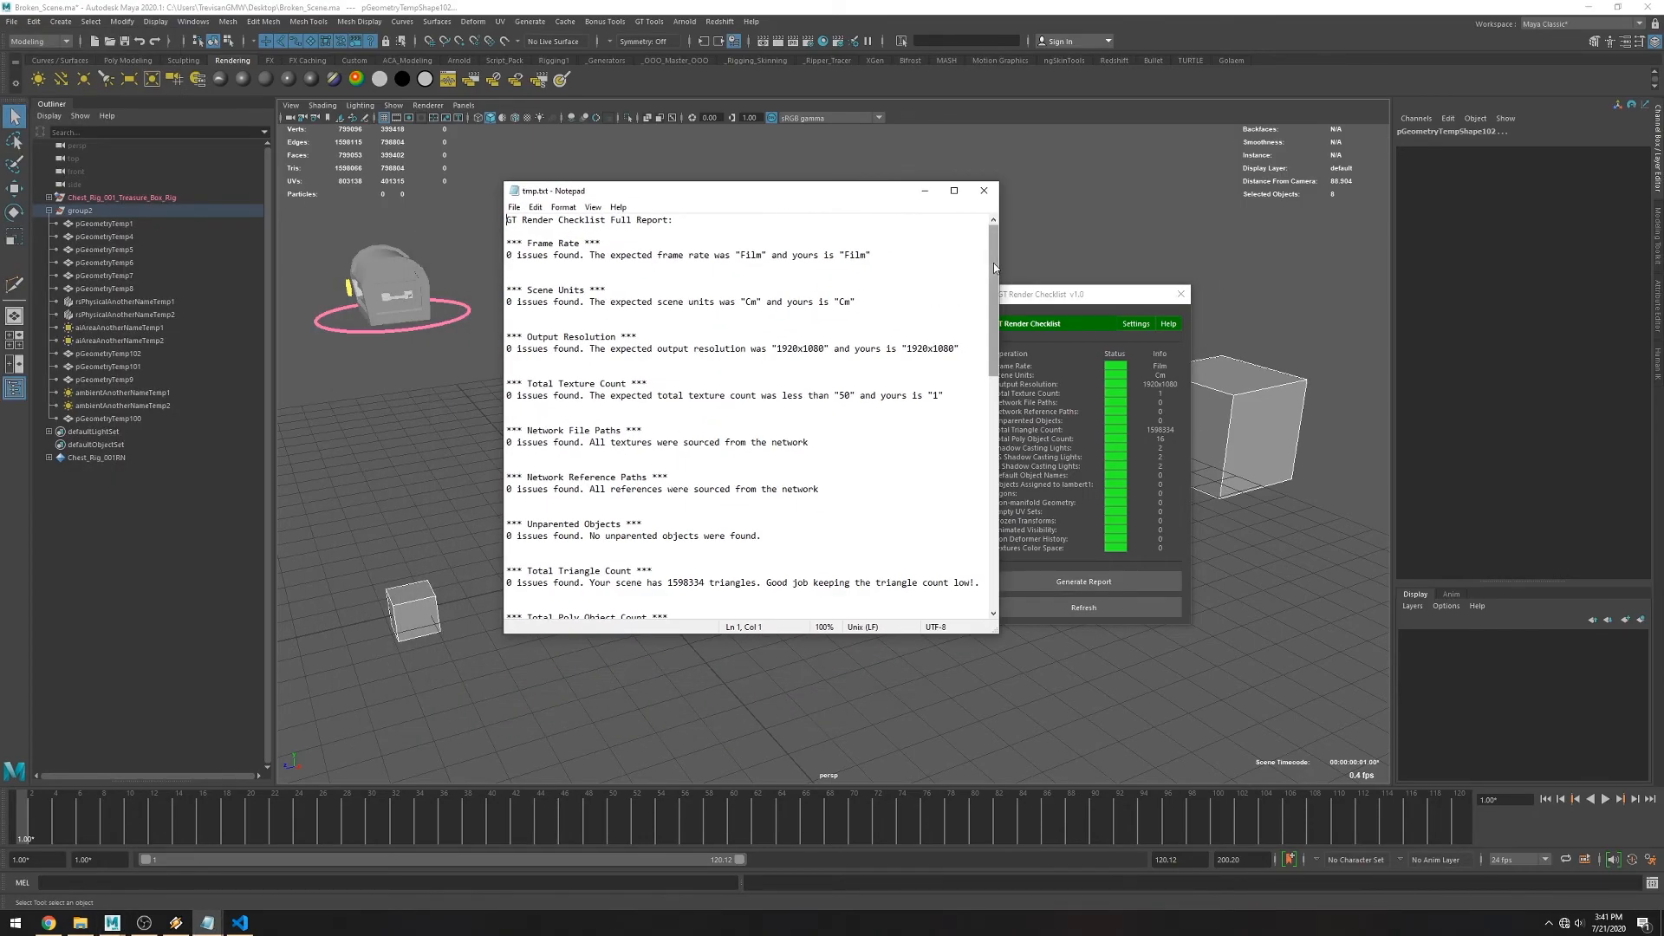
scroll("down", 3)
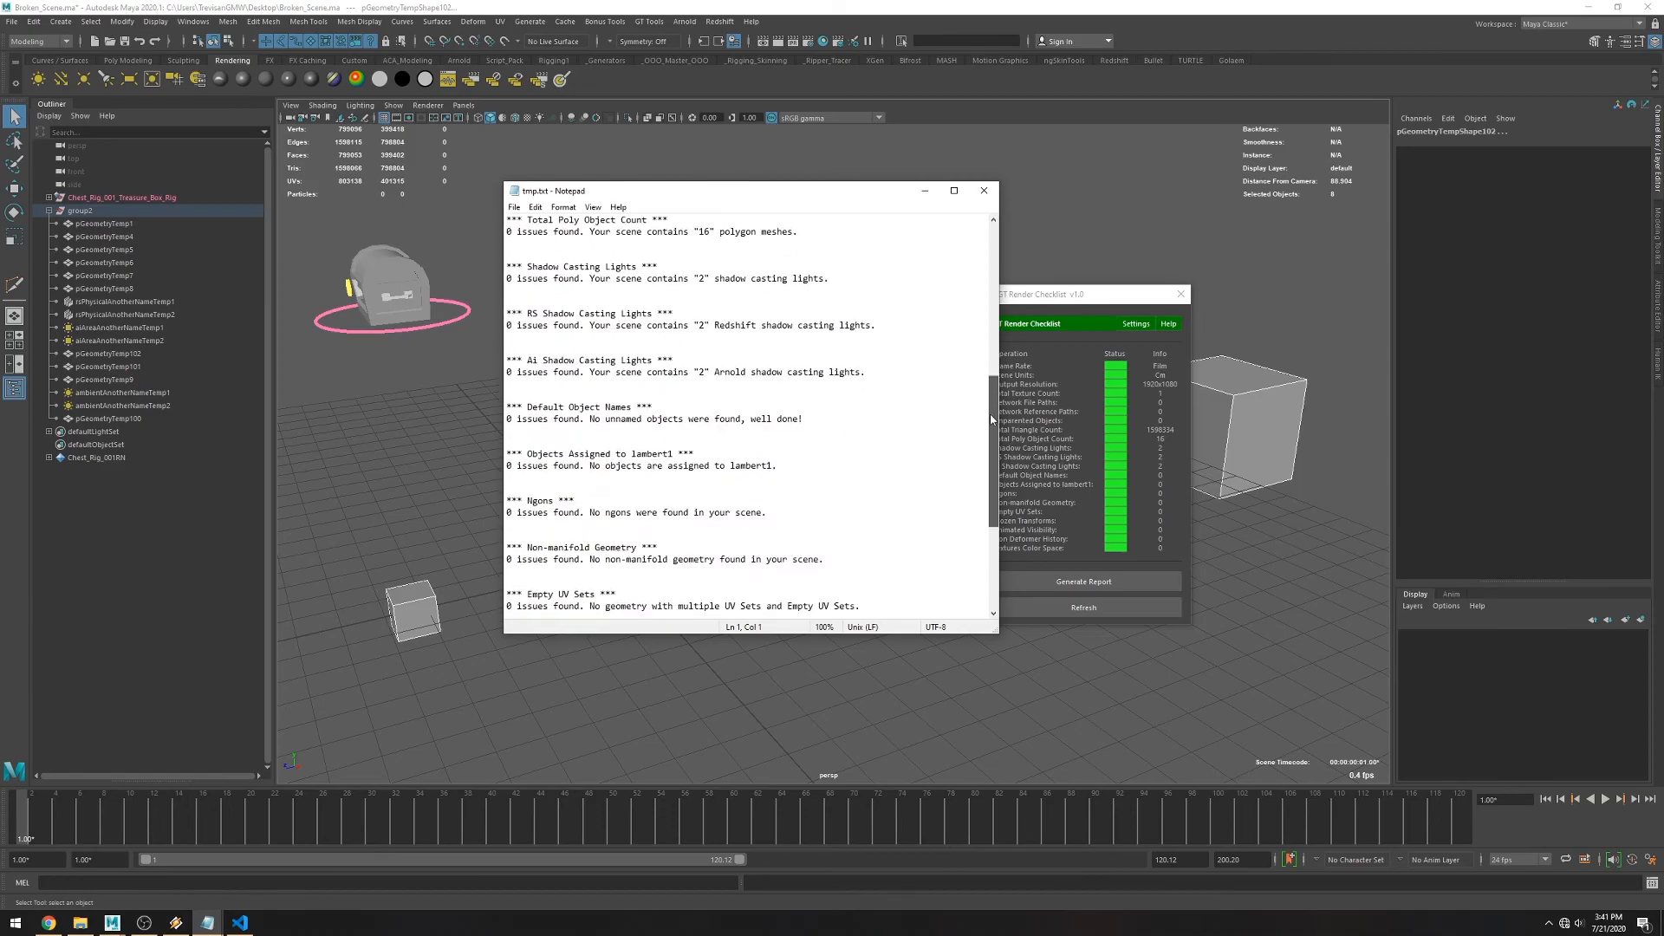
scroll("down", 3)
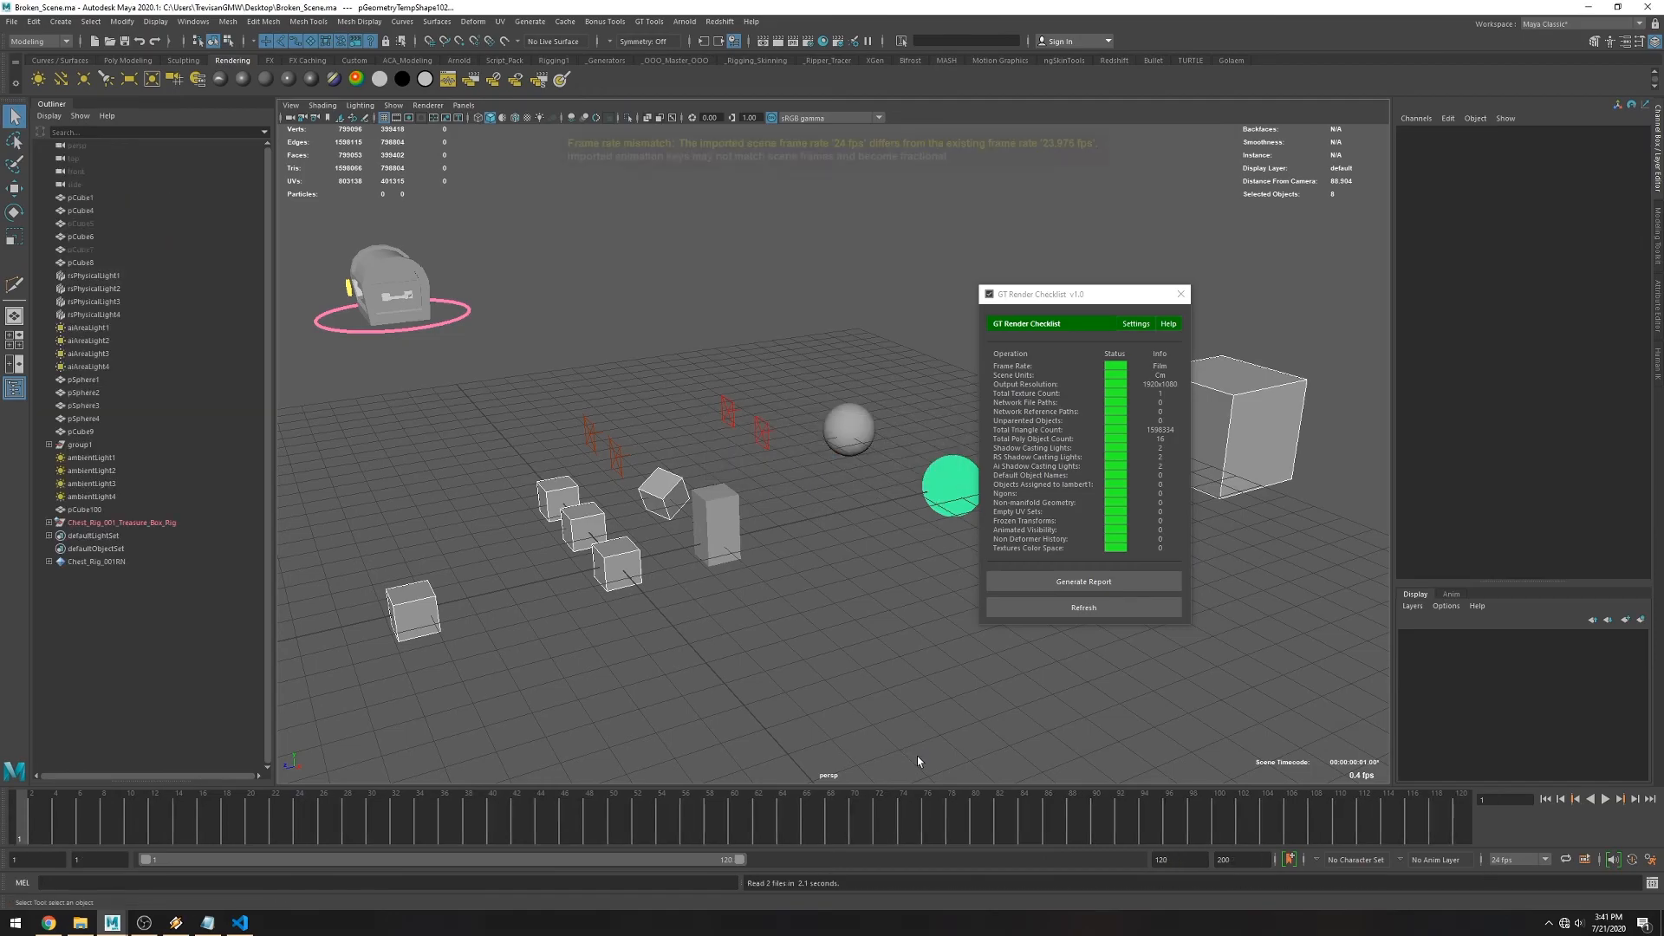
Refresh on the broken scene and generate its report listing 88 network-path texture issues.
left_click(1083, 608)
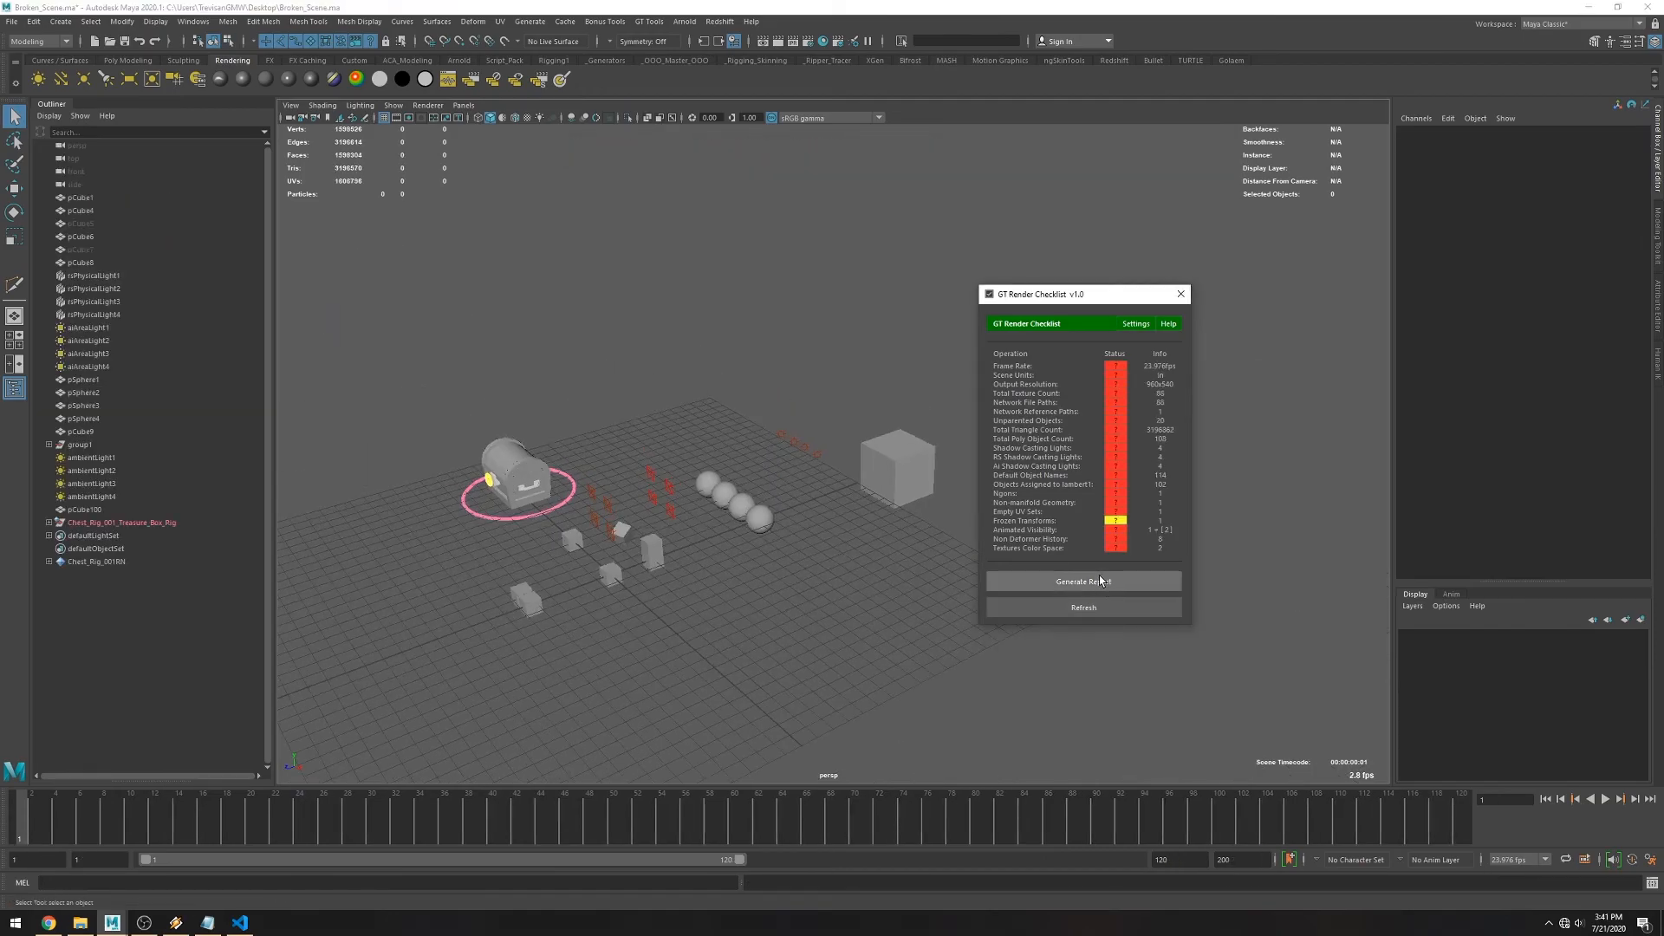
left_click(1083, 580)
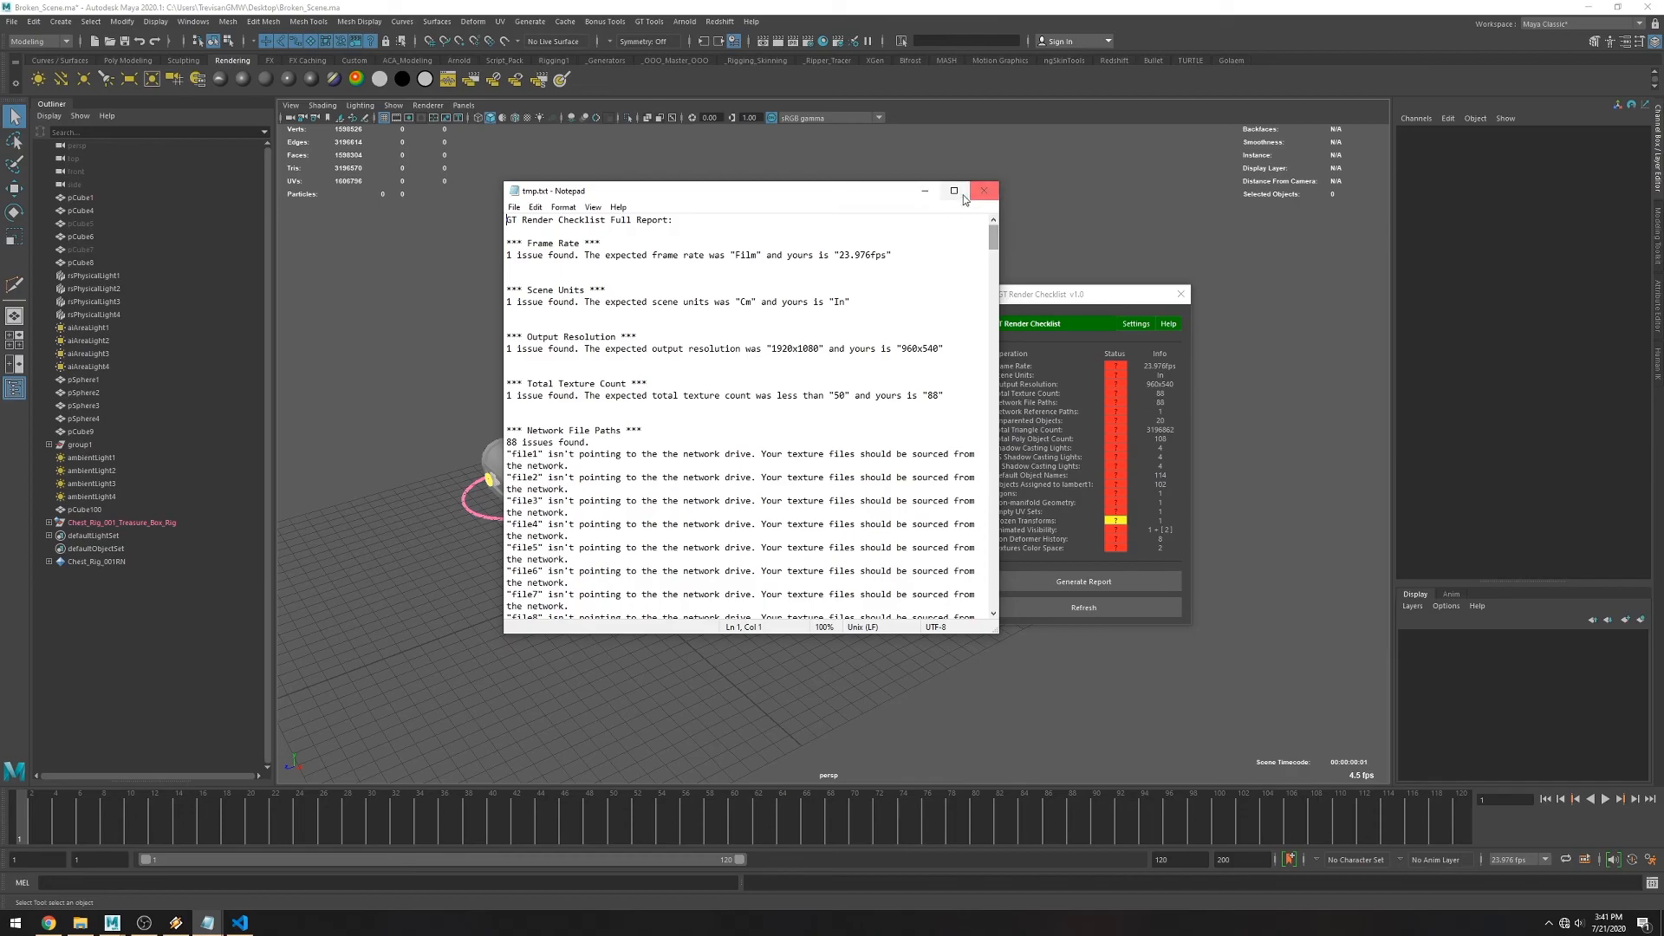
left_click(953, 191)
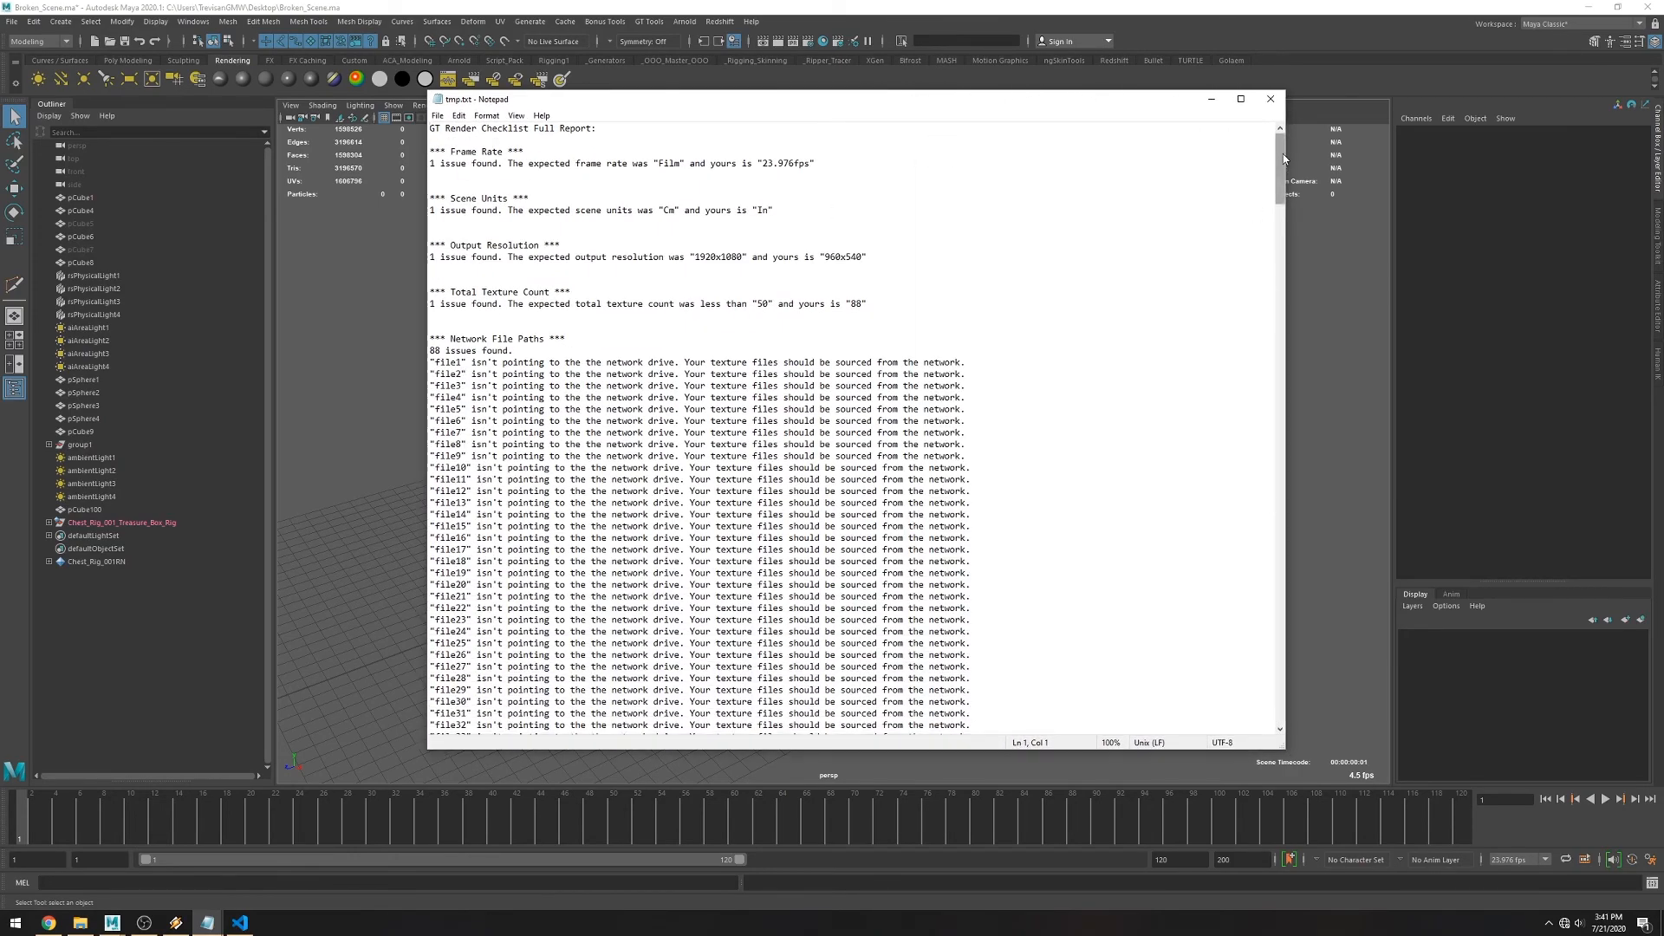
scroll("down", 3)
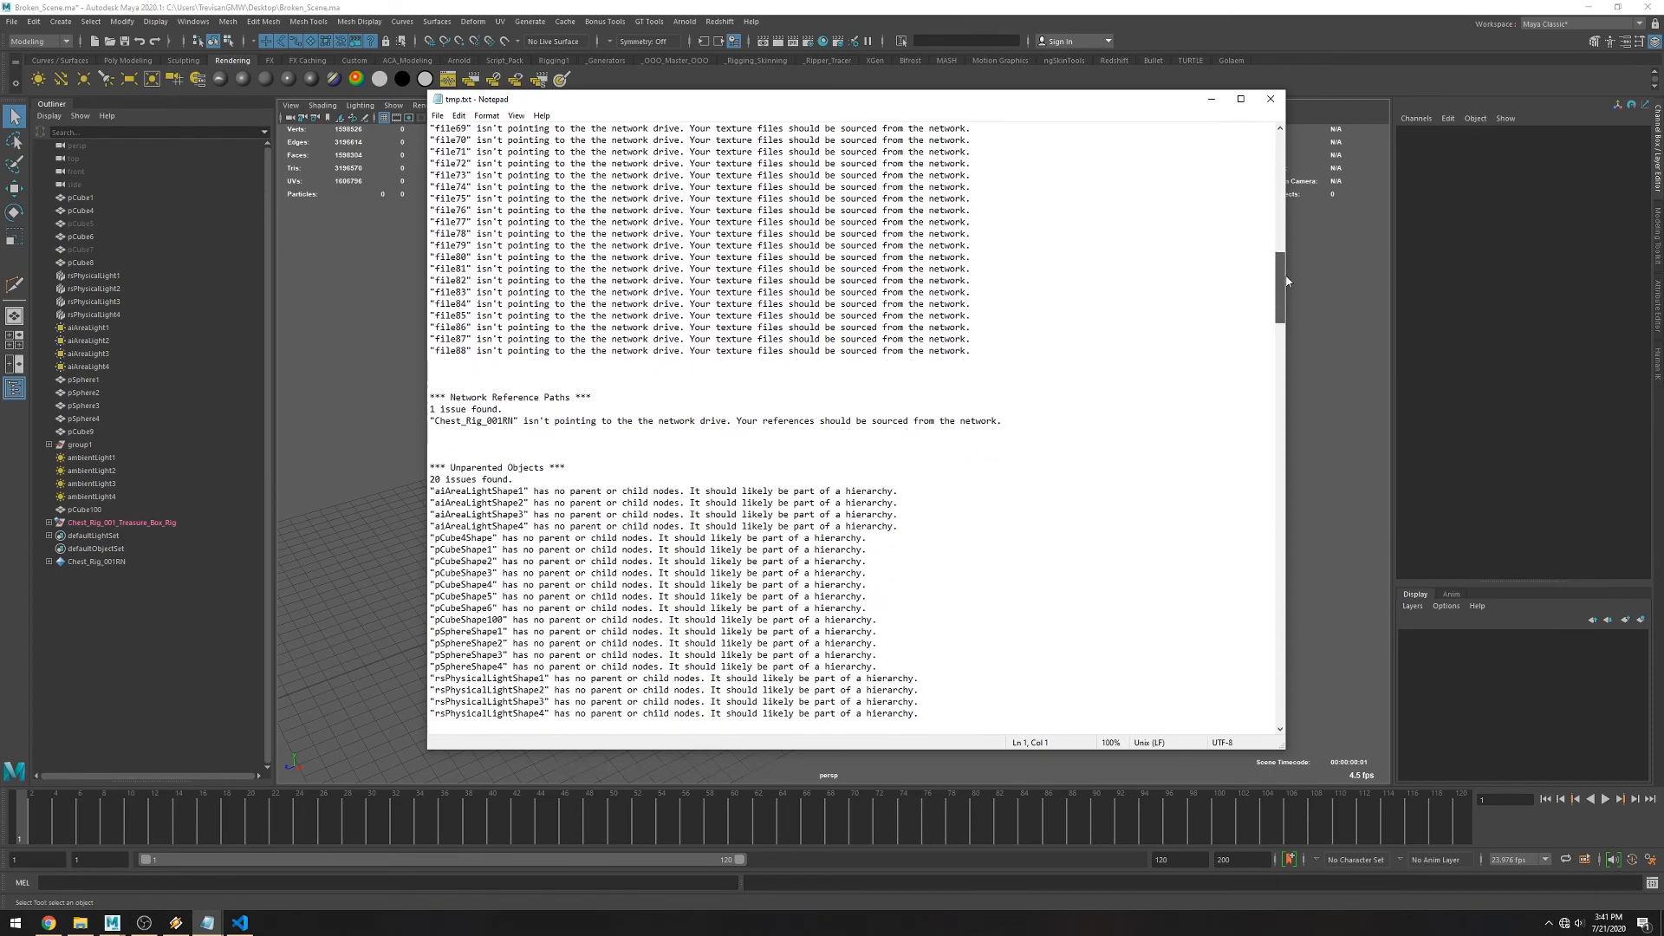